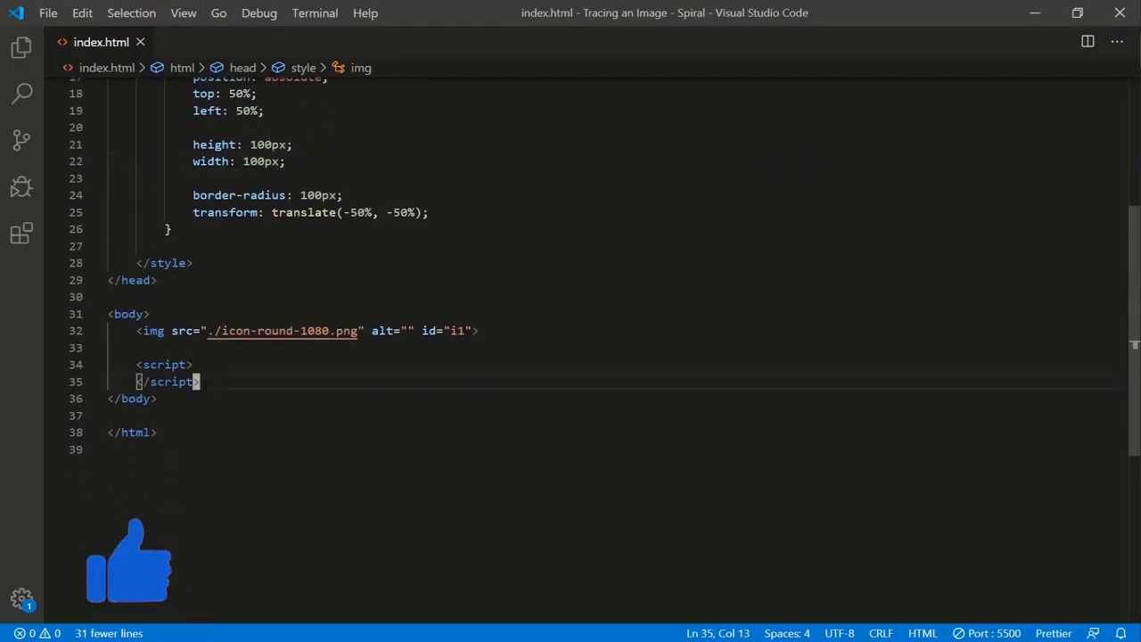
Step: Declare const logo selecting the img element and an empty spiral() function
text(const logo = document.querySelector(')
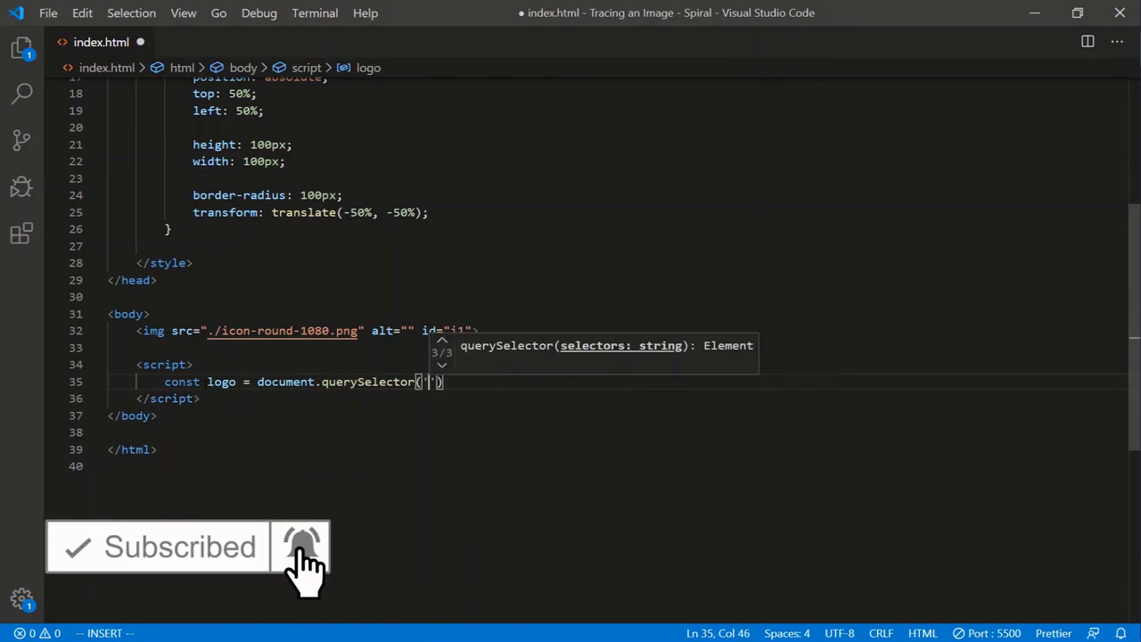
text(img)
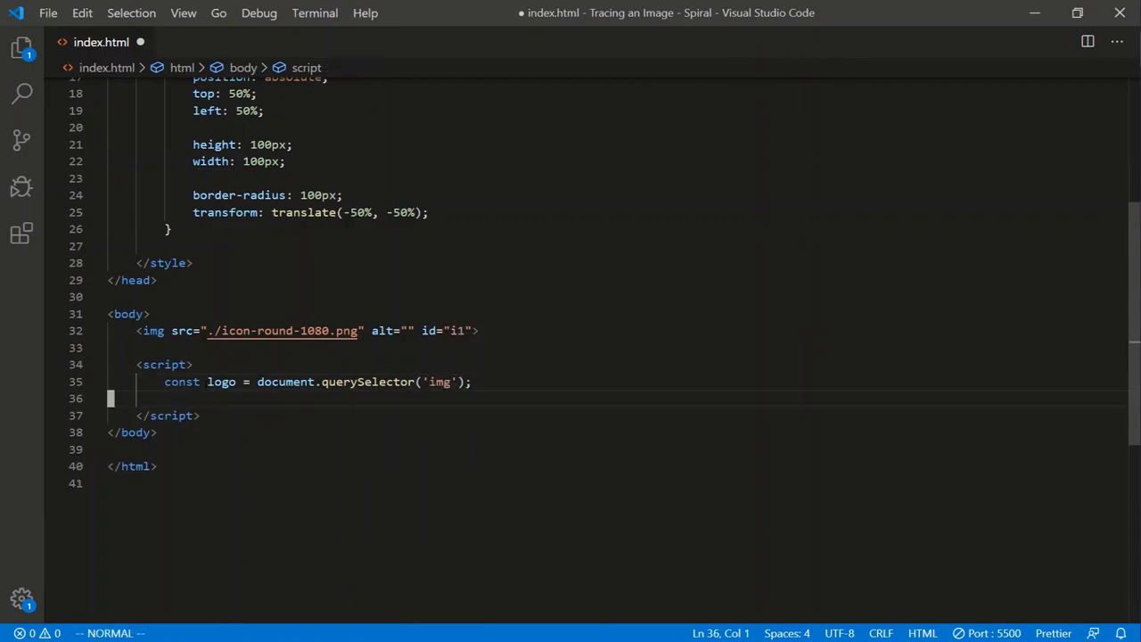
text(function sp)
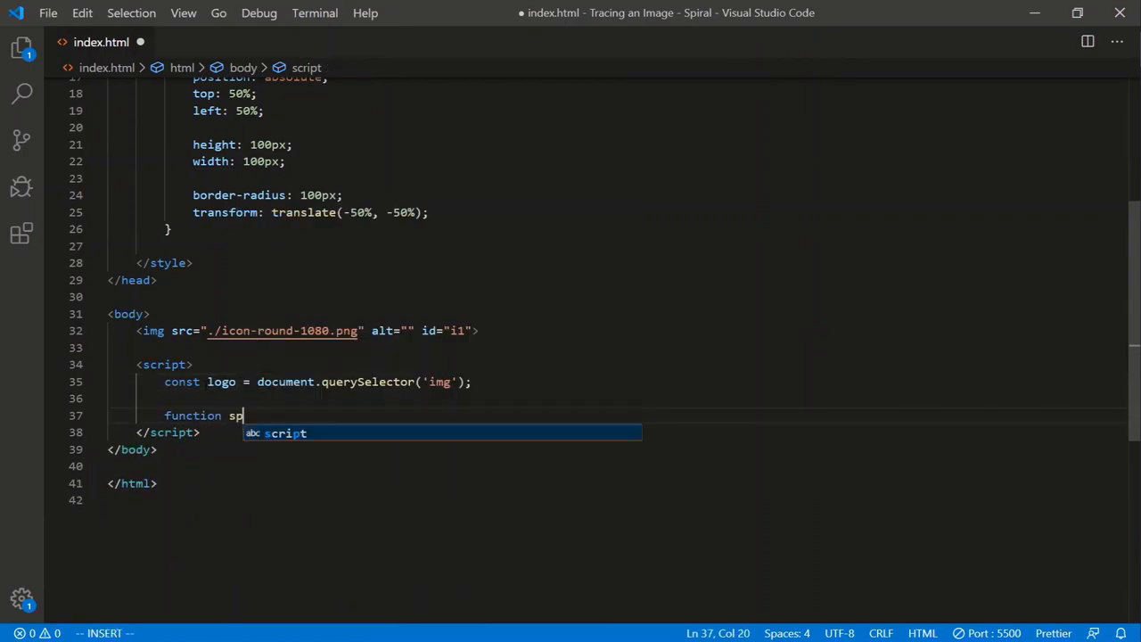
text(iral() {})
text('win')
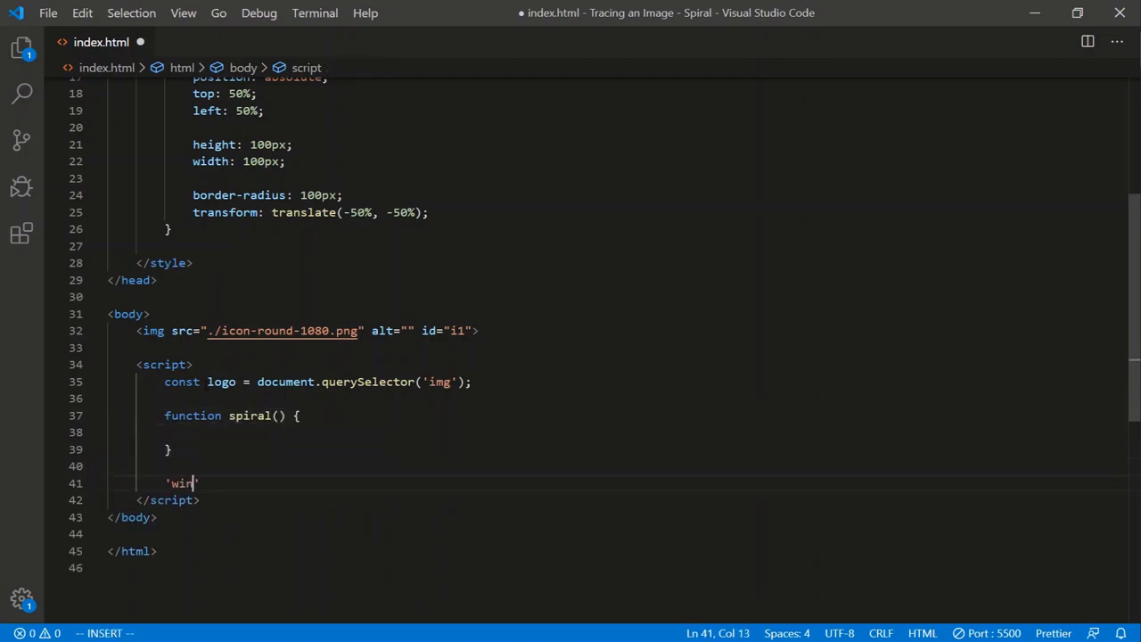
Step: Add a window keyup event listener taking the event
scroll(down, 3)
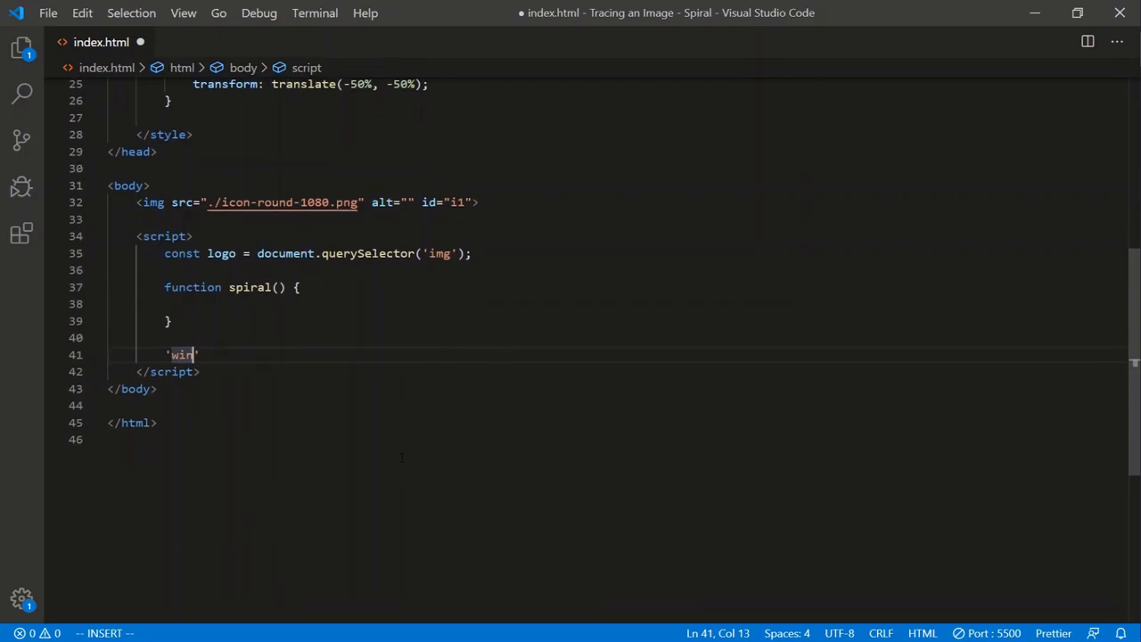
text(windo)
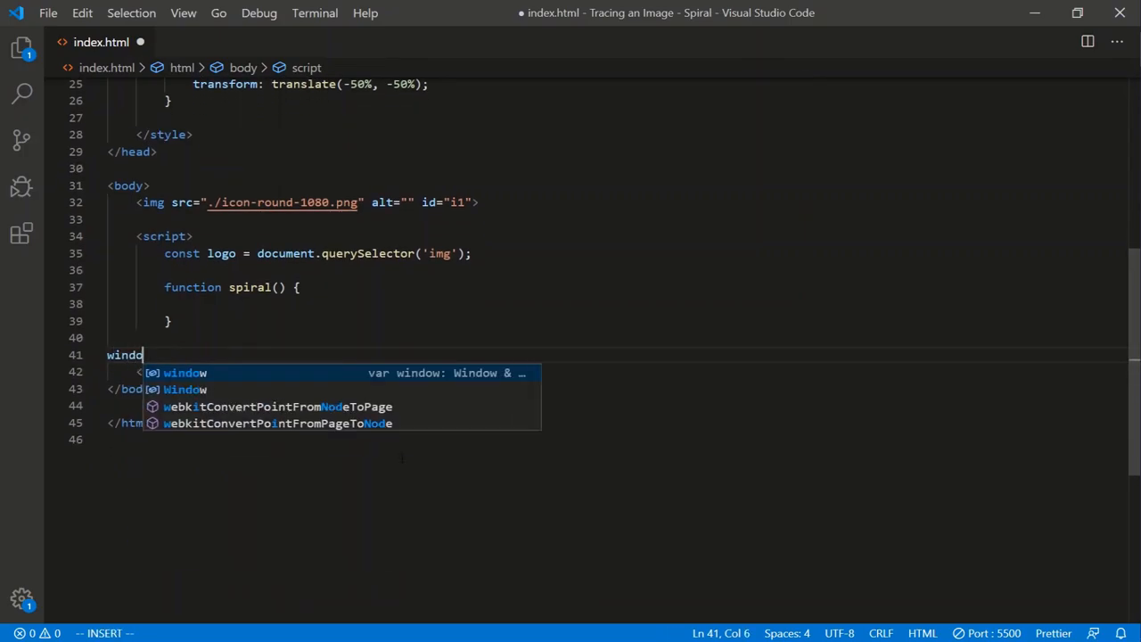
text(w.add)
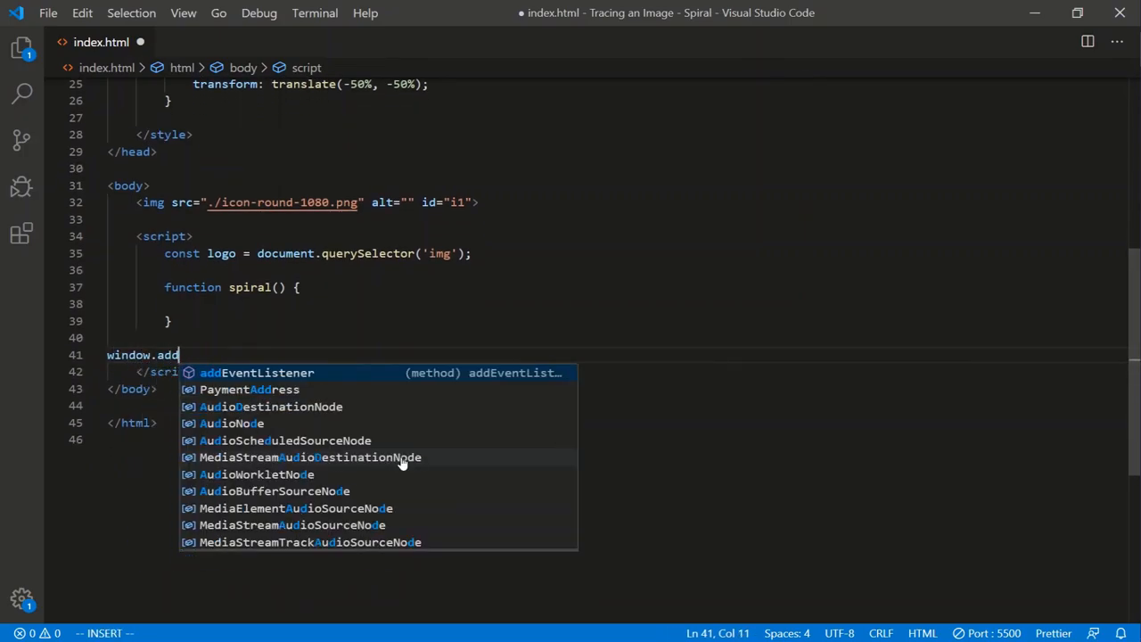
text(EventListener('keyu')
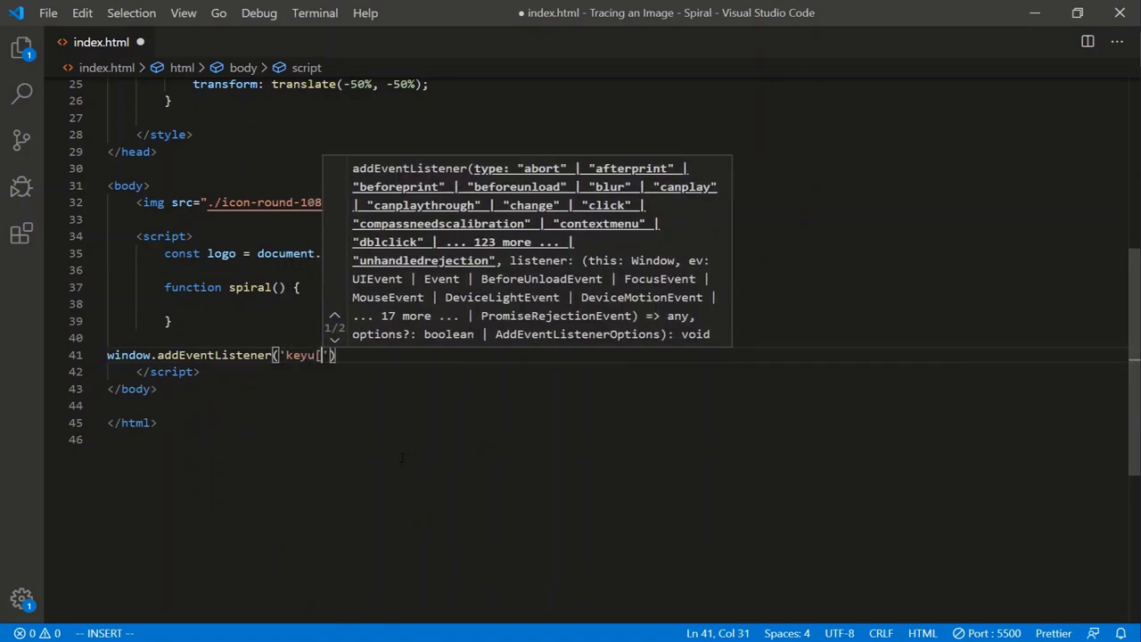
text(p)
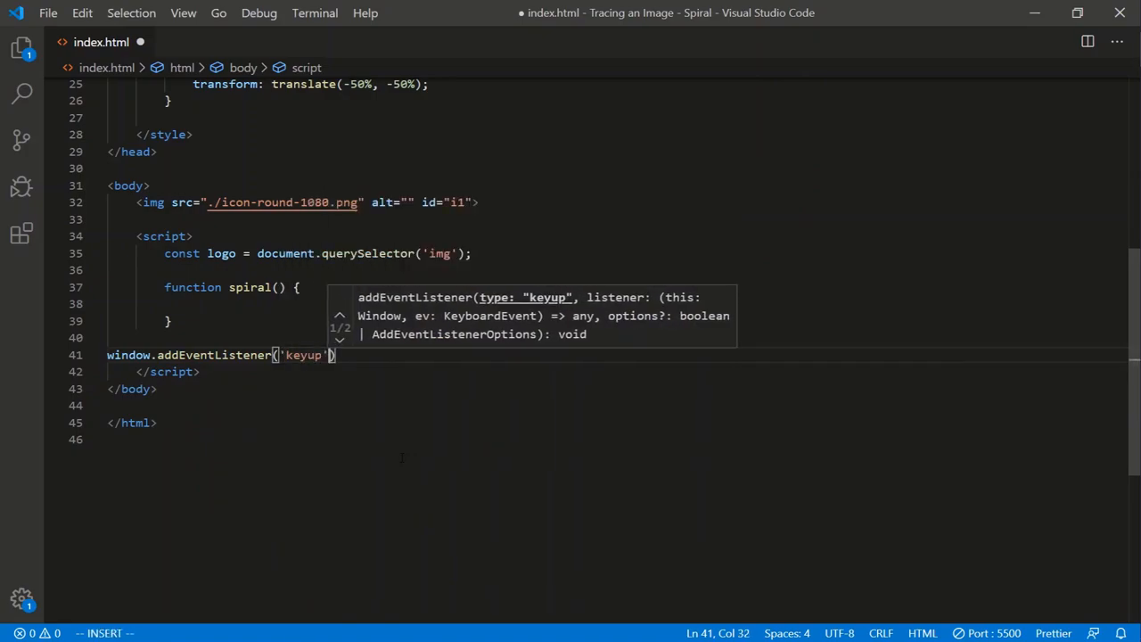
text(, event => {)
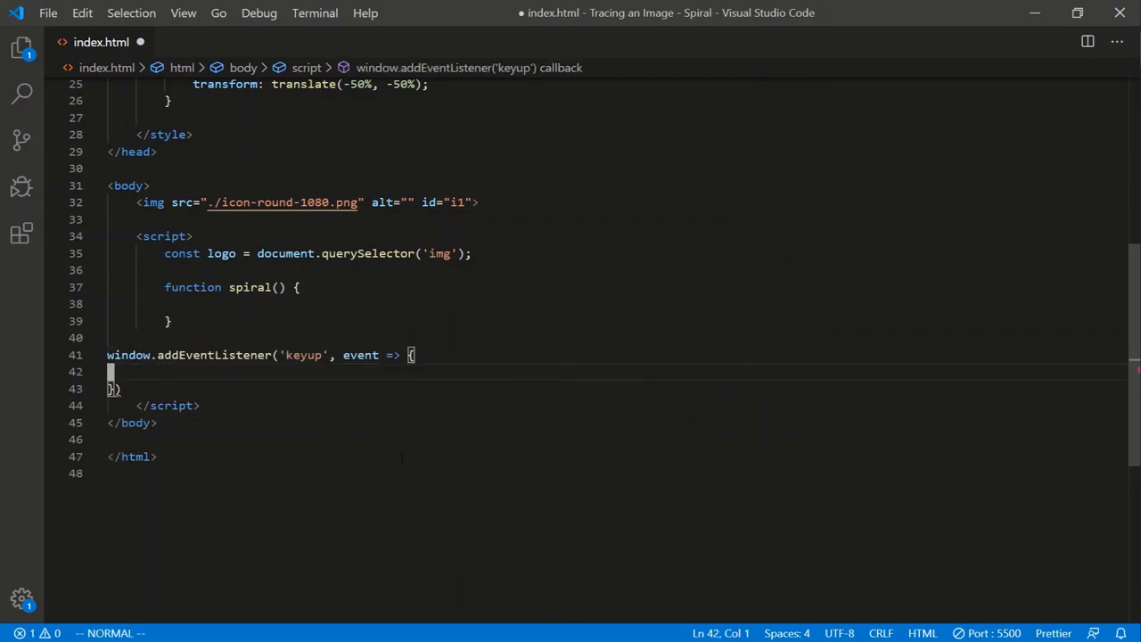
Step: Inside the listener, call spiral() on key 'a' and start cancelling the animation on key 'd'
text(if (event.key === 'a)
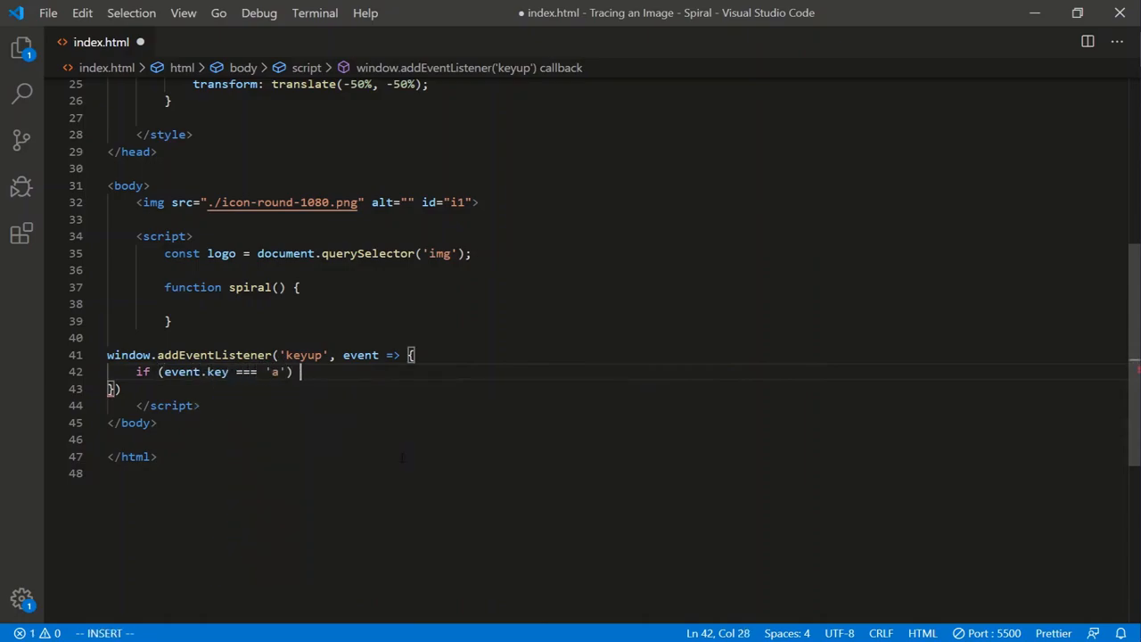
text(spiral();)
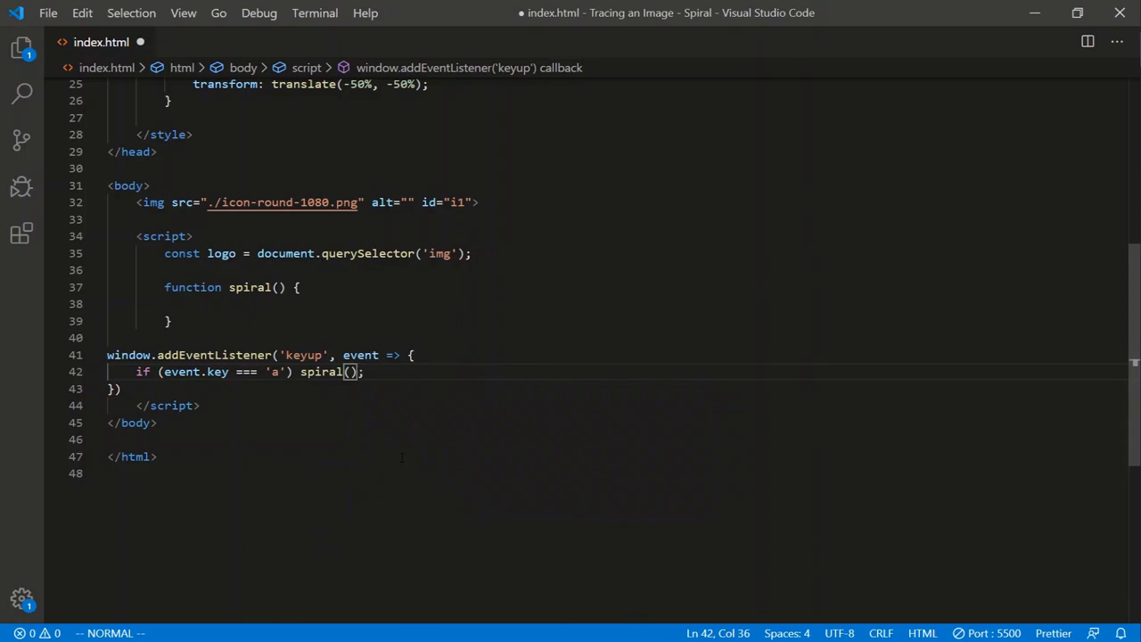
text(if (e)
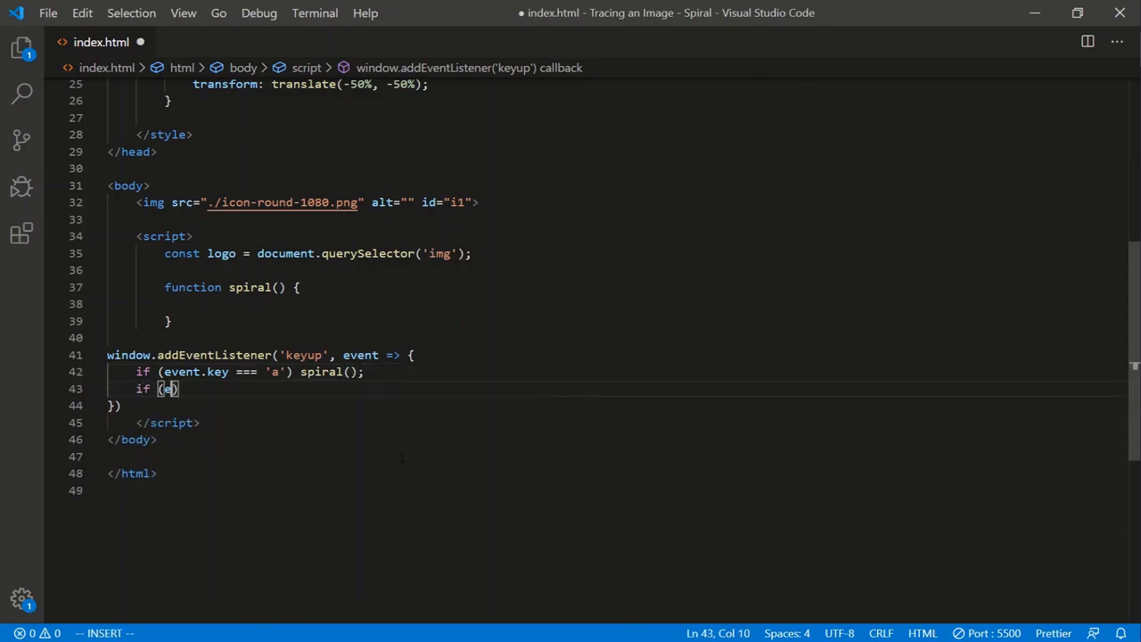
text(event.key === ')
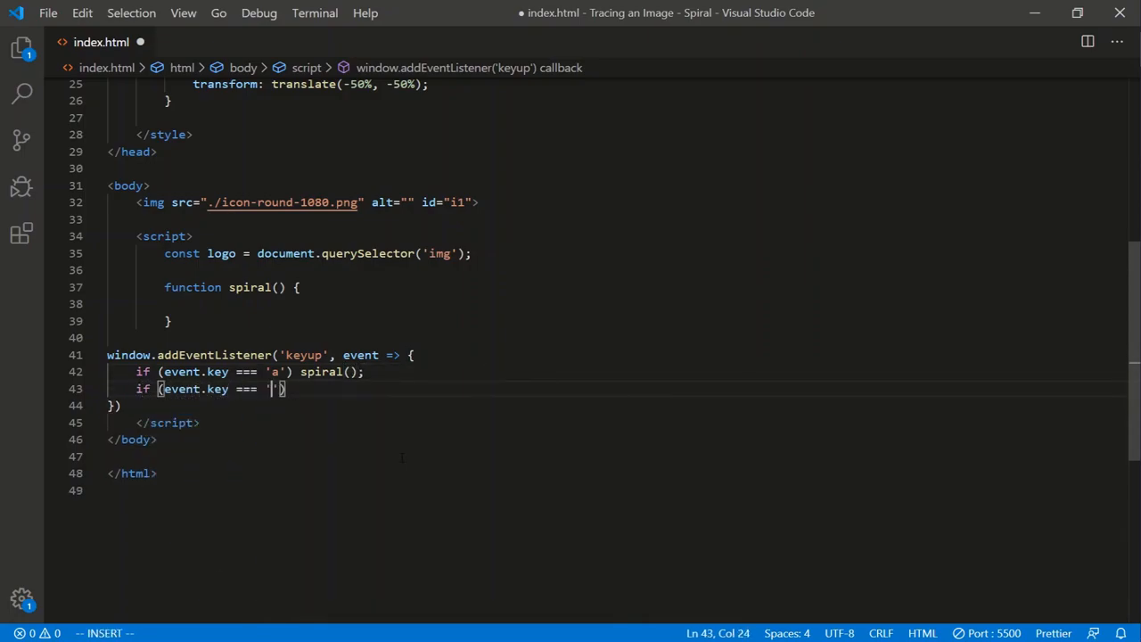
text(d') cancelAnimationFrame(anim_i)
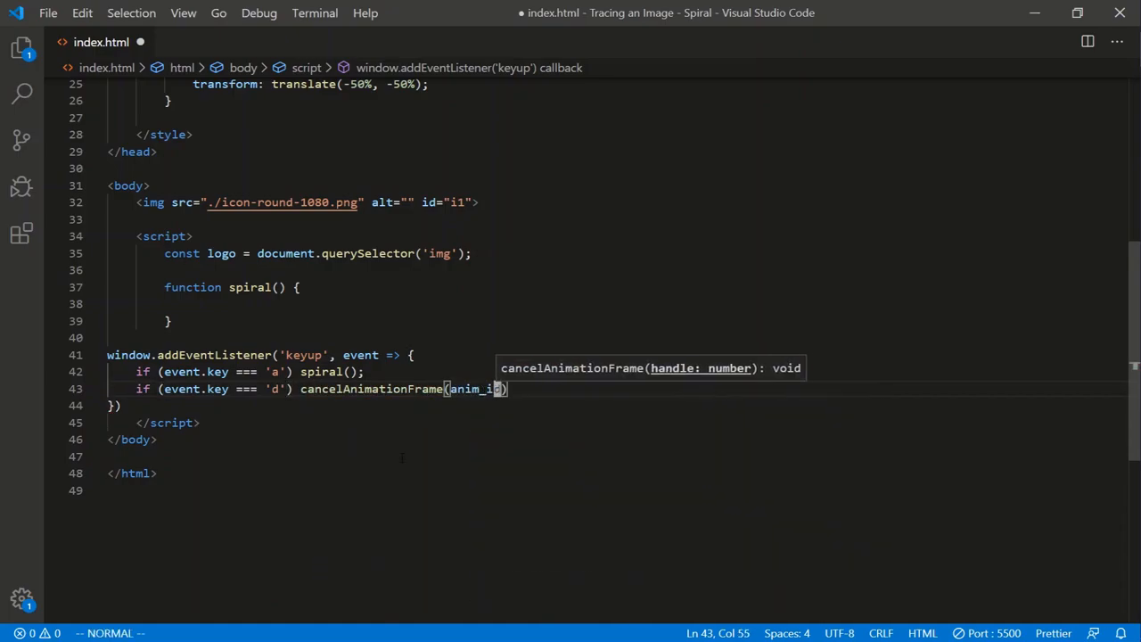
Step: Finish the cancel call and make spiral() re-invoke itself via requestAnimationFrame
text(d))
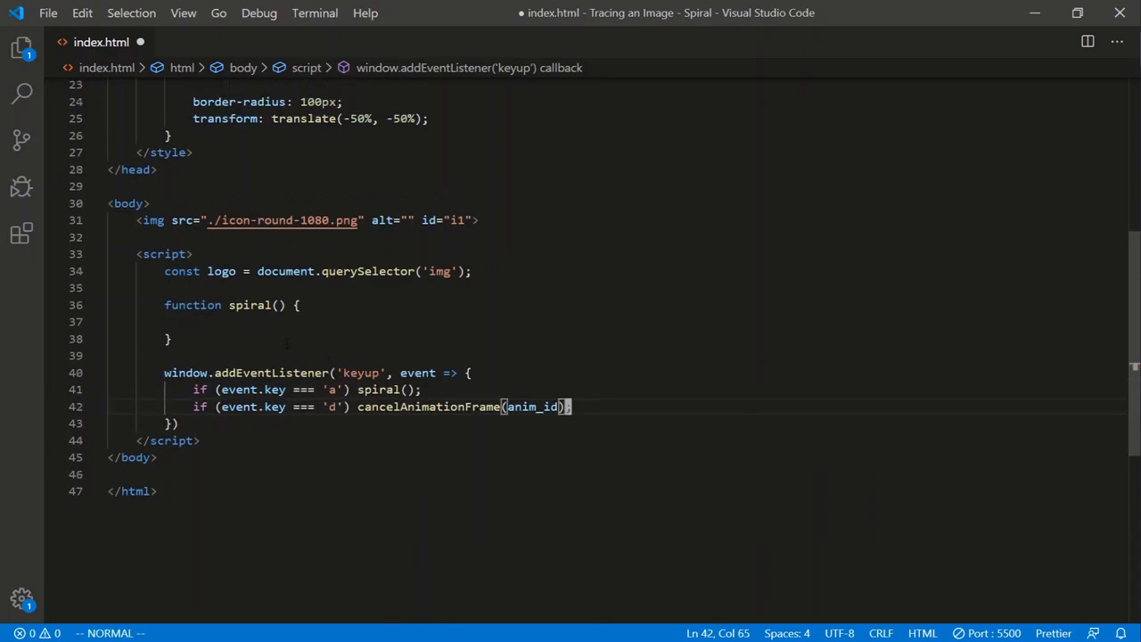
text(requestAnimationFrame(() => {)
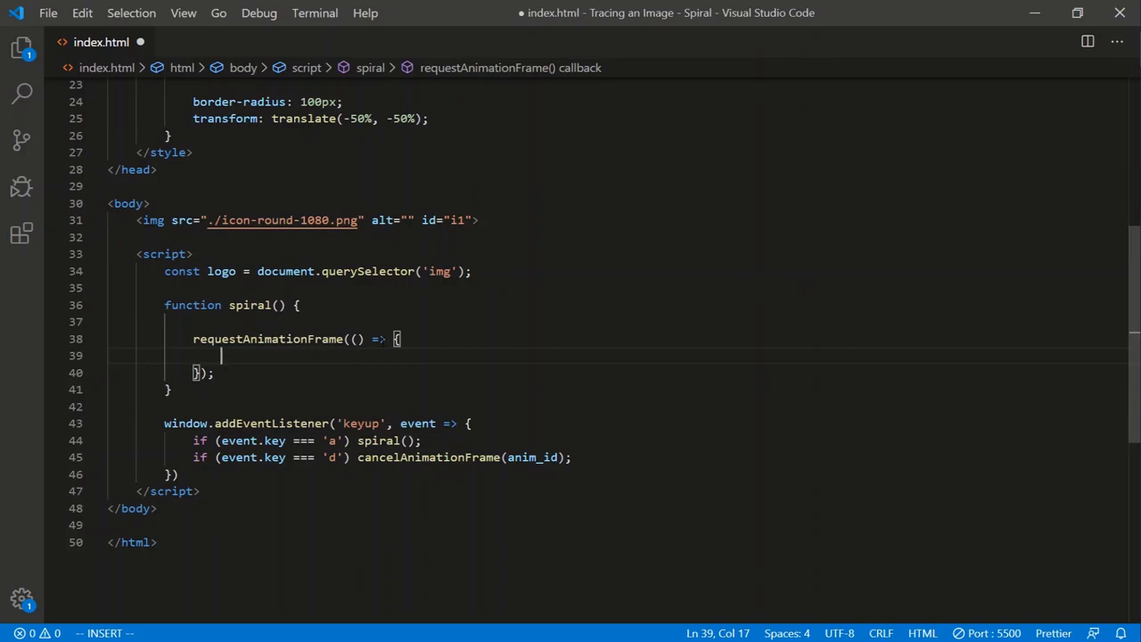
text(spiral();)
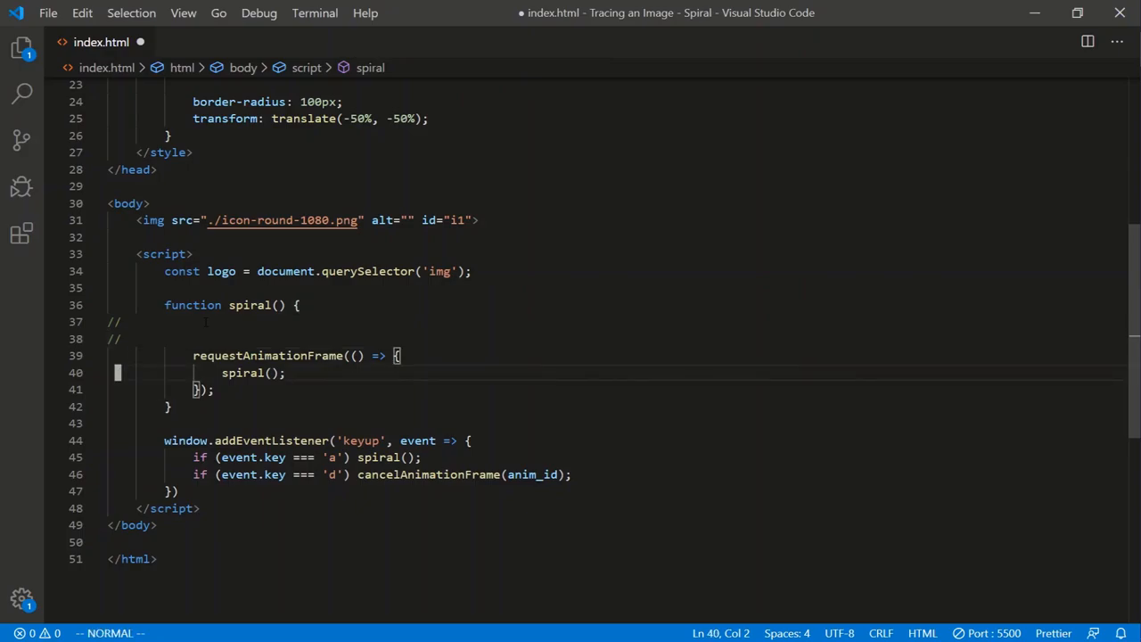
Step: Declare let anim_id = null and assign the requestAnimationFrame id to anim_id in spiral()
double_click(221, 271)
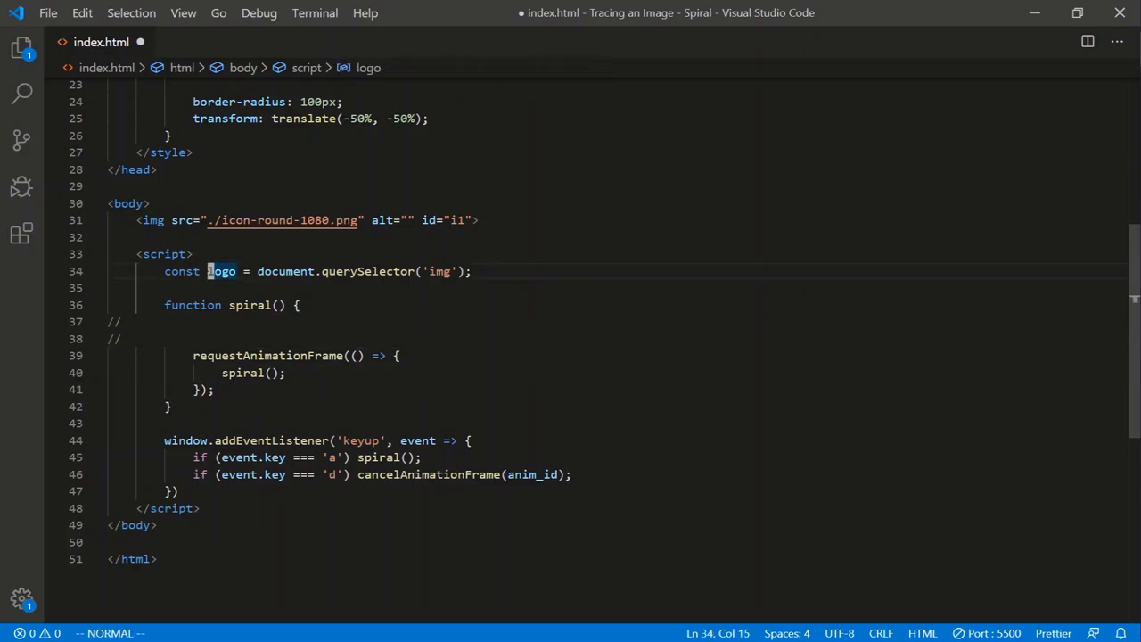
text(let anim_id)
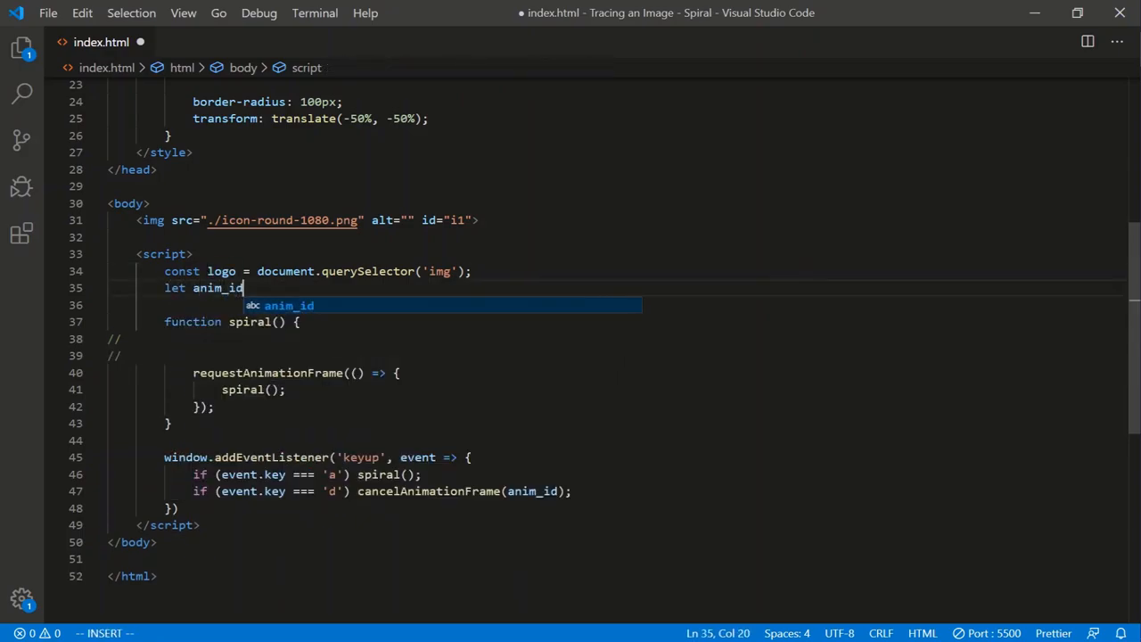
text(= null;)
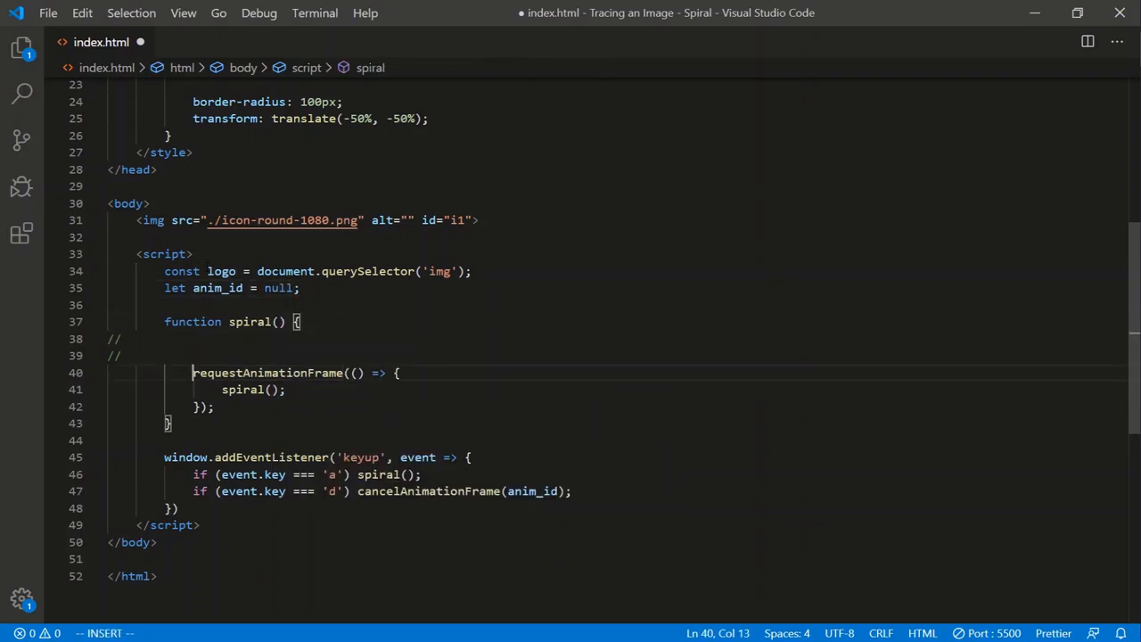
text(anim_id =)
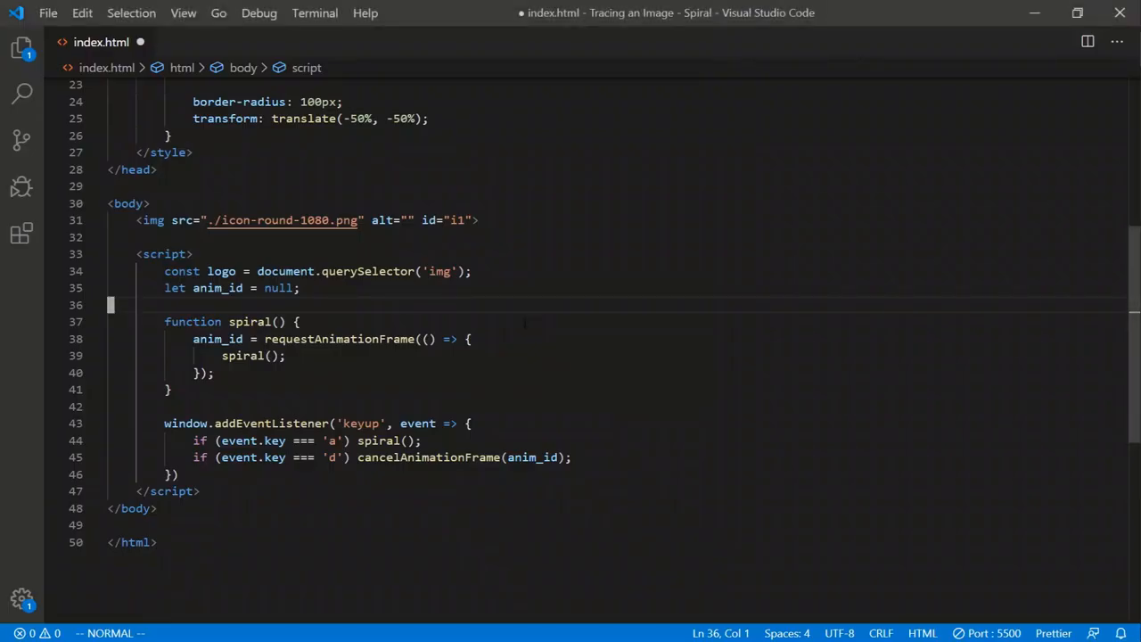
Step: Add const logo_coords with x and y as parseFloat of the logo's computed left and top
text(c)
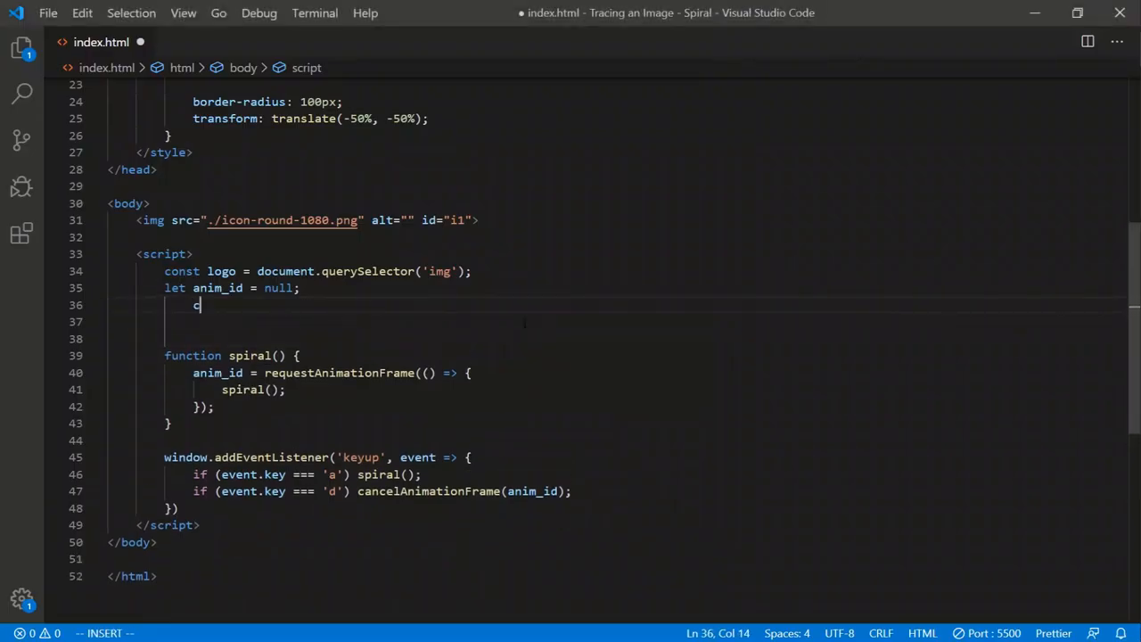
text(onst logo_coords = {)
click(617, 323)
text(x: getComputedStyle(logo)
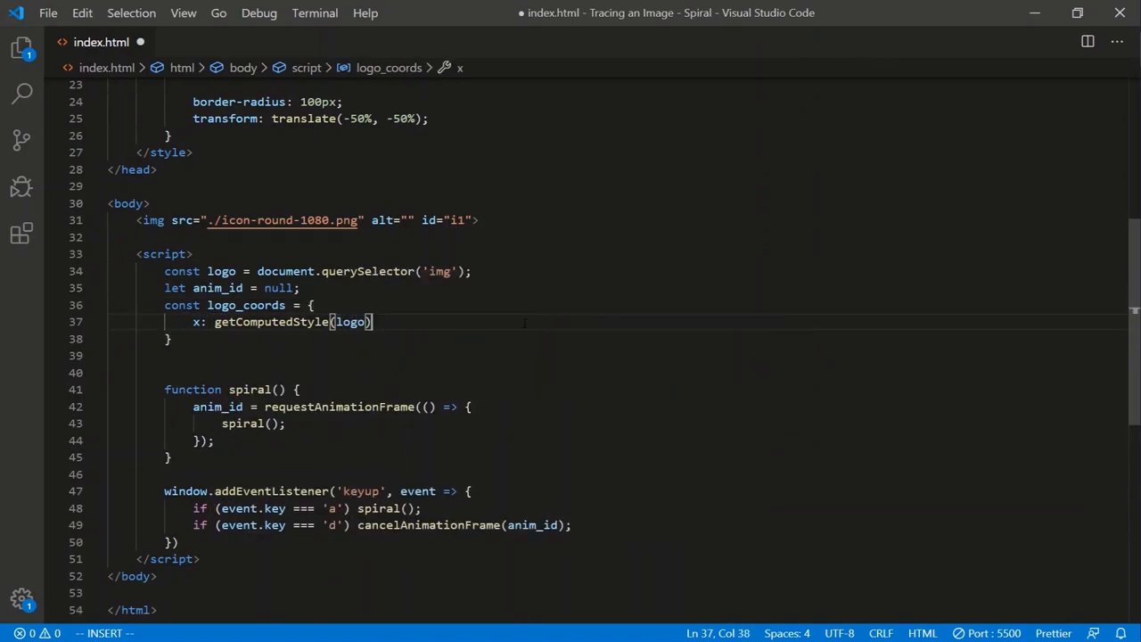
text(.left,)
text(y: getComputedStyle(logo).)
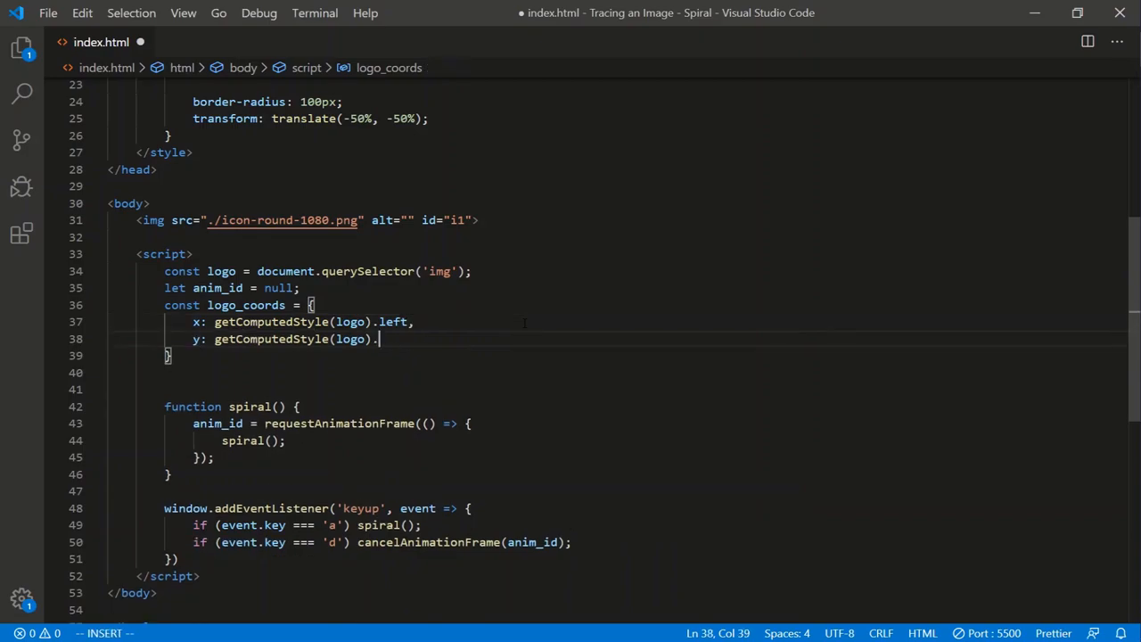
text(top)
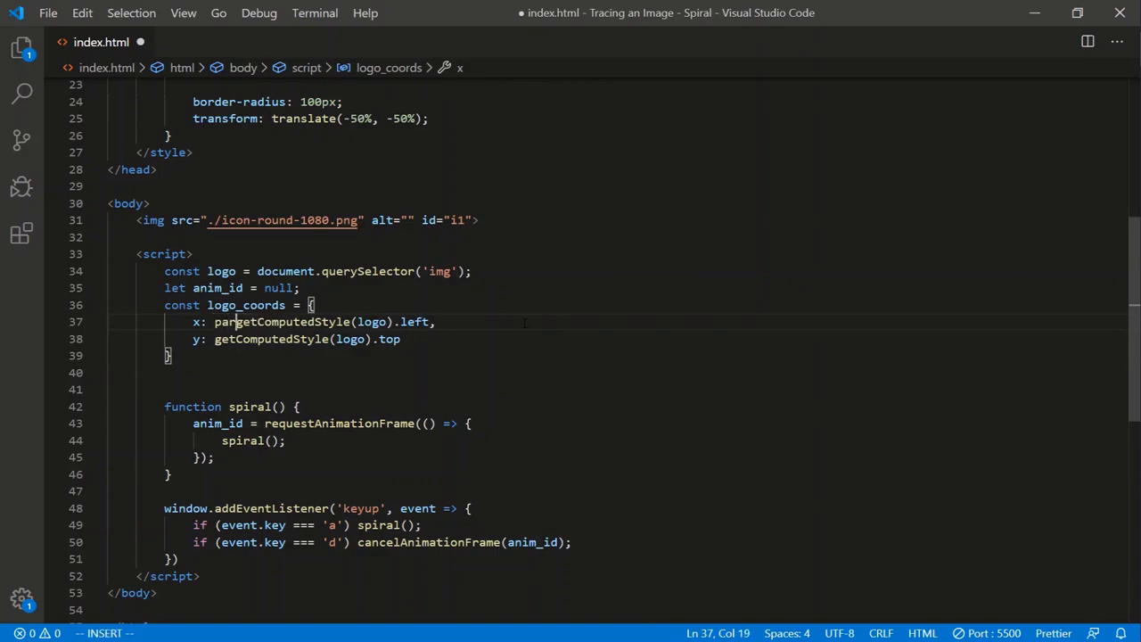
text(parseFloat()
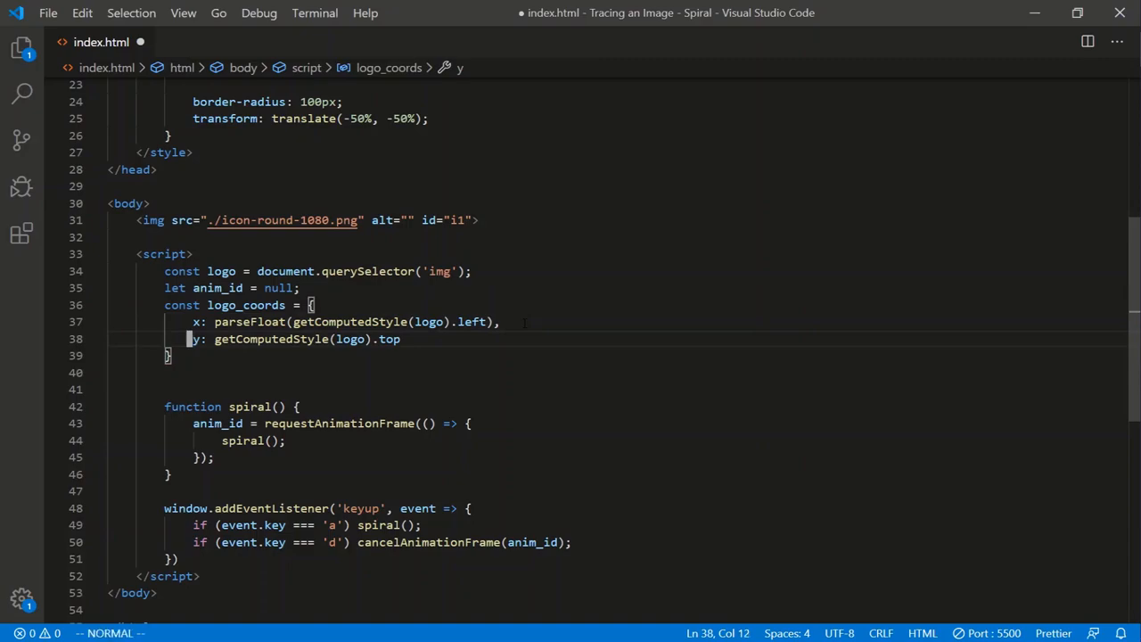
text(parseFloat()
text(let)
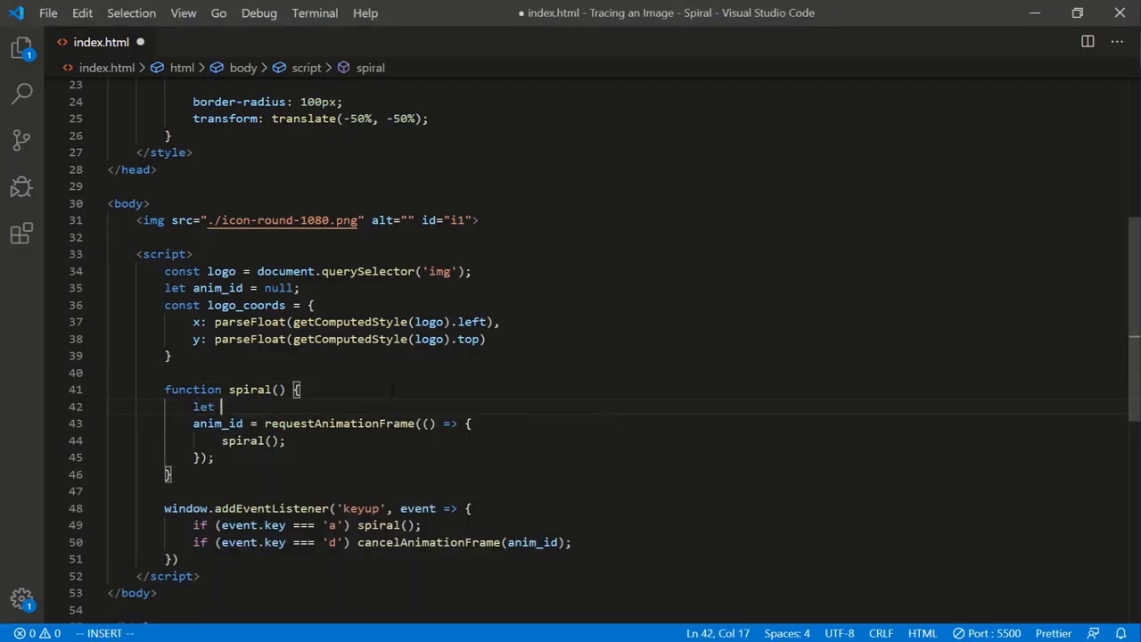
Step: Start new_x at 0.0, declare let seed = 0.0 above spiral(), and increment seed by 1 inside it
text(new_x = 0.0;)
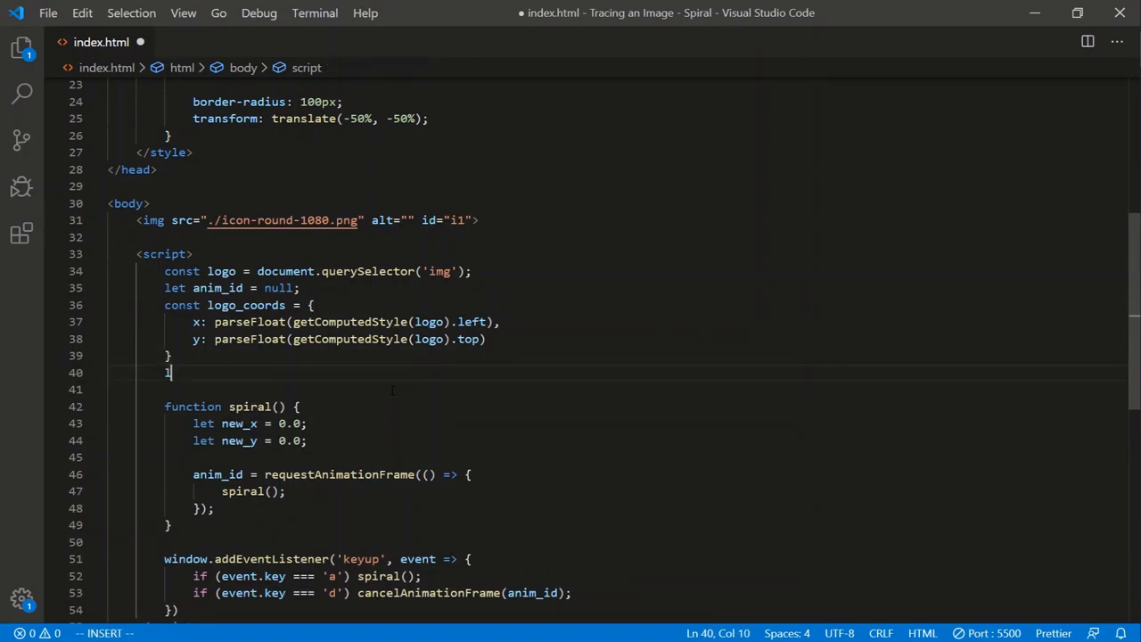
text(let seed = 0.0;)
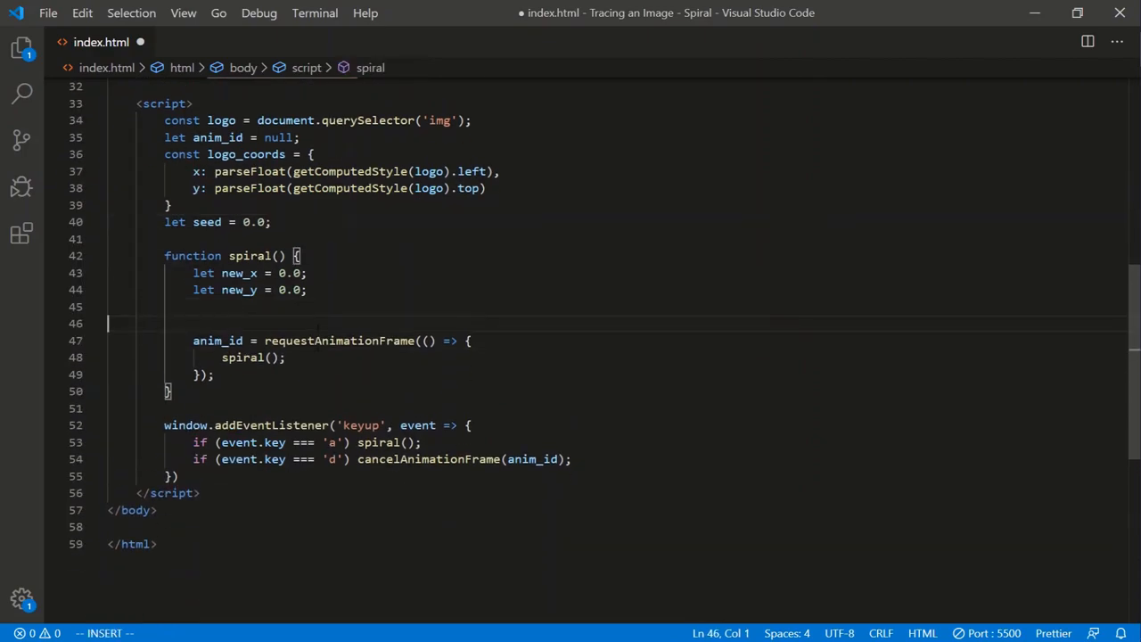
key(Enter)
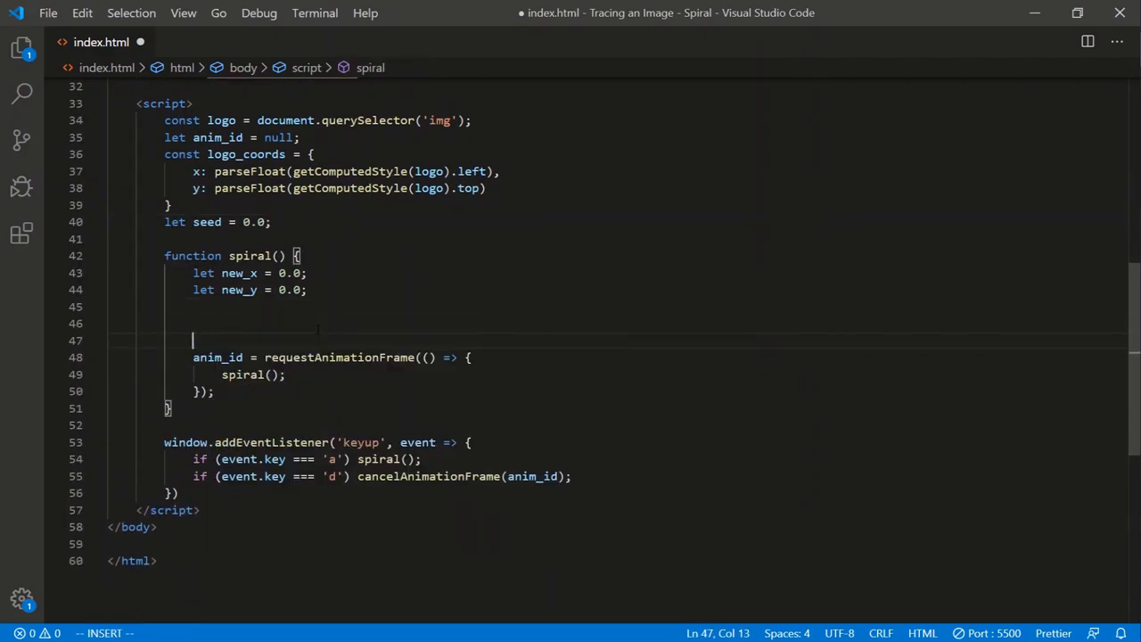
text(seed += 1)
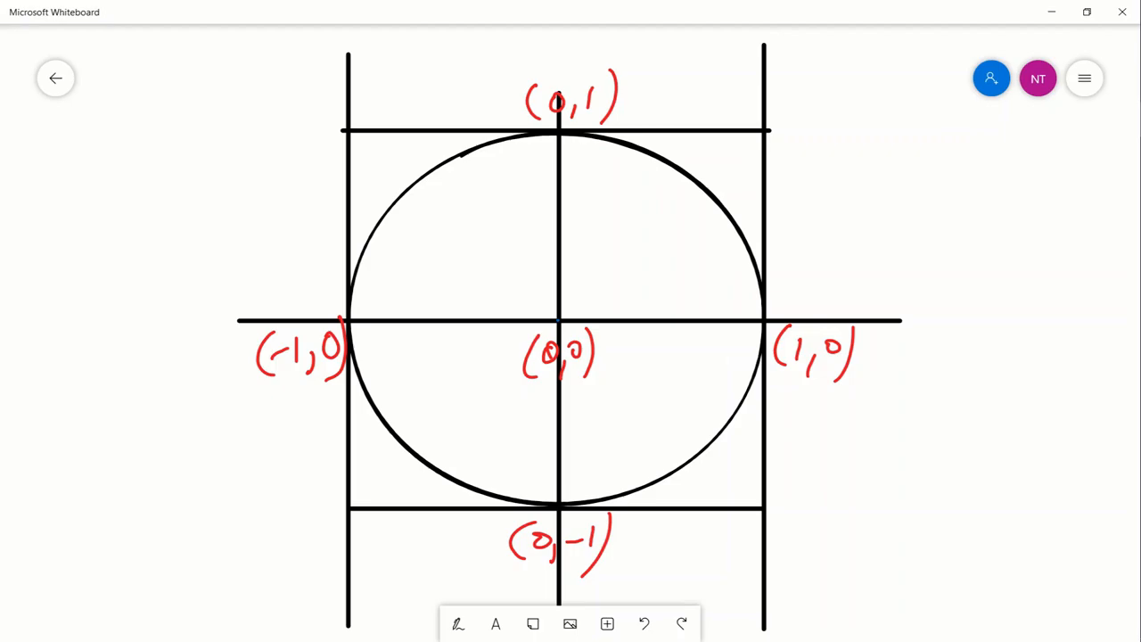
Step: Switch the Whiteboard pen to green ink for marking the unit circle
click(456, 624)
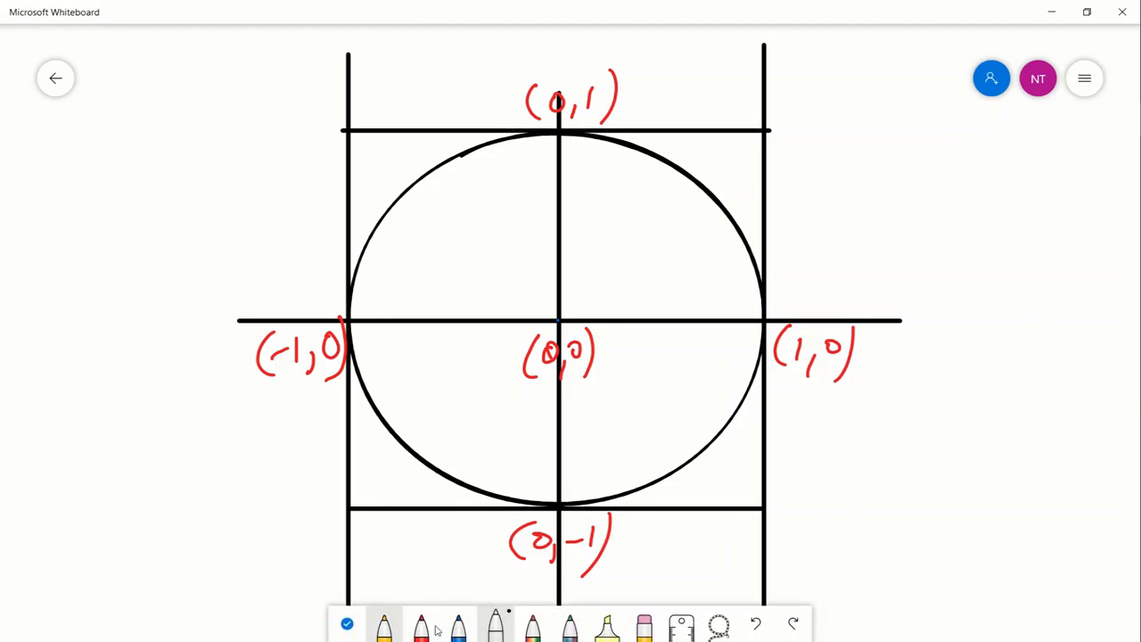
click(421, 624)
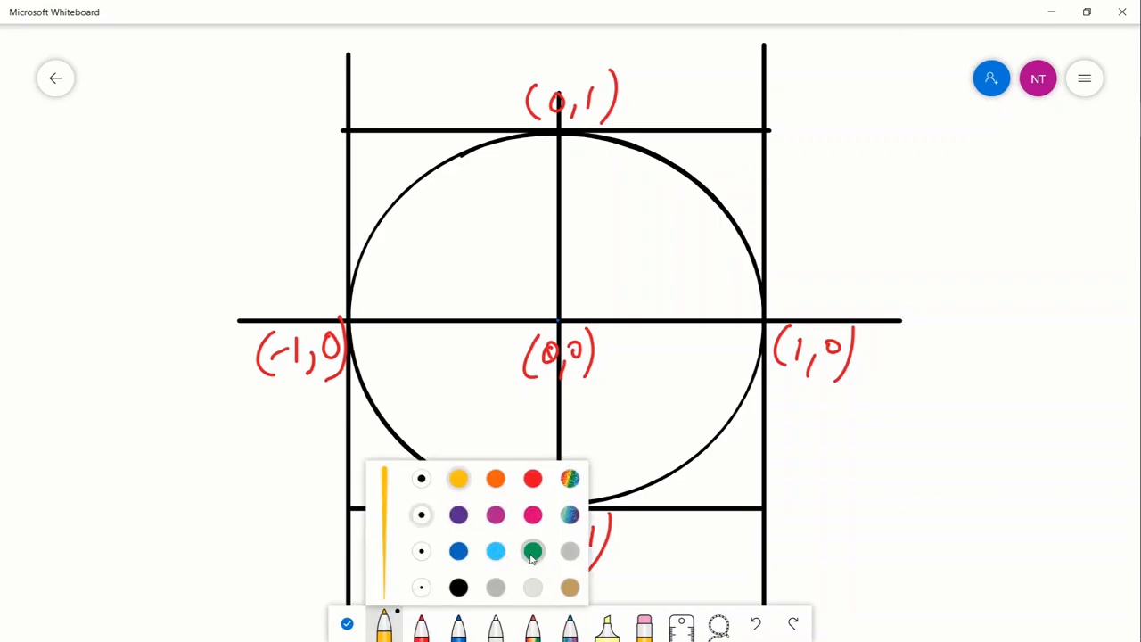
click(531, 549)
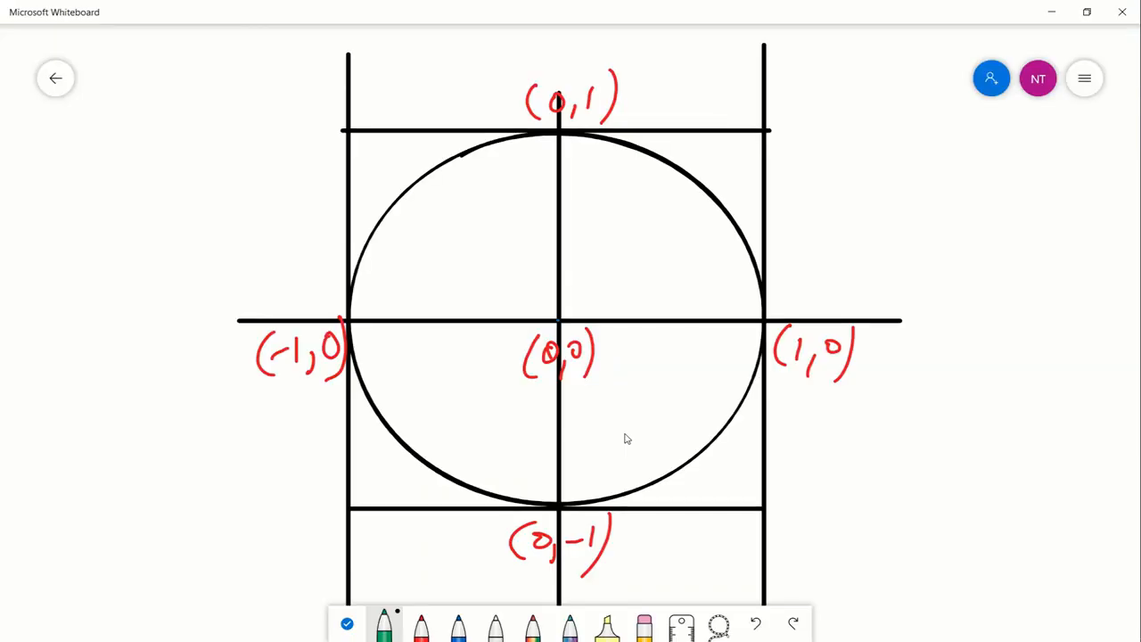
Step: Mark the peak of the sin(x) curve at (π/2, 1) in Desmos
click(278, 10)
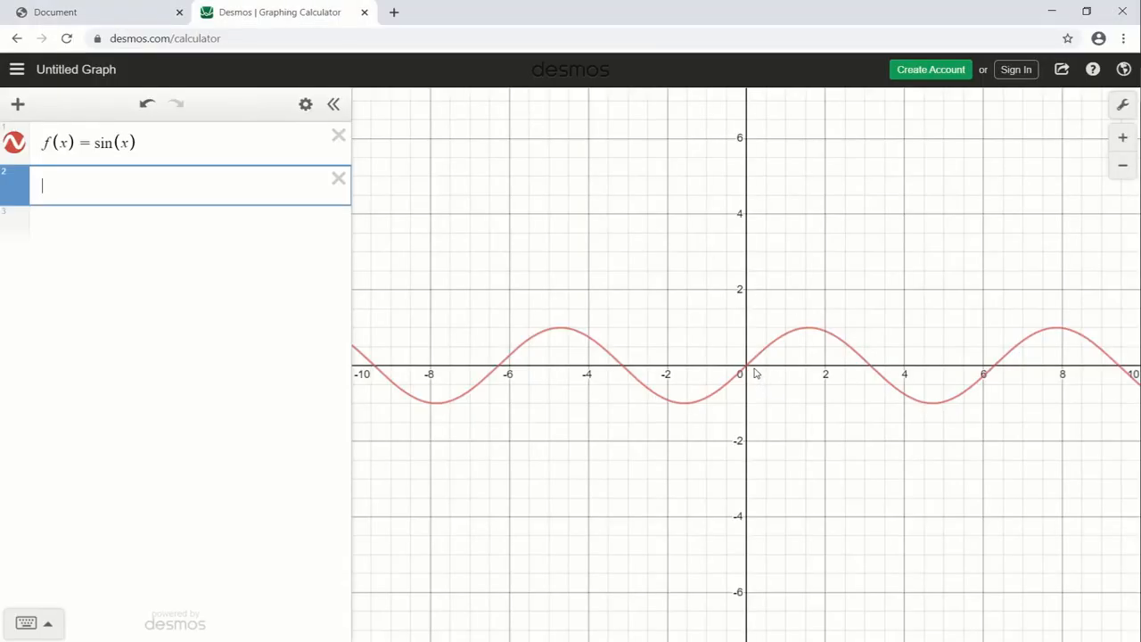
mouse_move(810, 332)
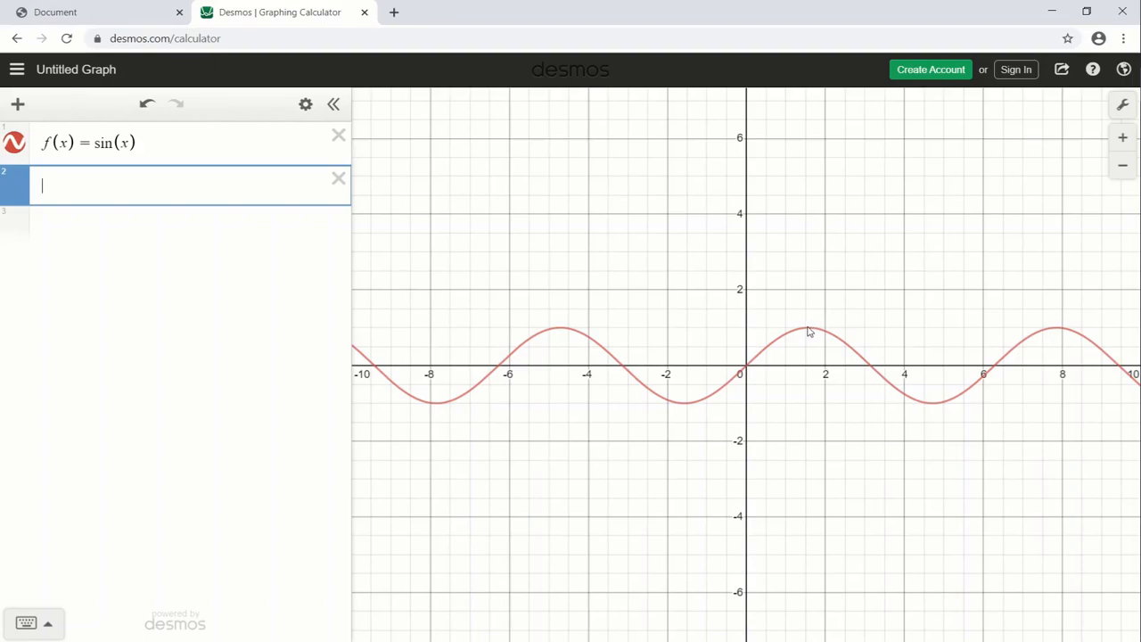
mouse_move(810, 328)
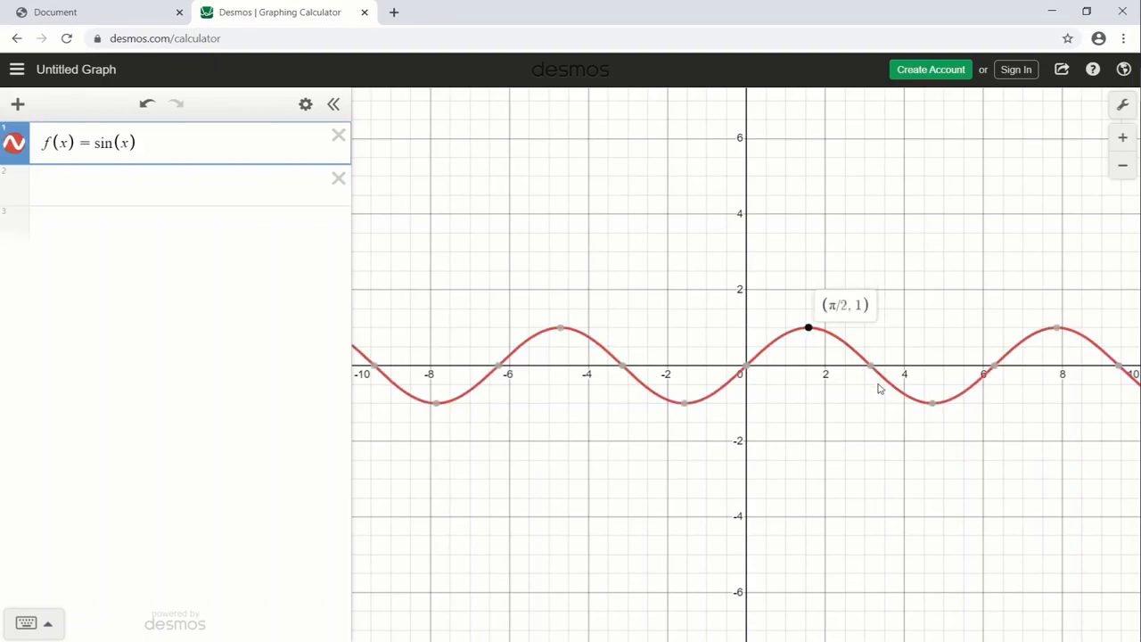
scroll(down, 3)
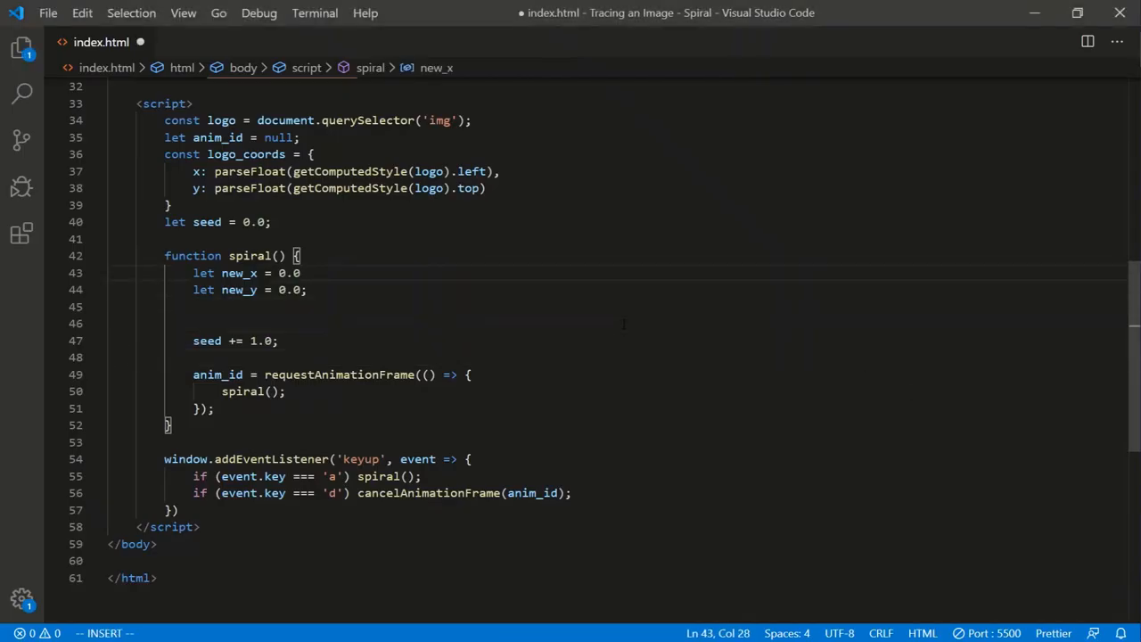
Step: Set new_x to Math.sin(seed)
text(Math.)
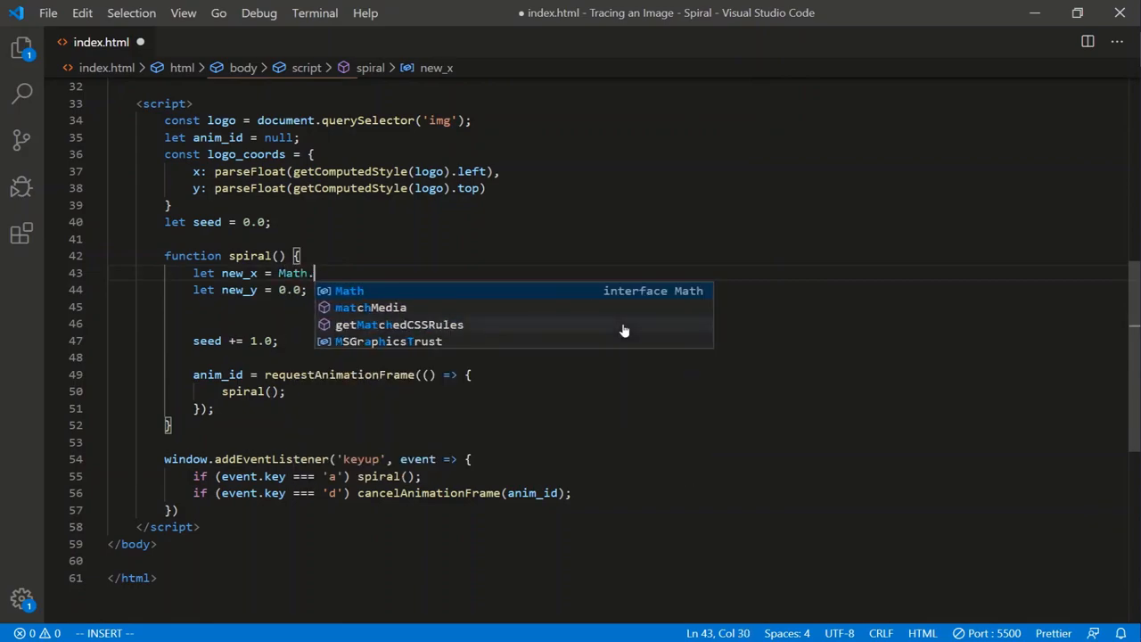
text(sin(seed);)
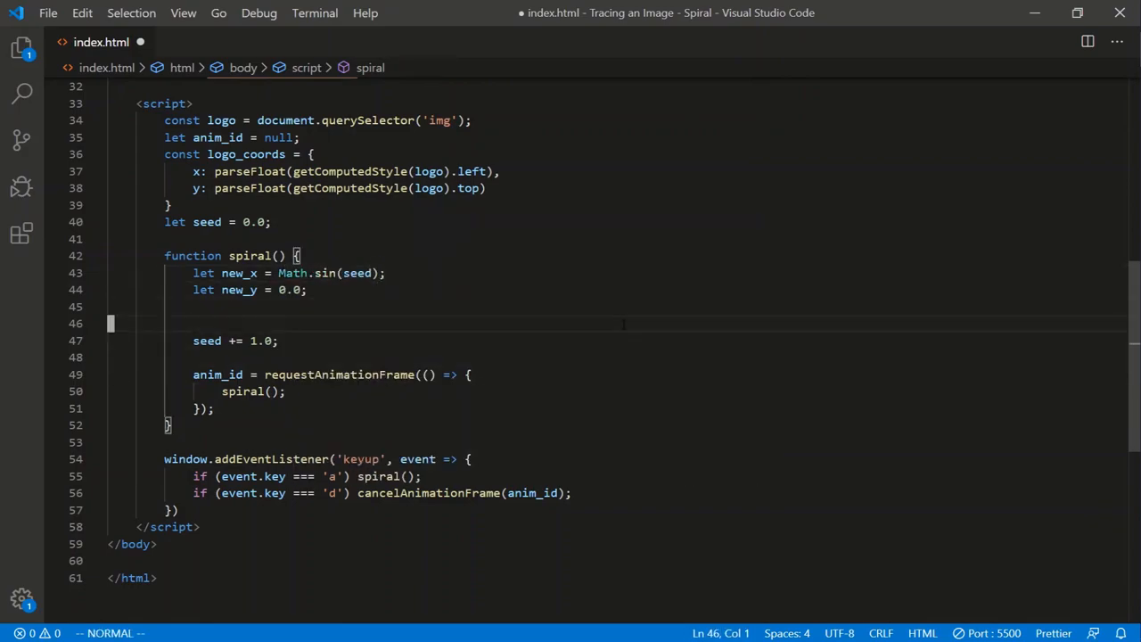
Step: Set logo.style.left to a template literal of logo_coords.x + new_x in px, with a commented top line
text(logo.style.left)
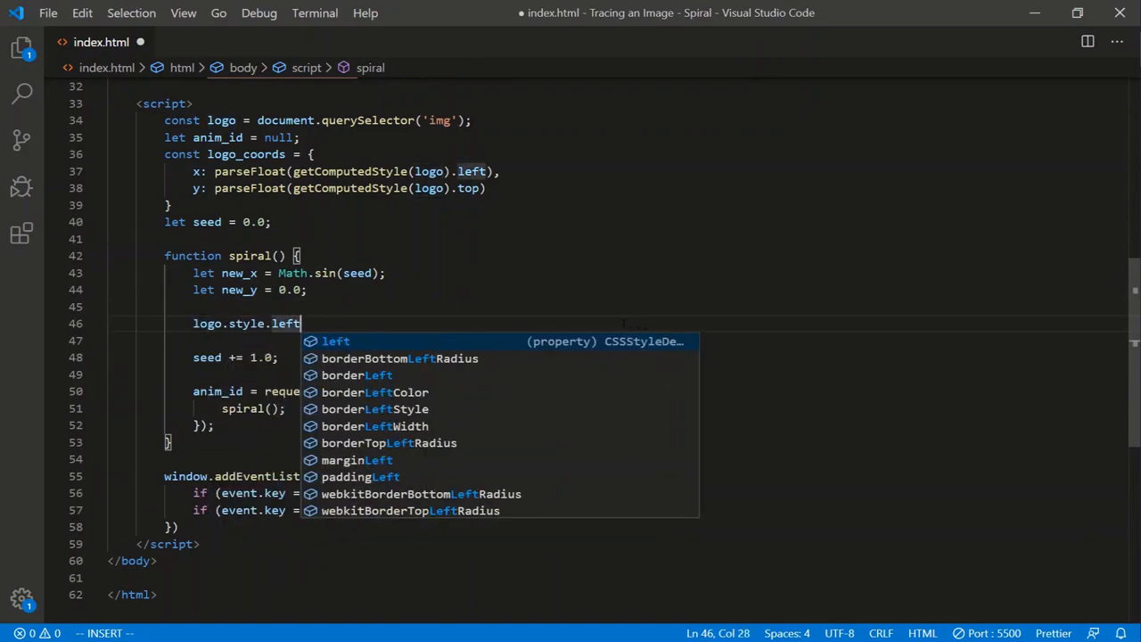
text(= ``;)
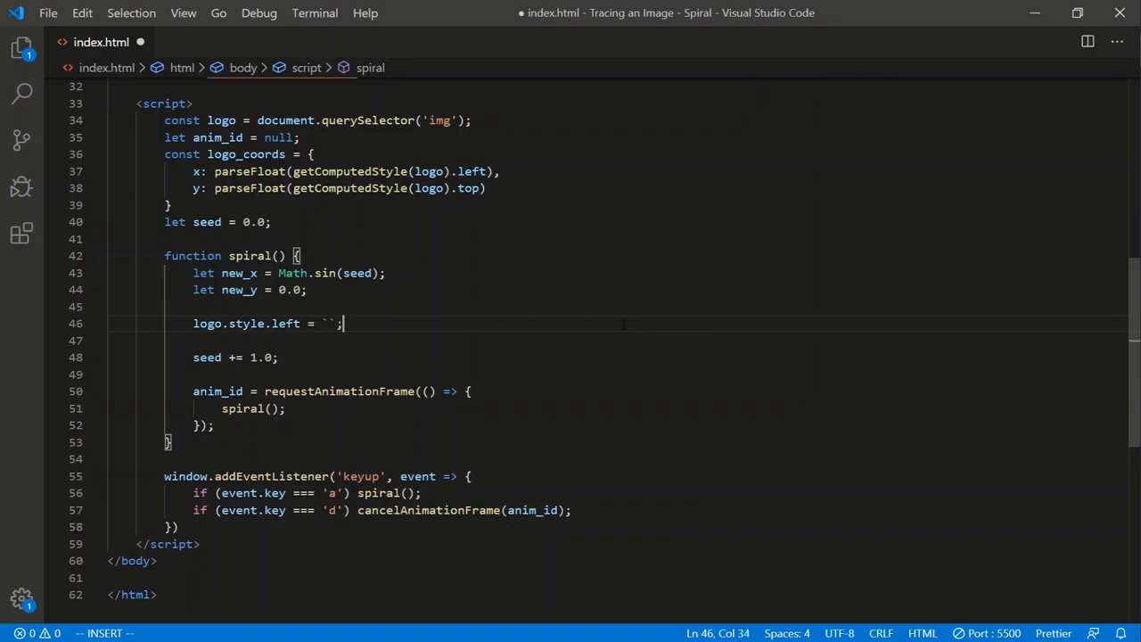
text(${})
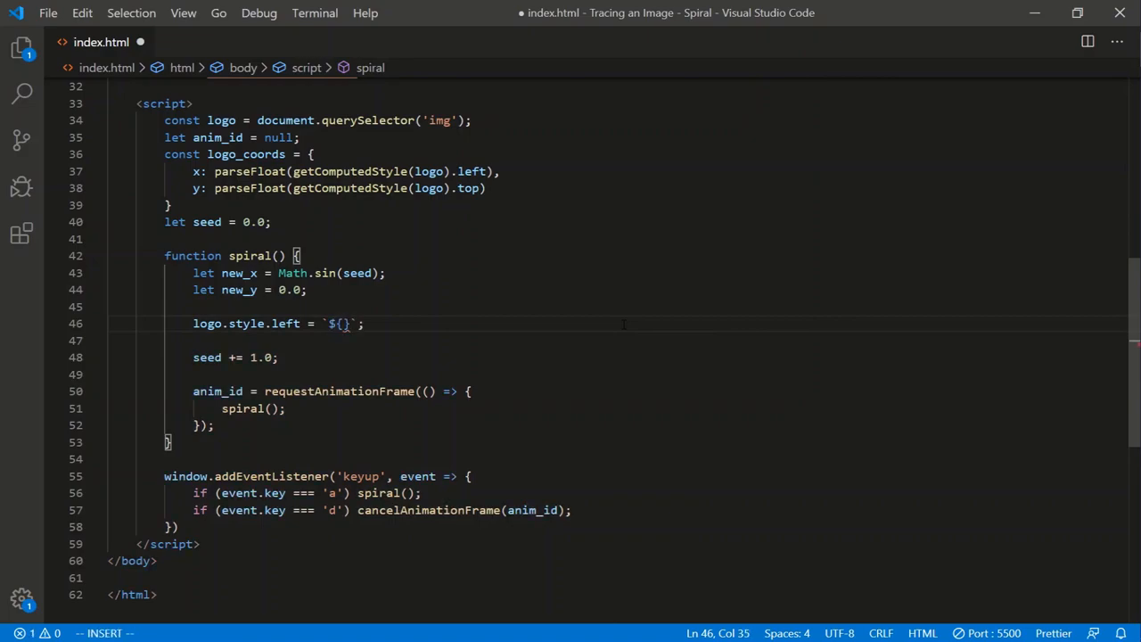
text(px)
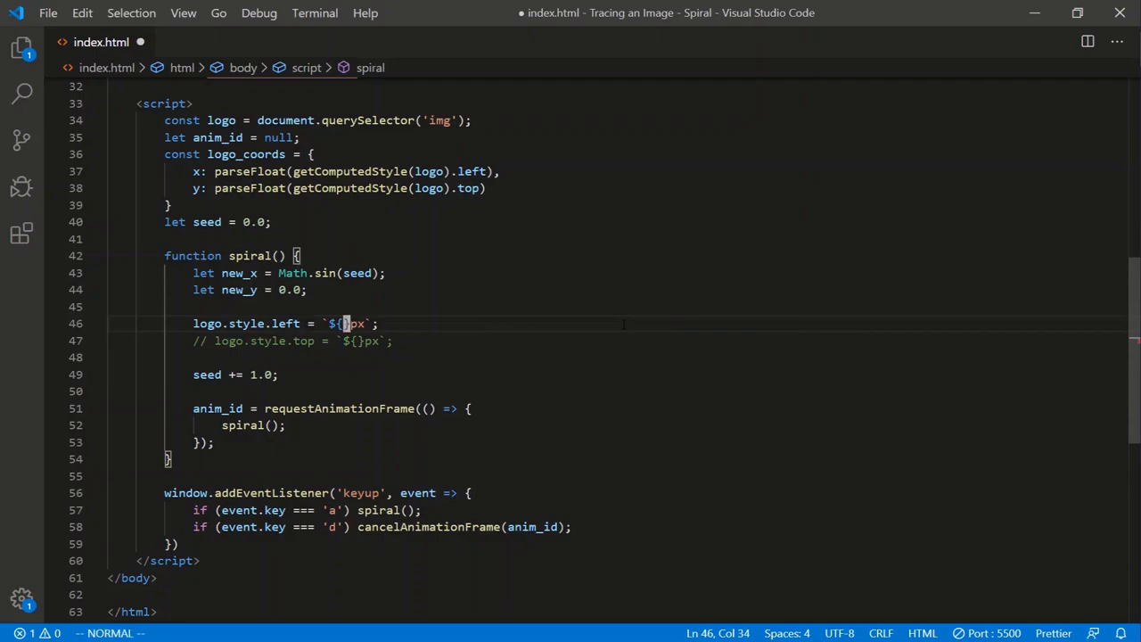
text(logo_coords.x + new_x)
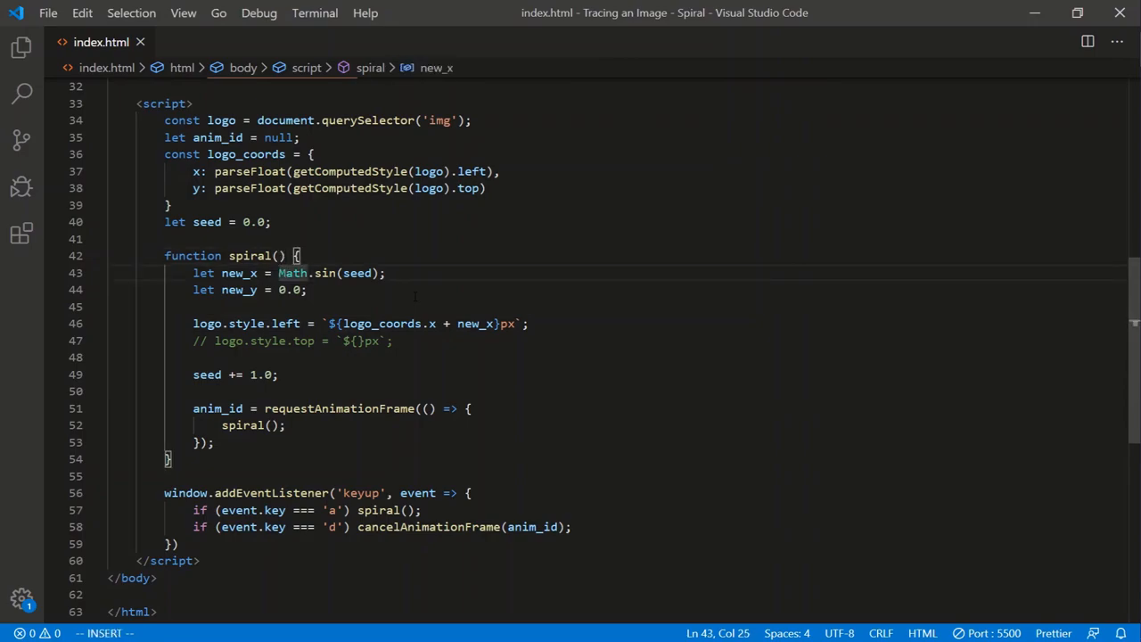
Step: Scale new_x to 100.0 * Math.sin(0.2 * seed)
text(50.)
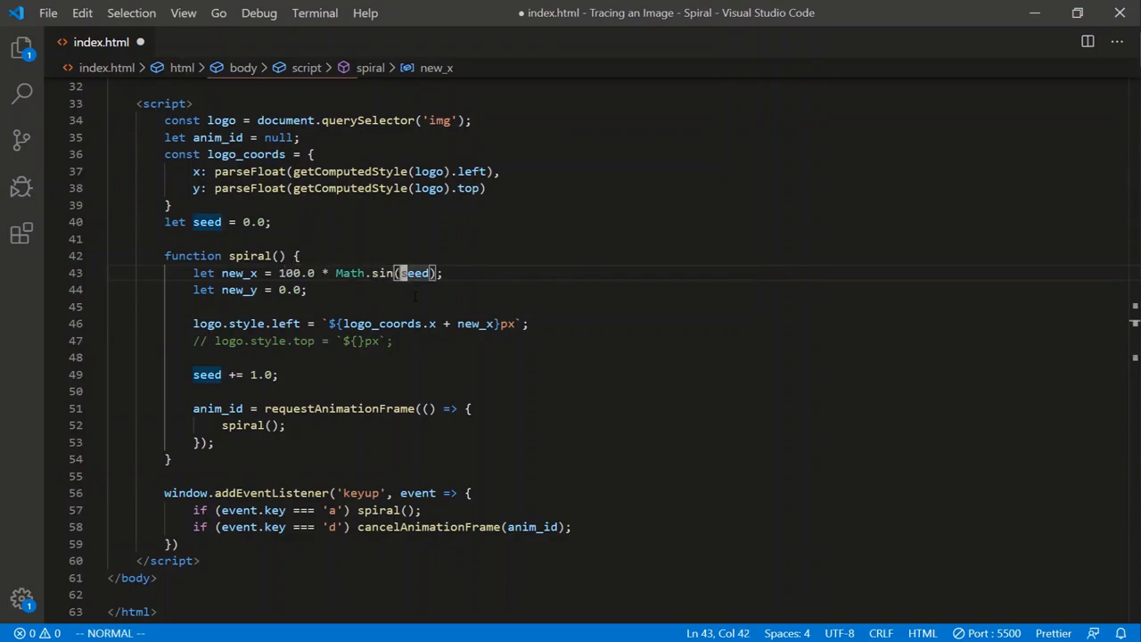
text(0.2 *)
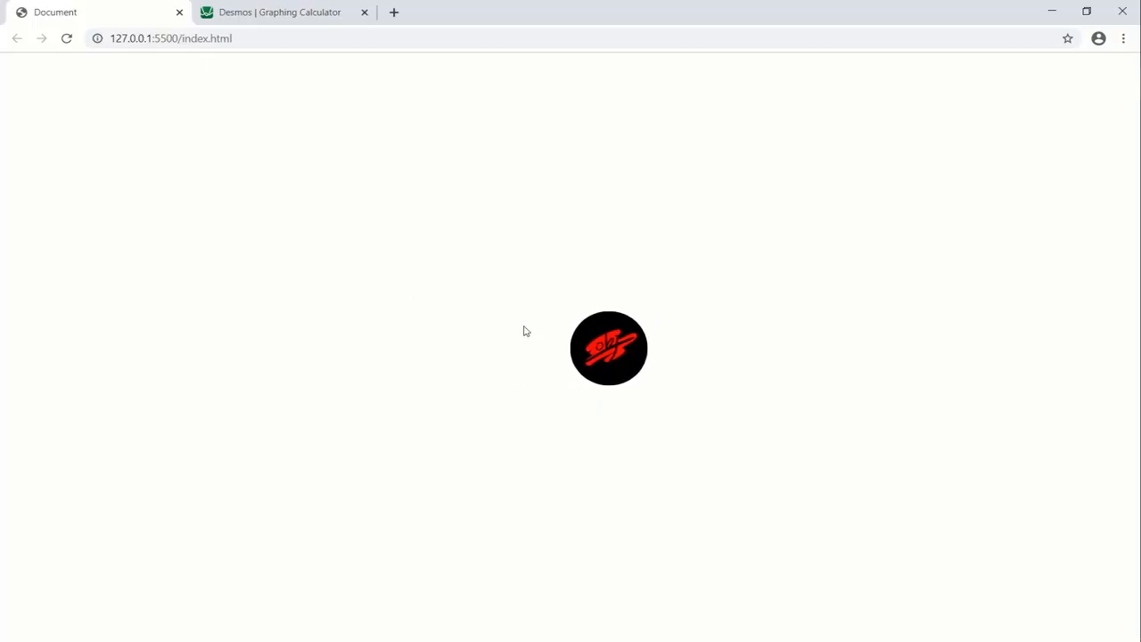
Step: Test in the browser, change the multiplier to 150.0, and make logo.style.top use logo_coords.y + new_y
key(alt+tab)
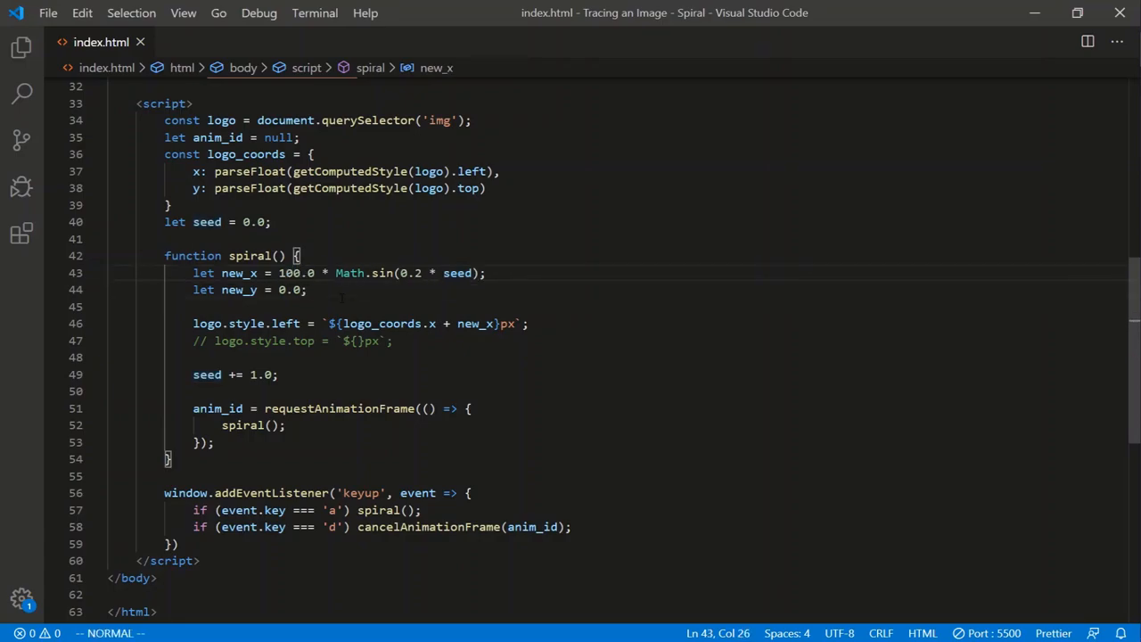
text(150.0)
click(293, 340)
text(logo_coords.y )
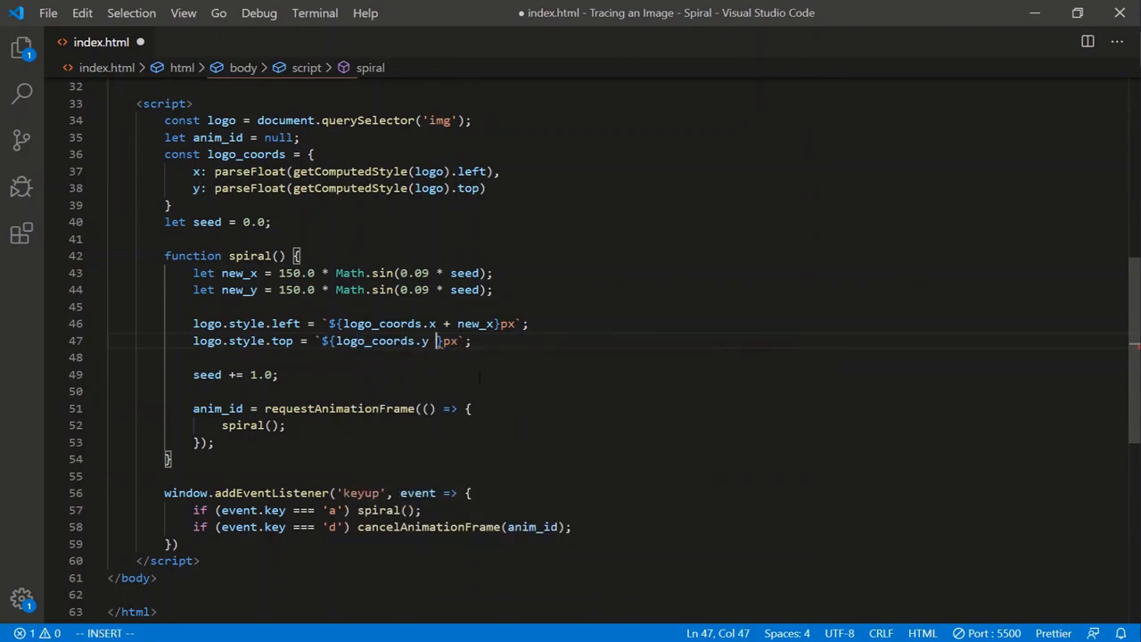
text(+ new_y)
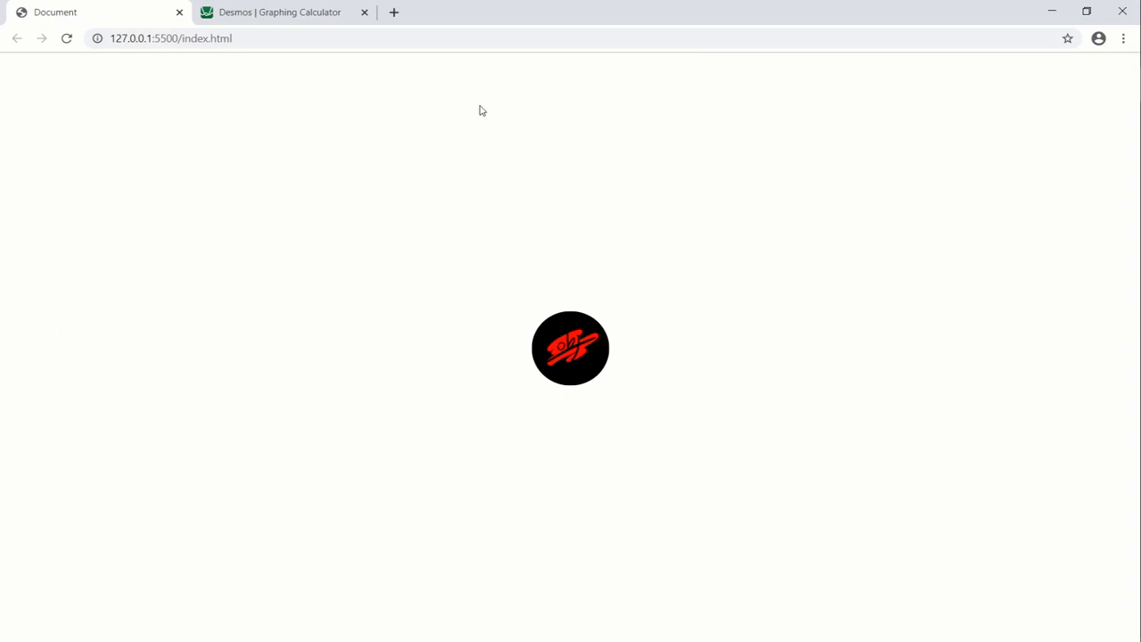
mouse_move(403, 55)
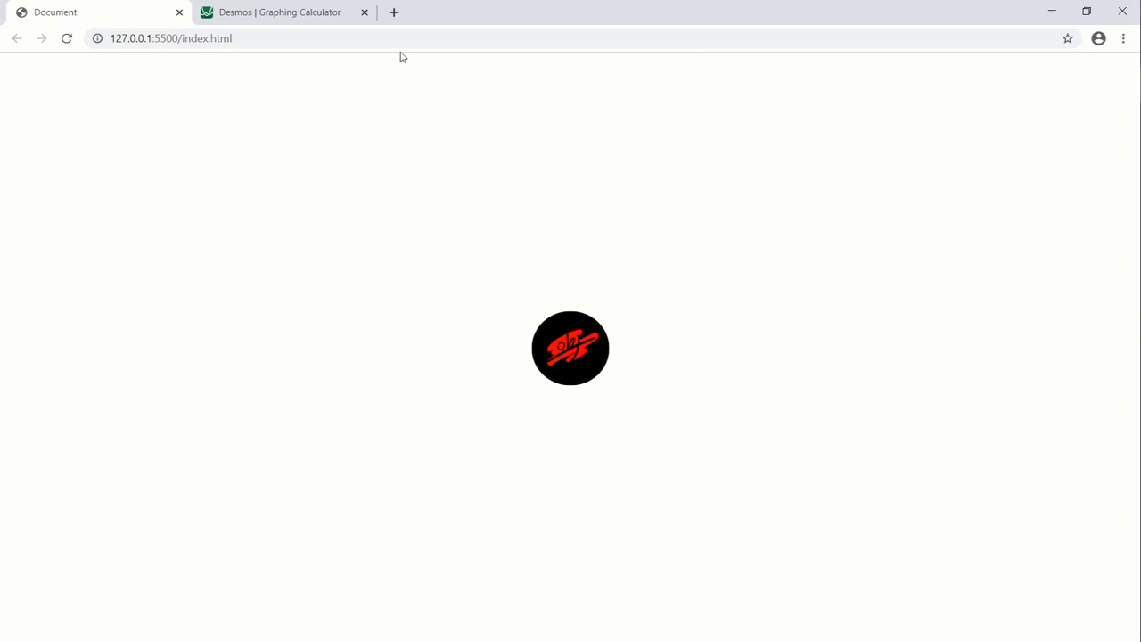
mouse_move(527, 636)
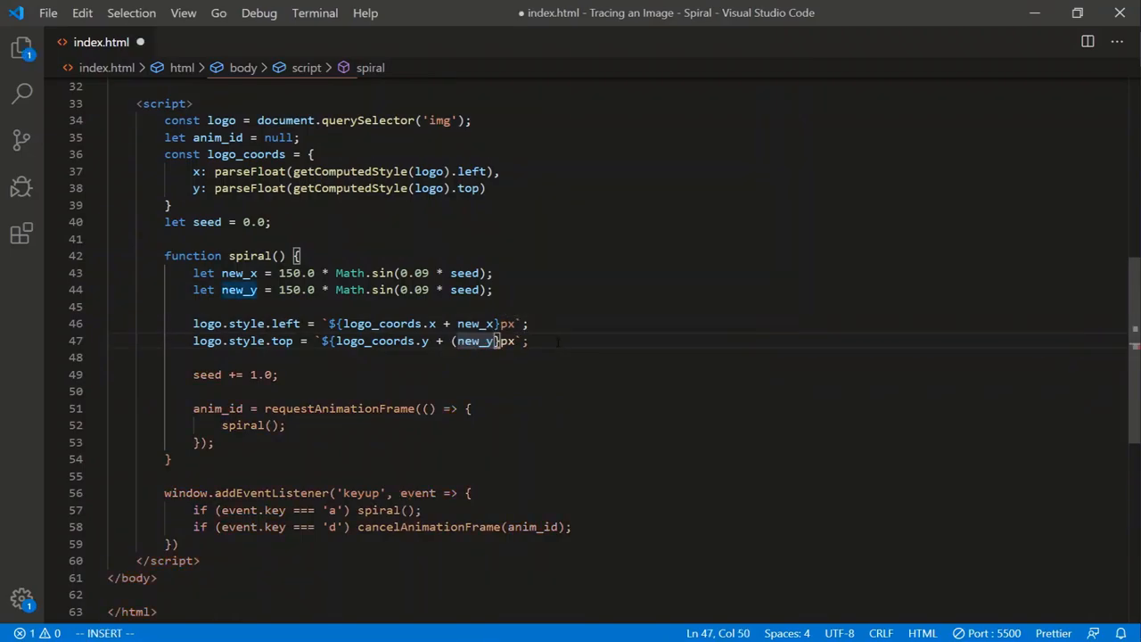
Step: Invert the vertical offset by multiplying new_y by -1.0 in logo.style.top
text(-1.0 *)
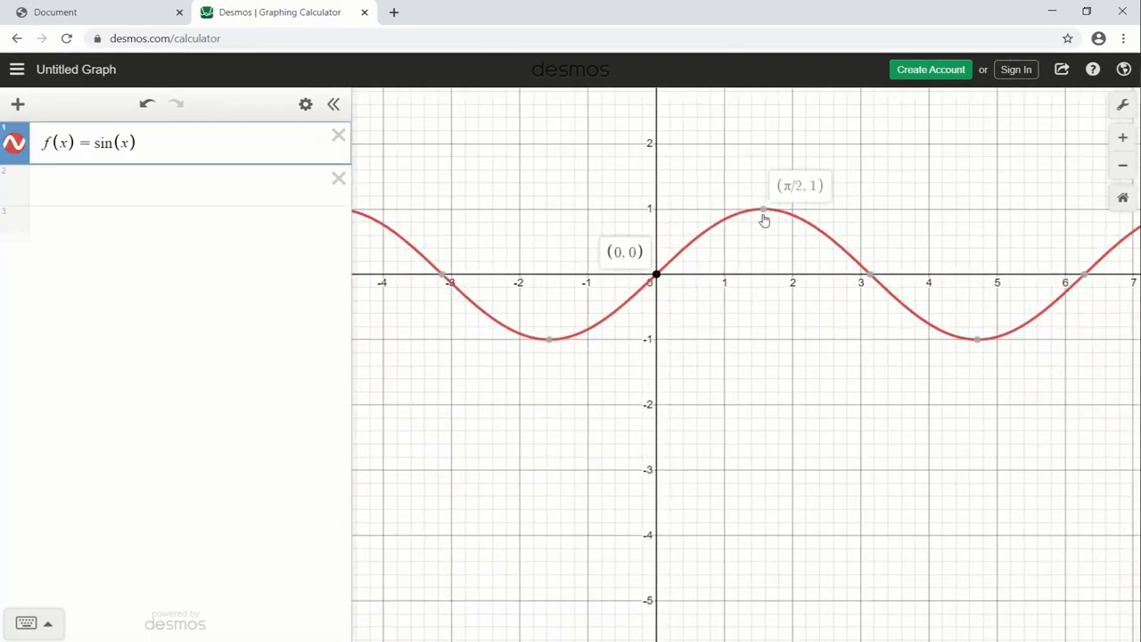
Step: Label a point on the sin(x) curve to show its coordinates
click(763, 211)
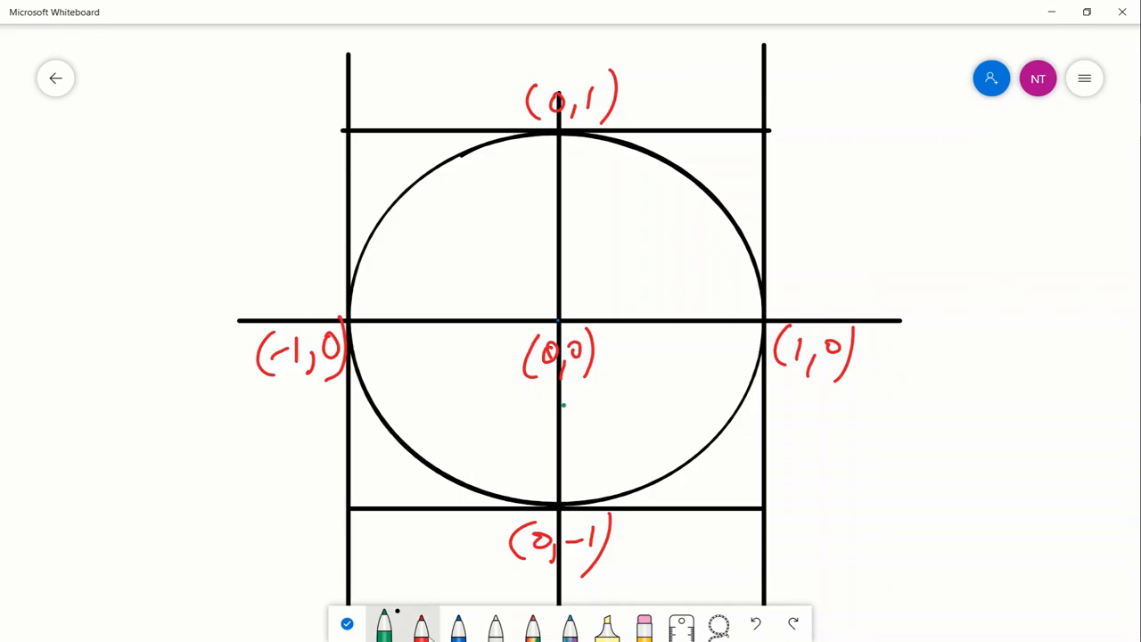
Step: Mark the circle's centre (0,0) with a green cross and switch back to the Desmos graph
drag(353, 508, 763, 121)
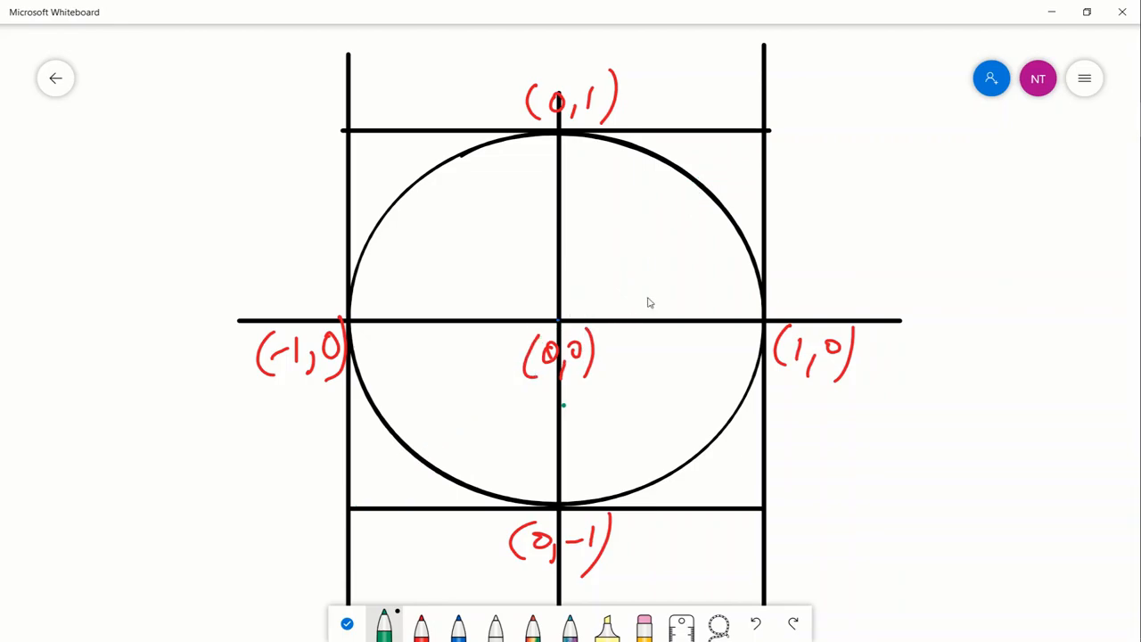
mouse_move(565, 319)
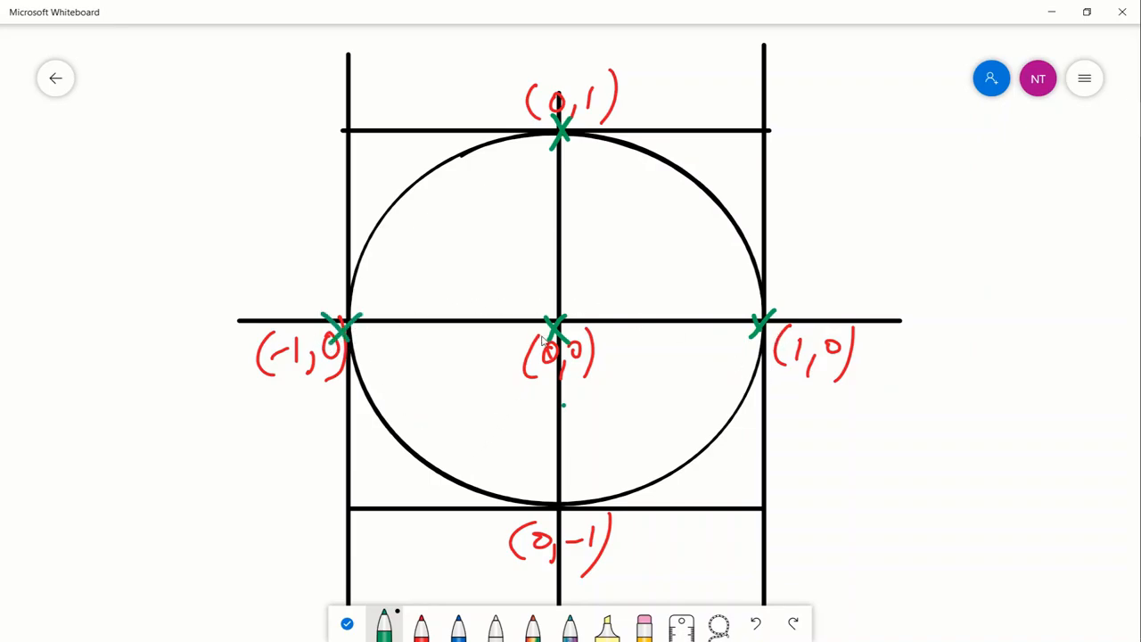
mouse_move(578, 364)
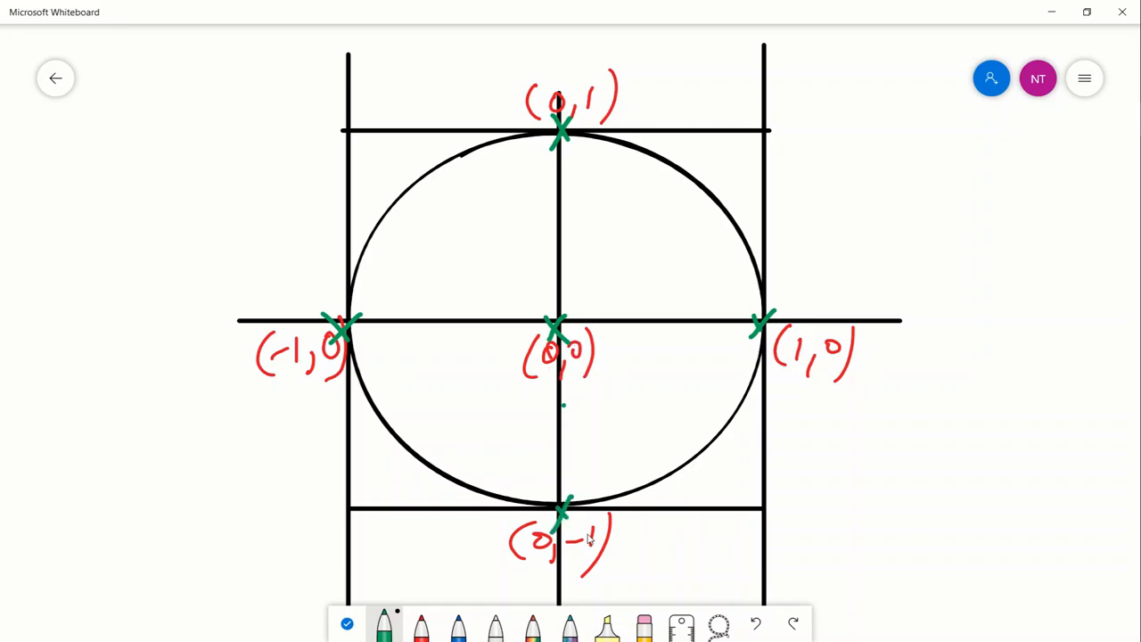
key(alt+tab)
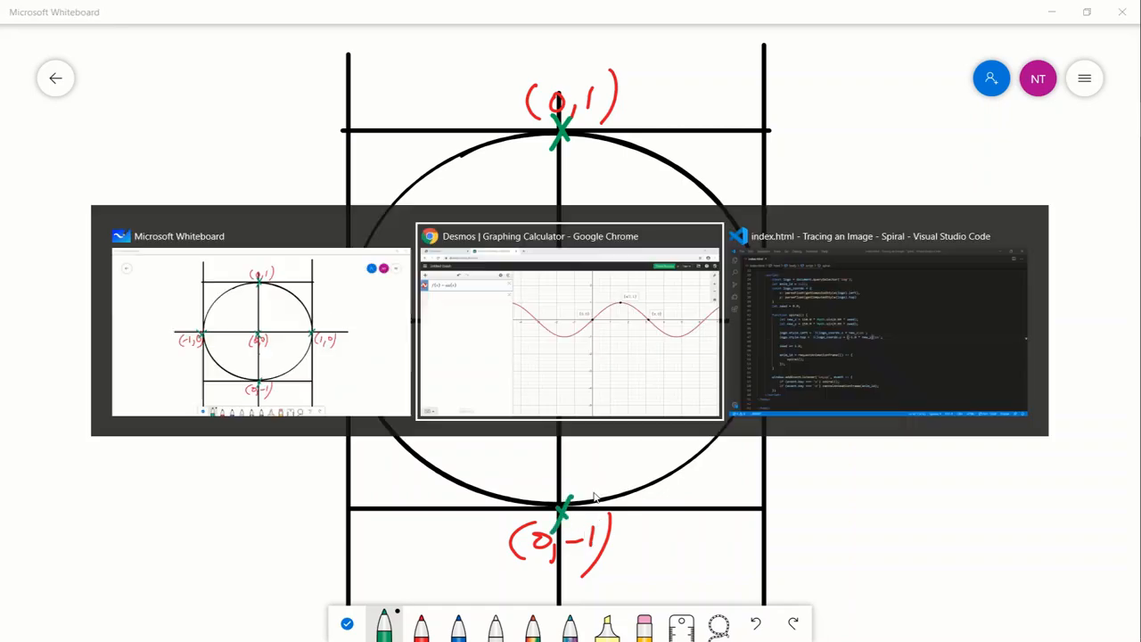
Step: Graph a second function g(x) = sin(x + π/2) below f(x) and zoom in on the two curves
click(570, 321)
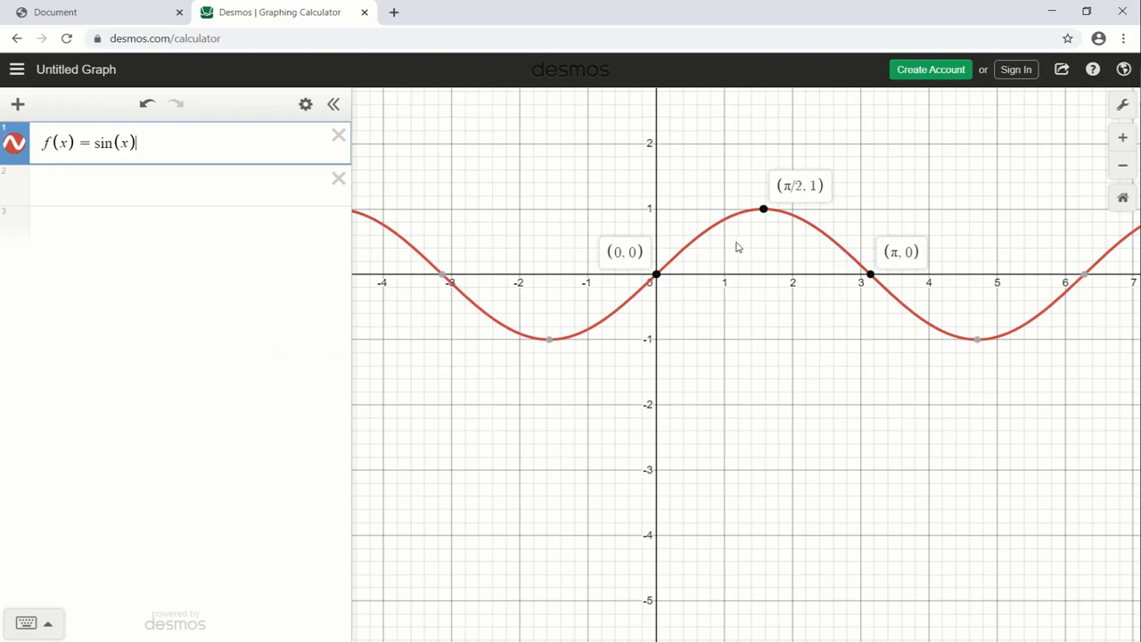
click(179, 184)
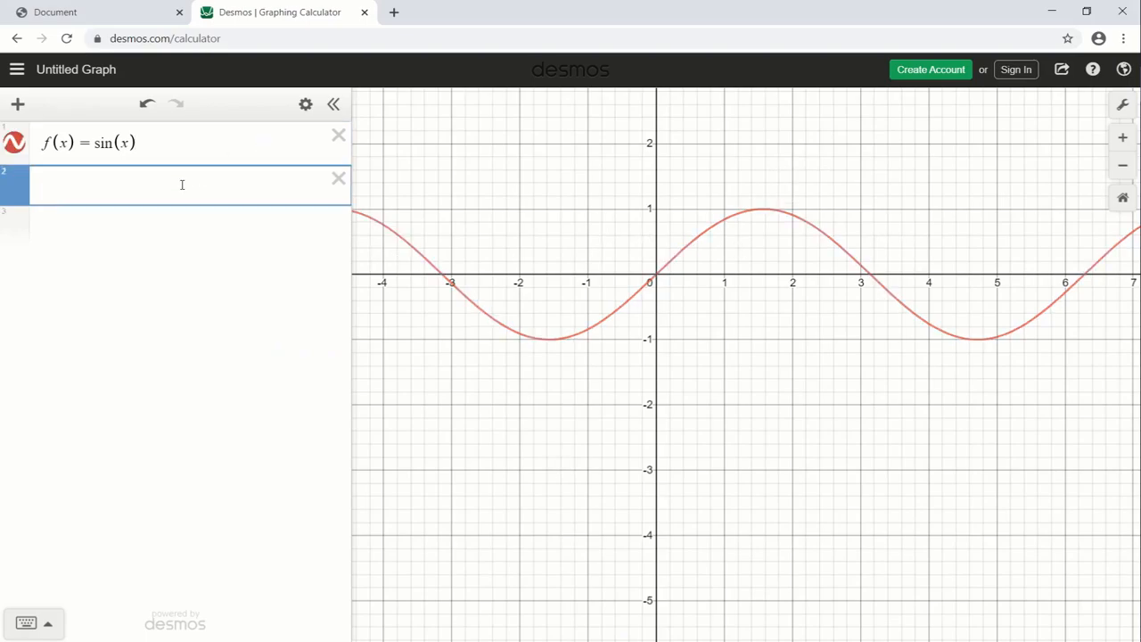
text(g()
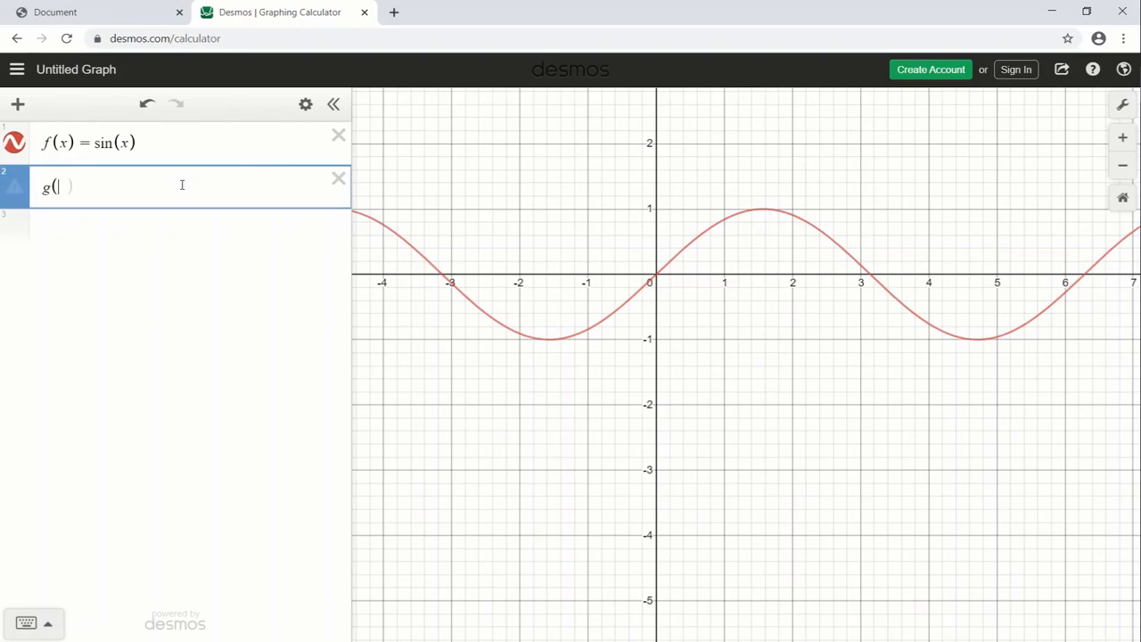
text(x))
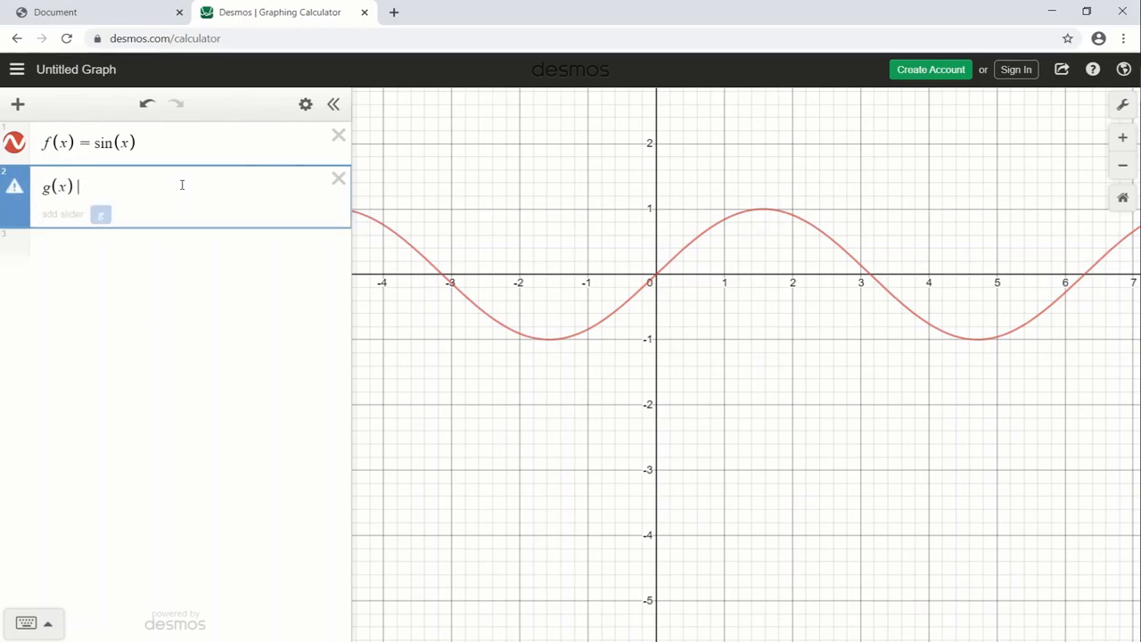
text(=sin(x)
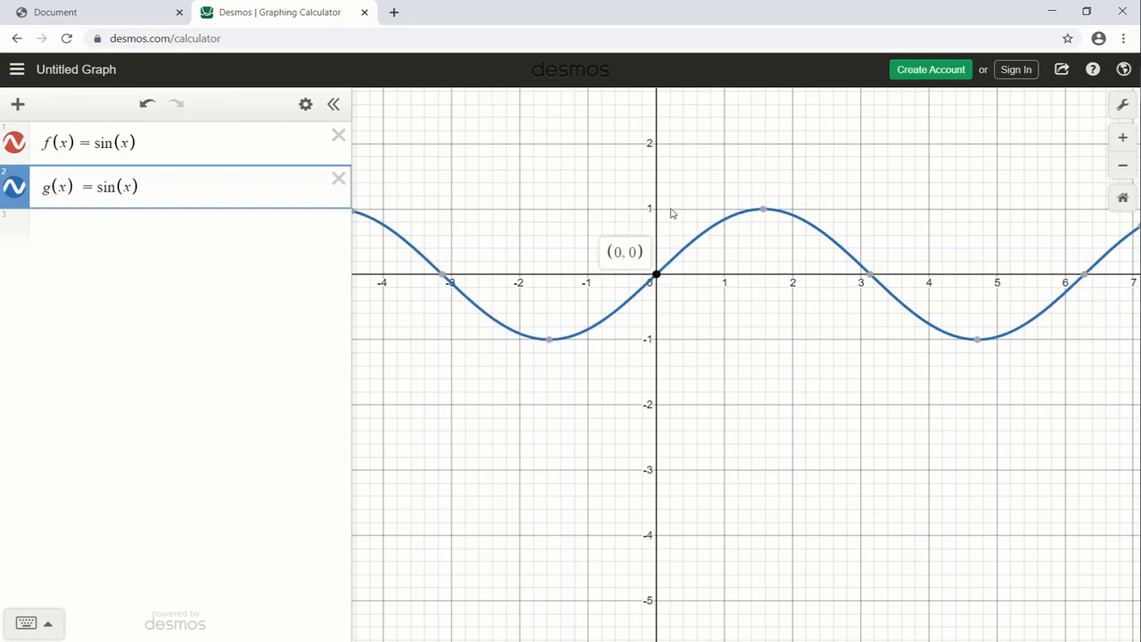
click(139, 187)
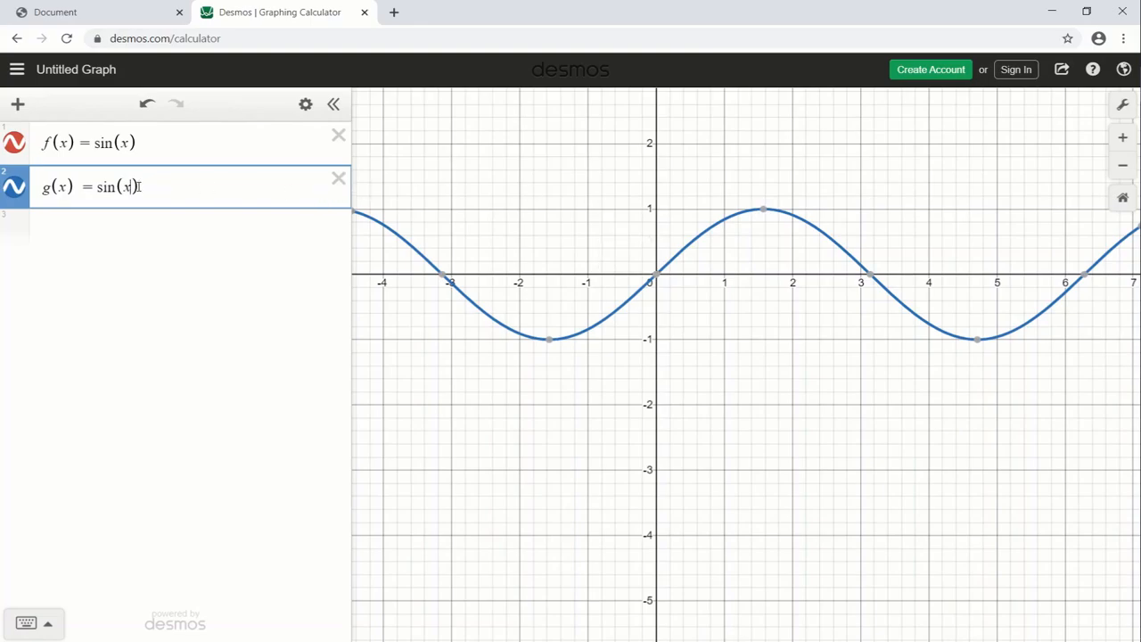
text(+)
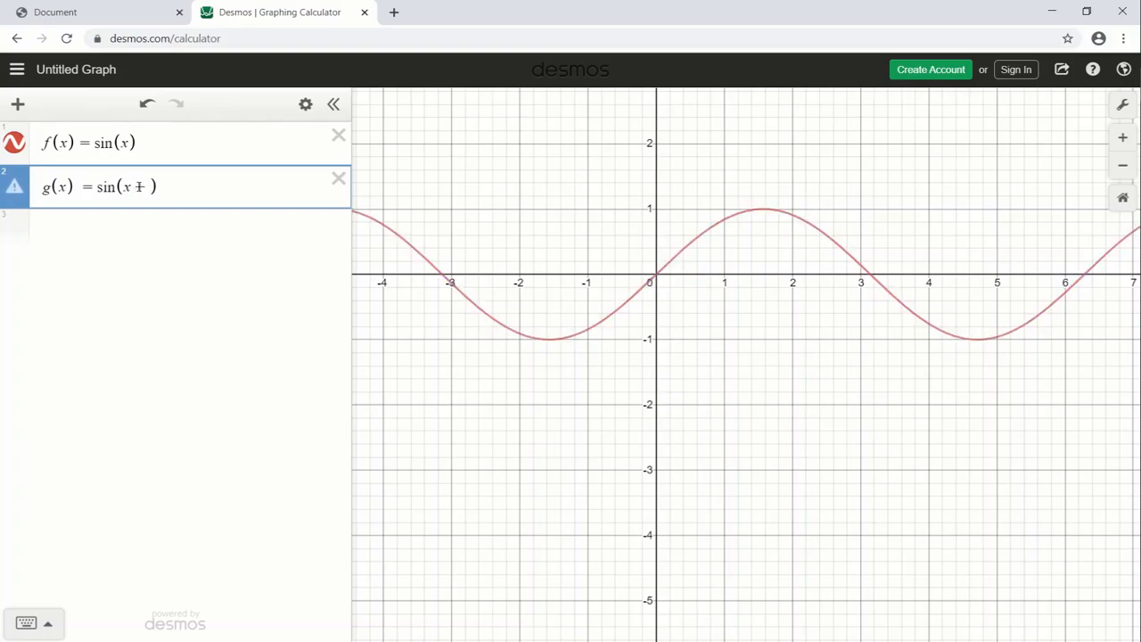
text(π/2)
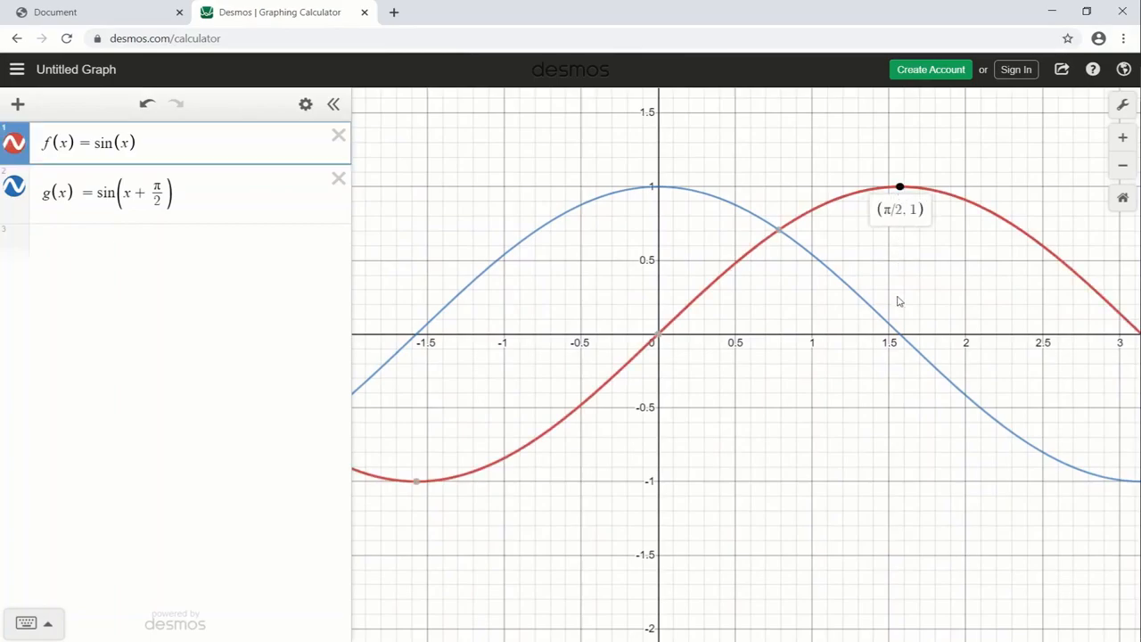
scroll(down, 3)
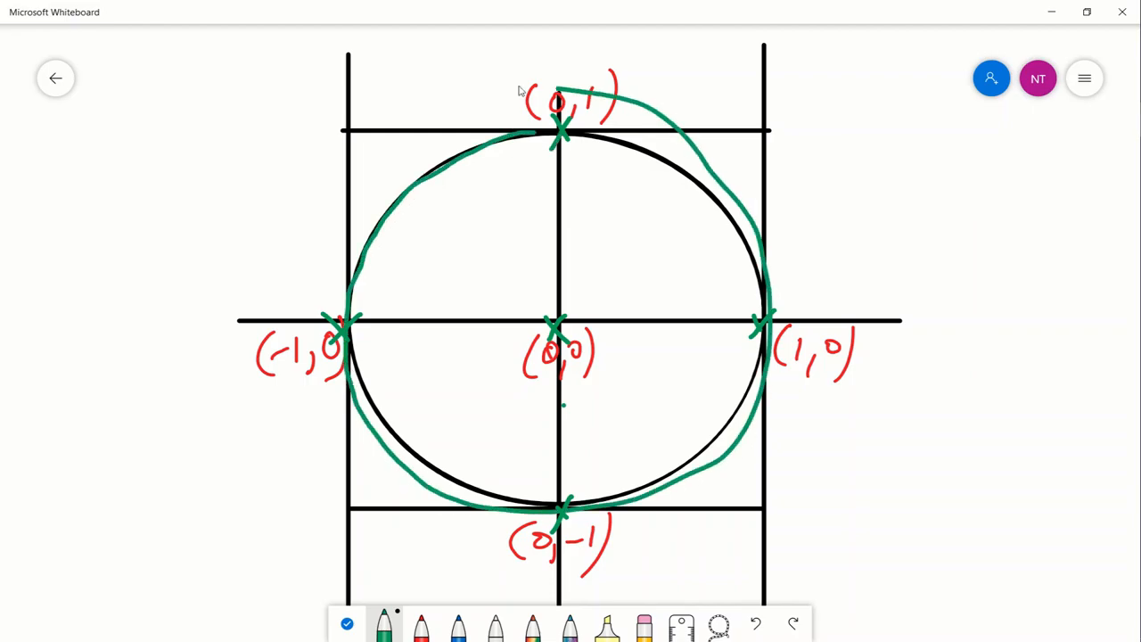
Step: Switch from the Whiteboard sketch back to the VS Code editor
key(alt+tab)
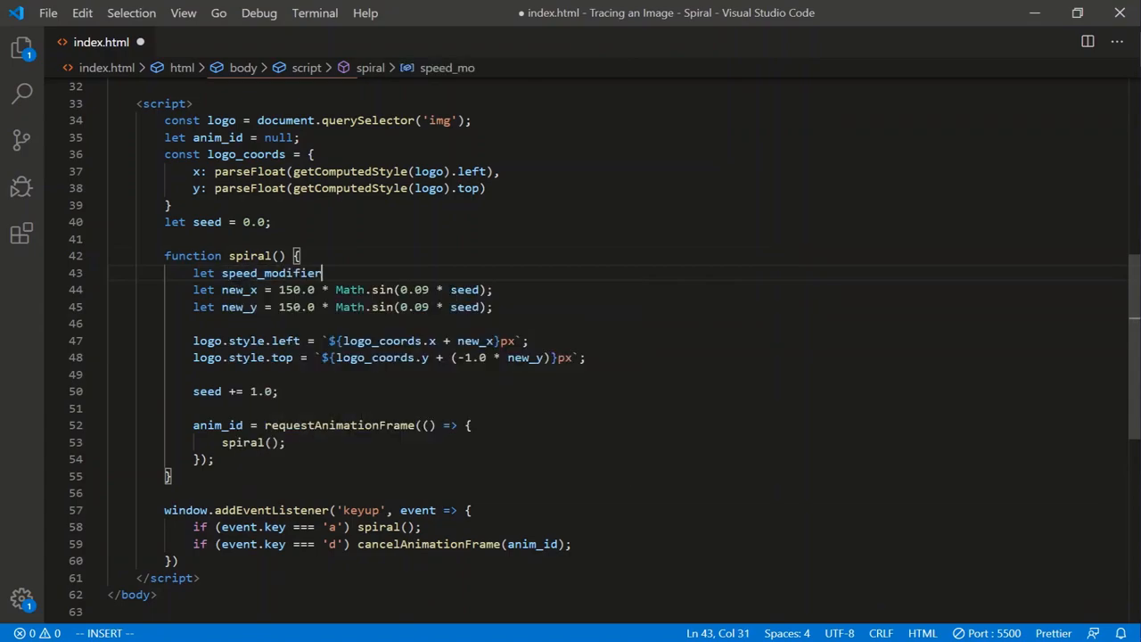
Step: Declare speed_modifier = 0.09 in spiral() and use it in both sine calls
text(= 0.09;)
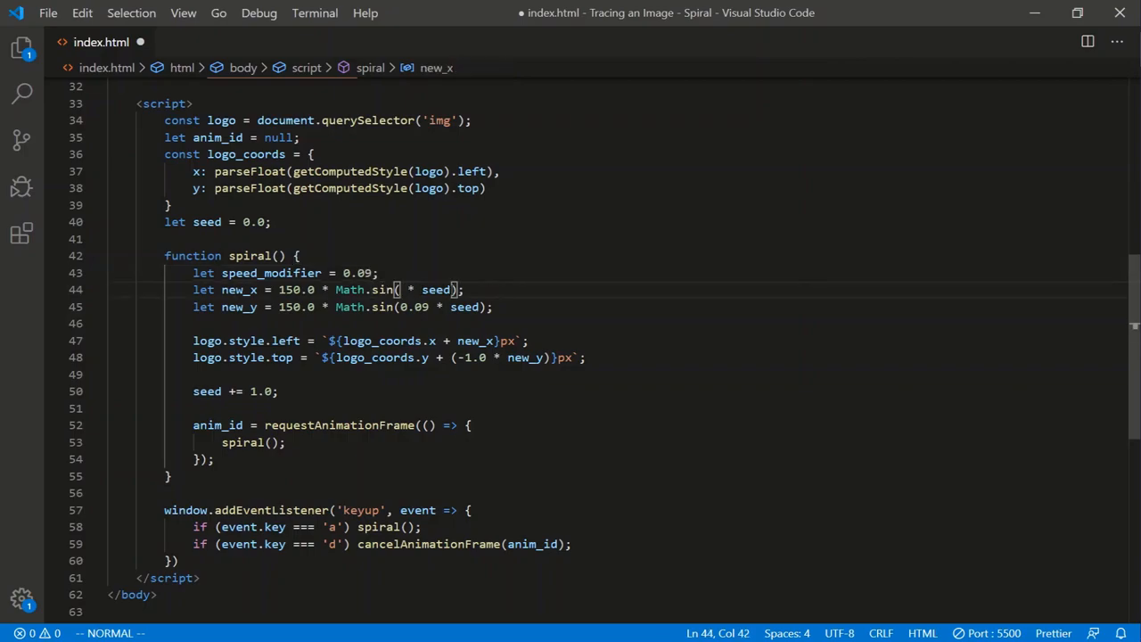
text(speed_modifier)
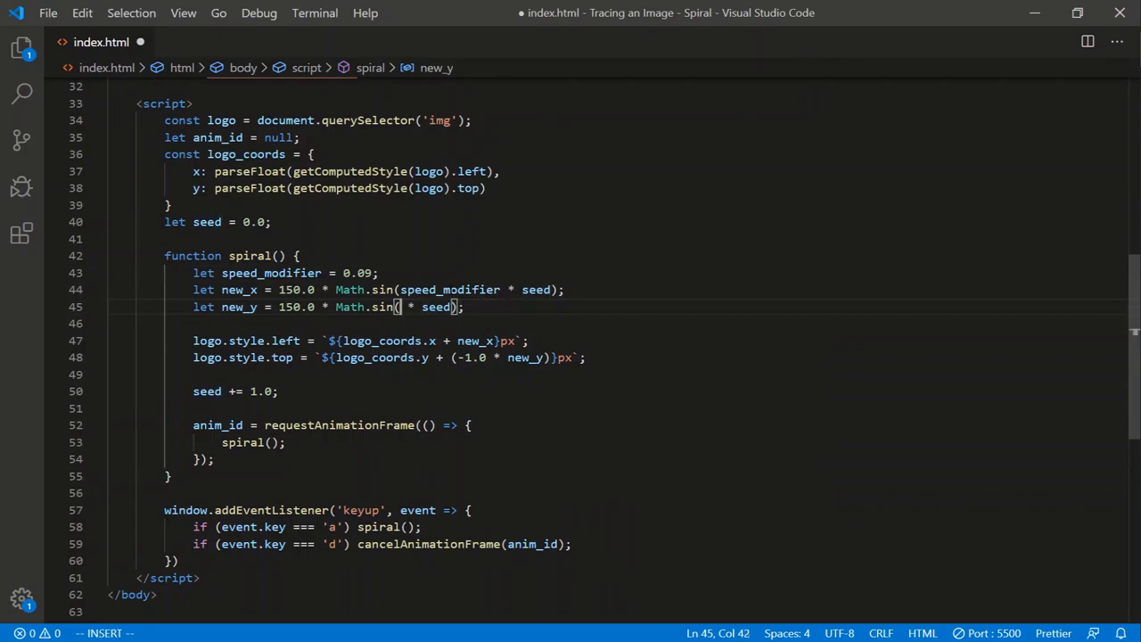
text(speed_modifier)
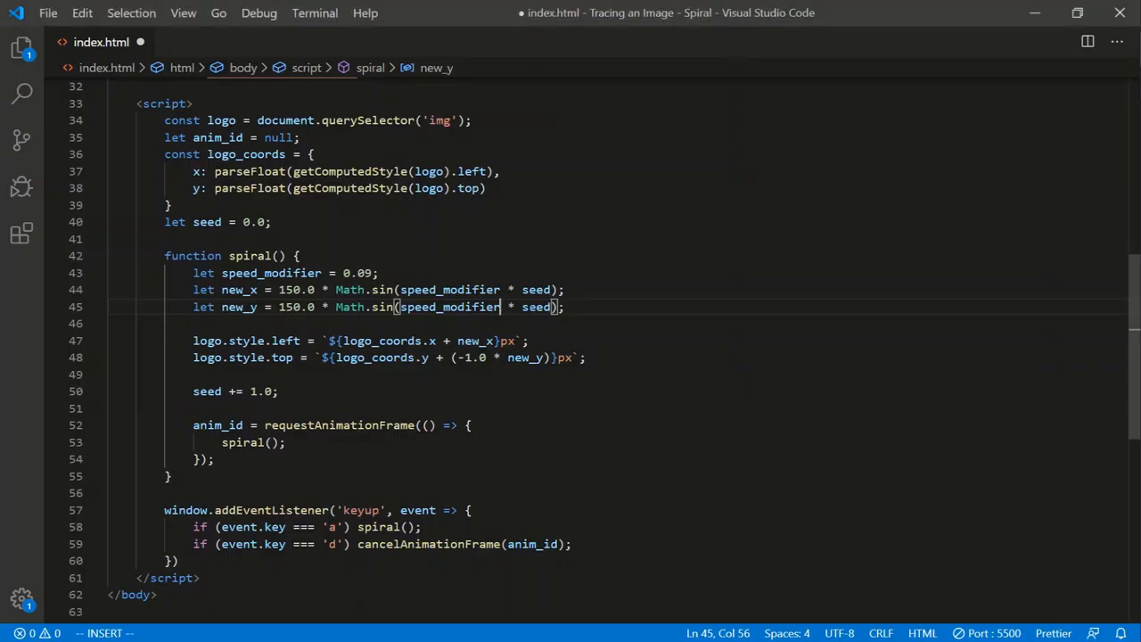
Step: Add + (Math.PI/2.0) to new_y's sine argument and return to Desmos
key(Escape)
text(()
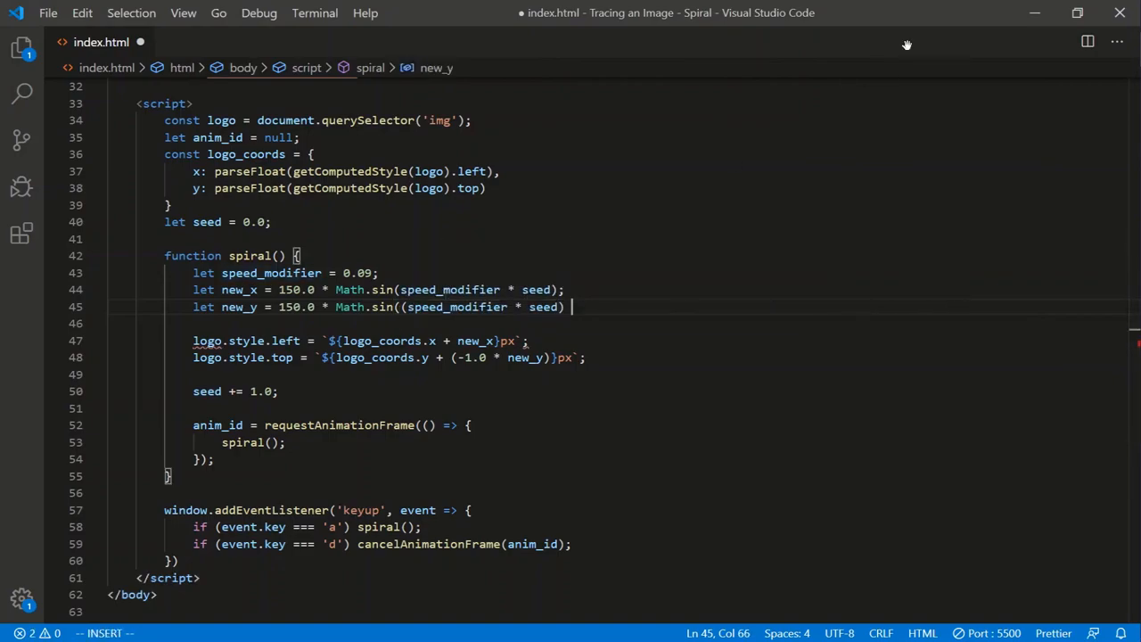
text(+ (Math.PI/2.0)
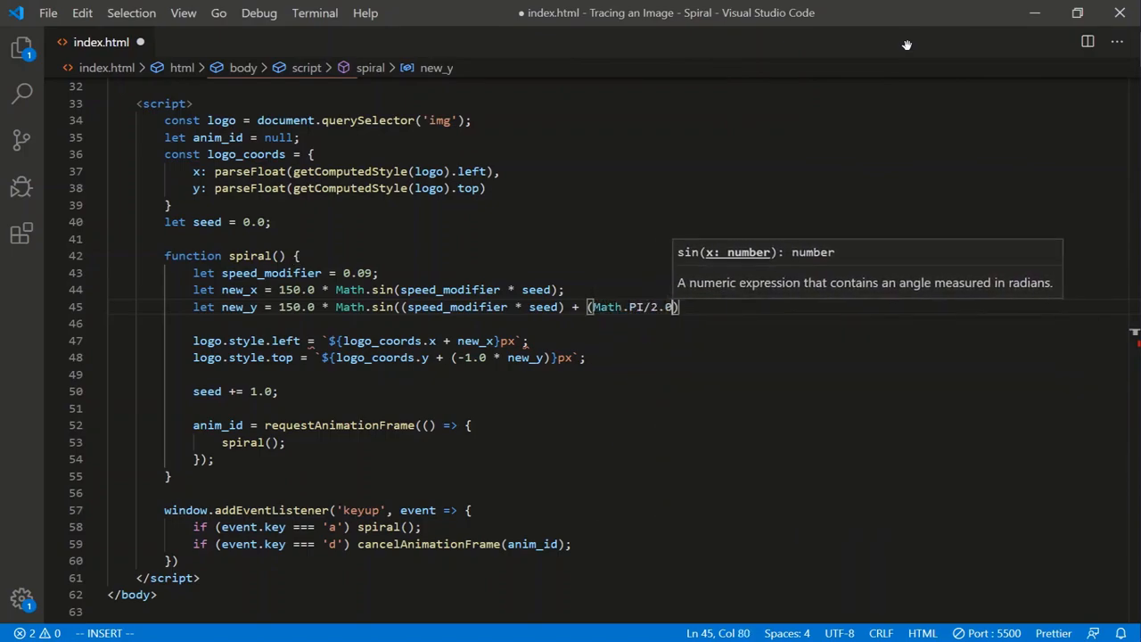
text();)
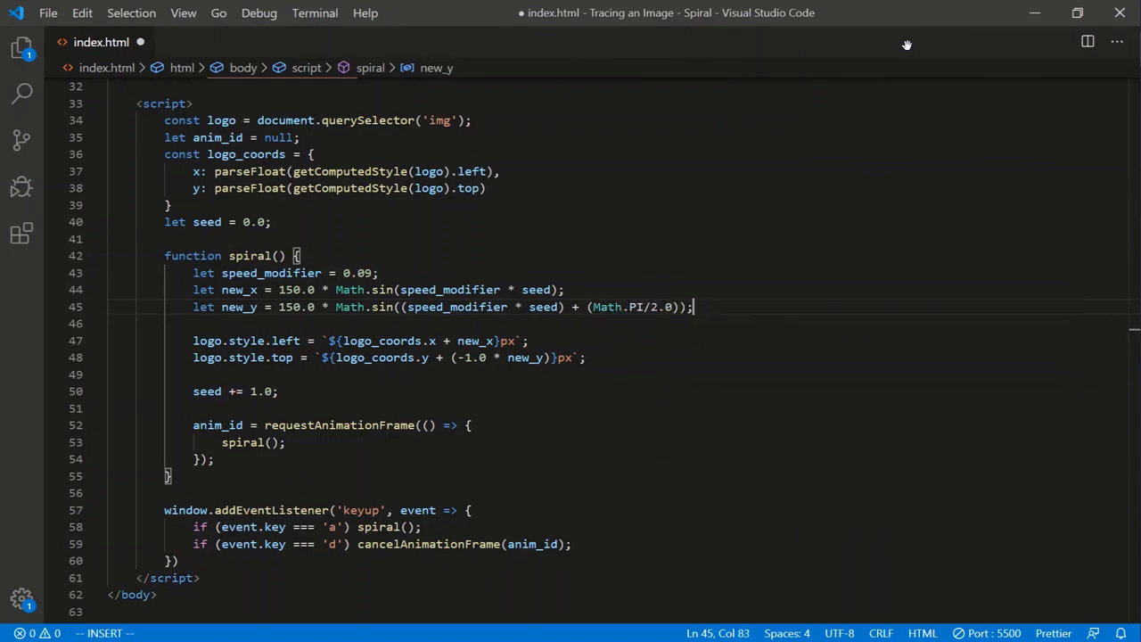
key(alt+tab)
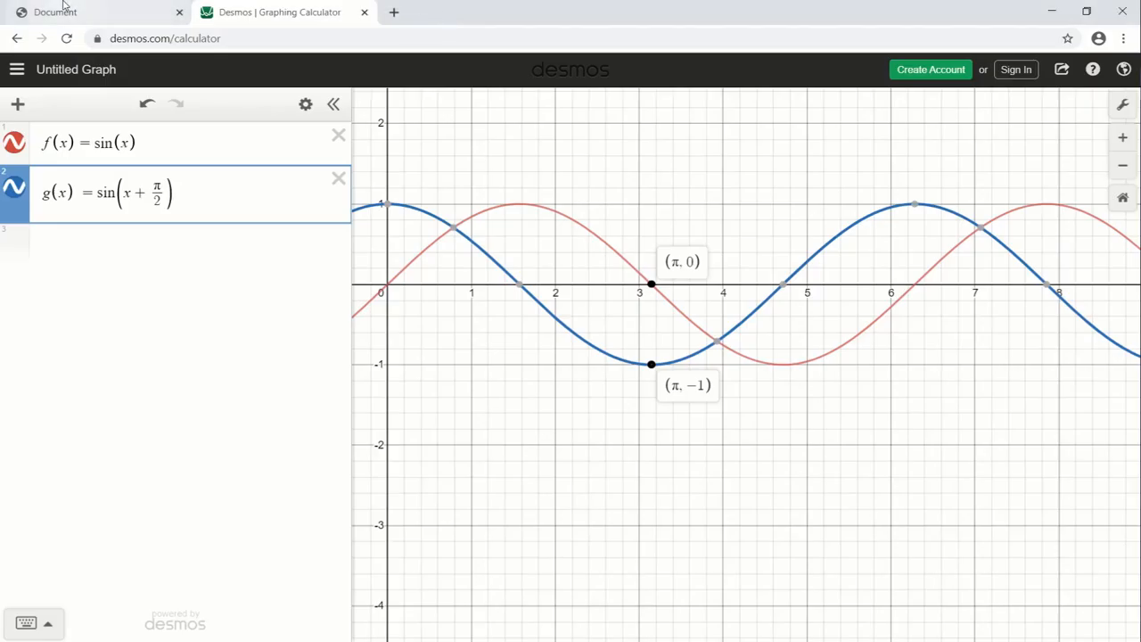
Step: Inspect where both sine curves sit at x = π
click(56, 11)
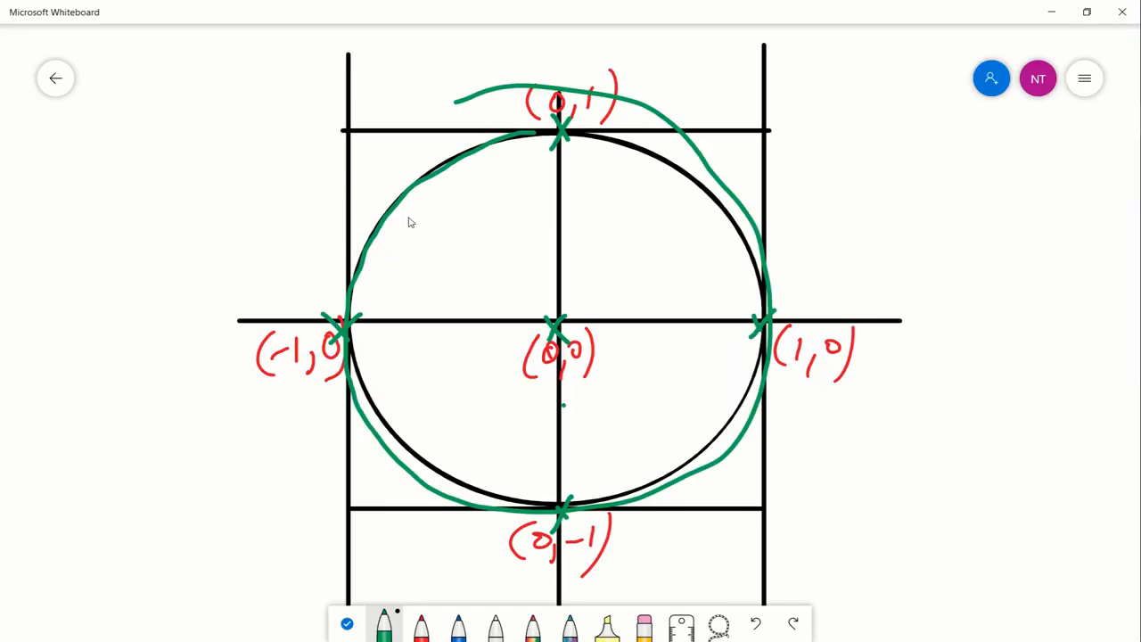
Step: Remove the green trace, draw and erase a horizontal diameter, then draw a line from (0,0) up to (0,1)
click(754, 623)
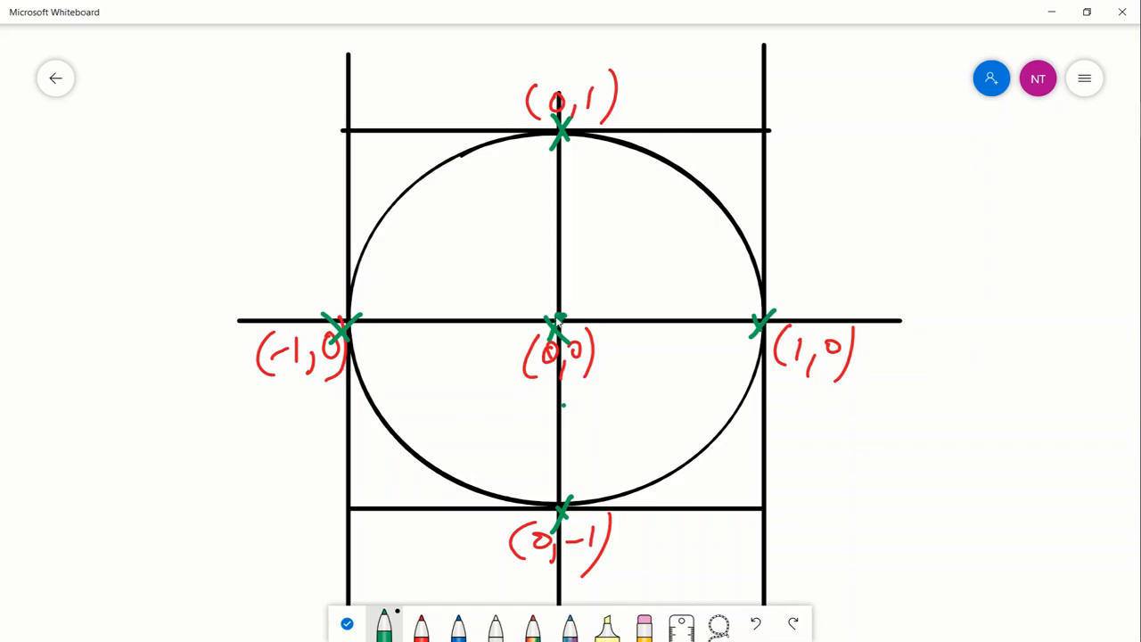
drag(556, 320, 767, 310)
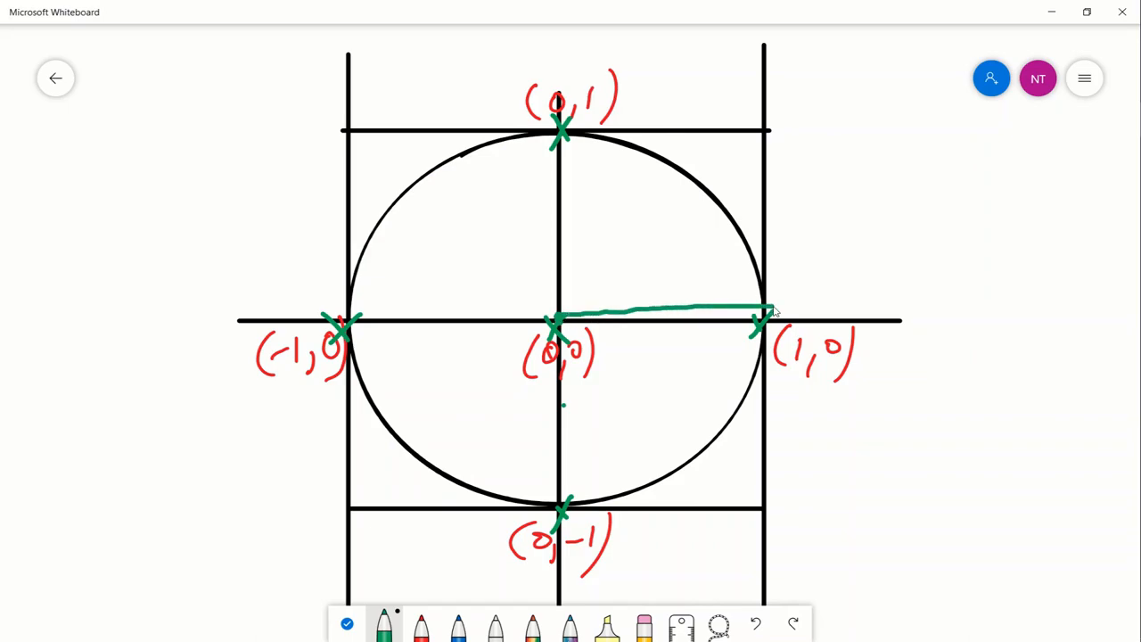
drag(766, 310, 357, 306)
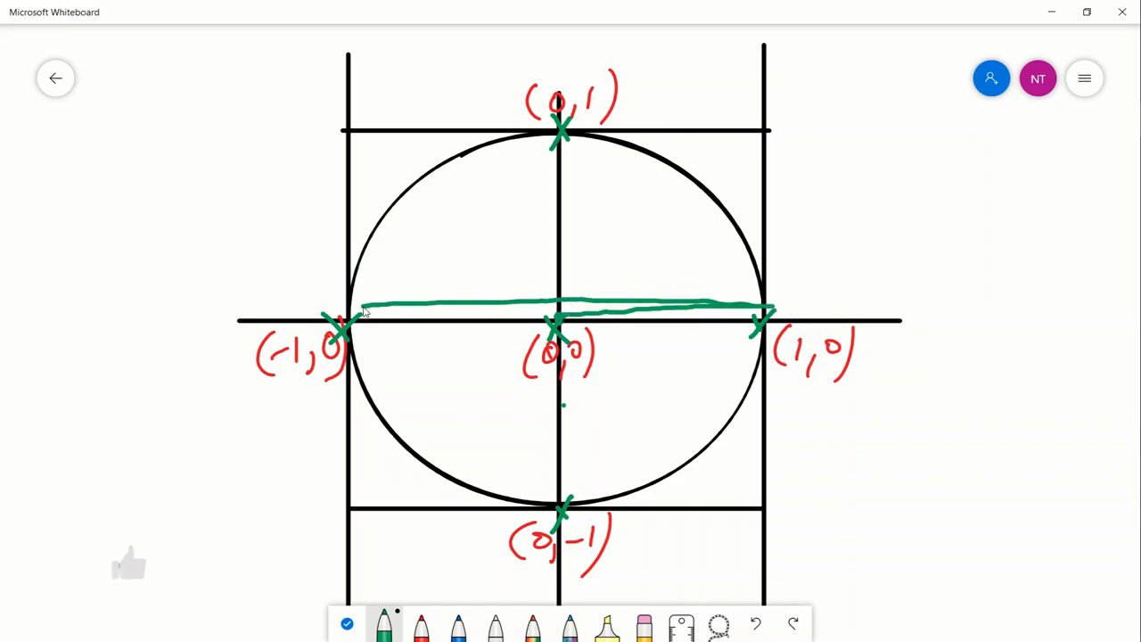
drag(343, 307, 508, 285)
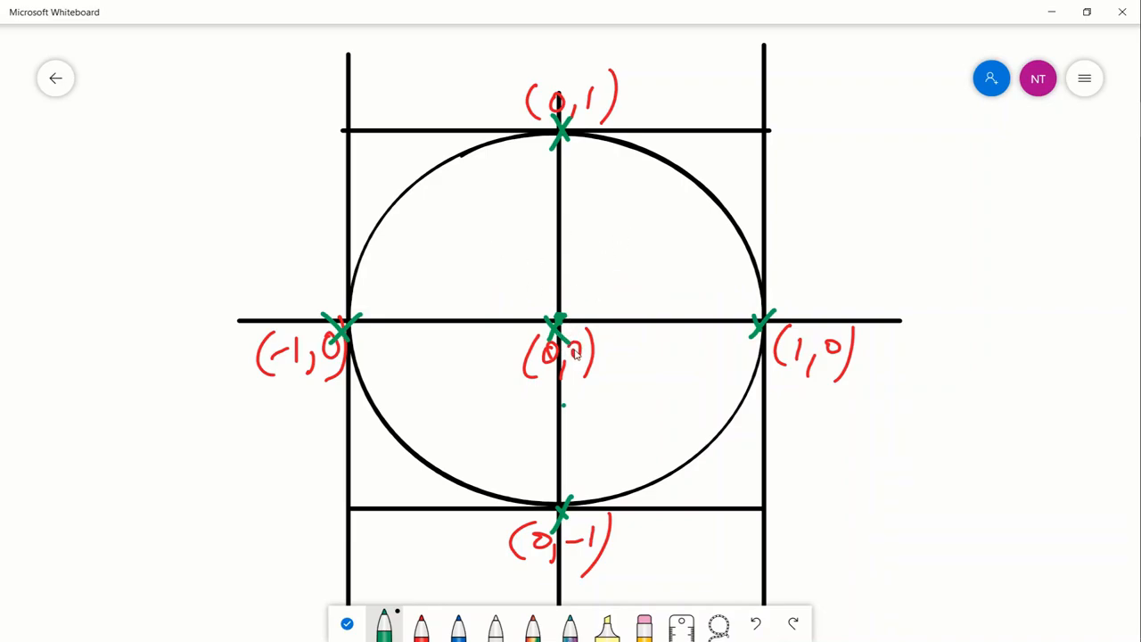
mouse_move(615, 325)
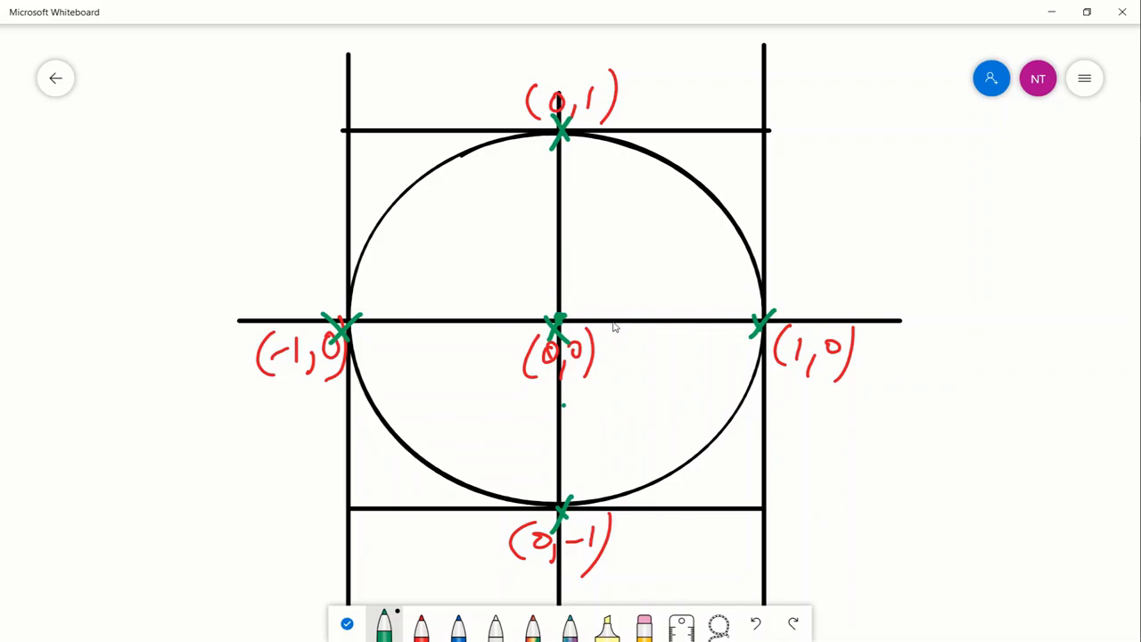
drag(556, 121, 557, 317)
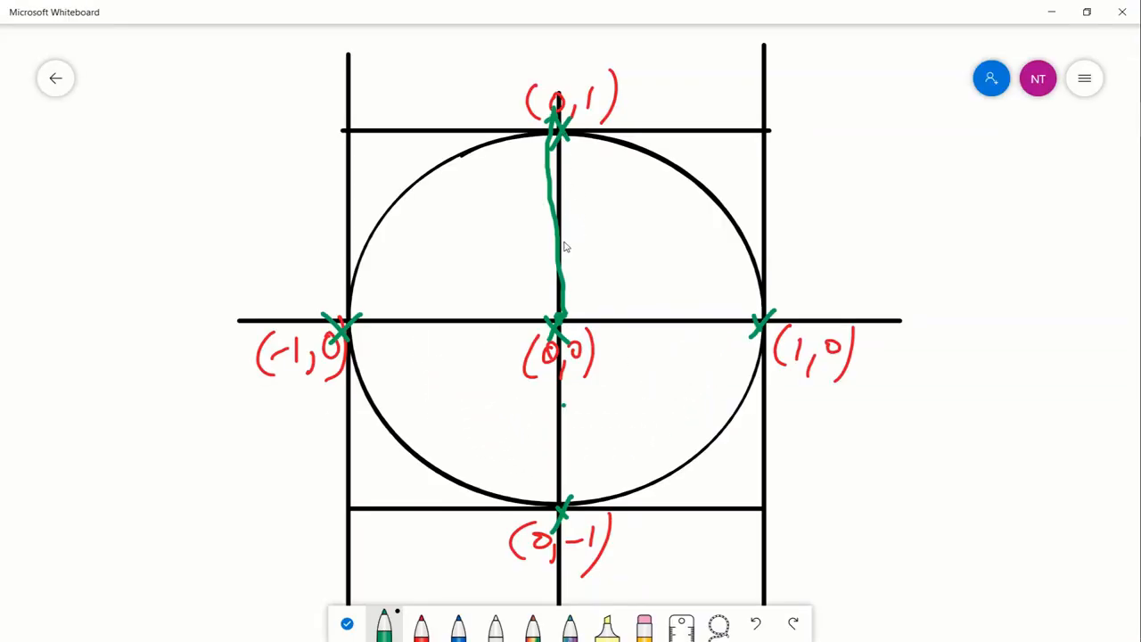
mouse_move(587, 246)
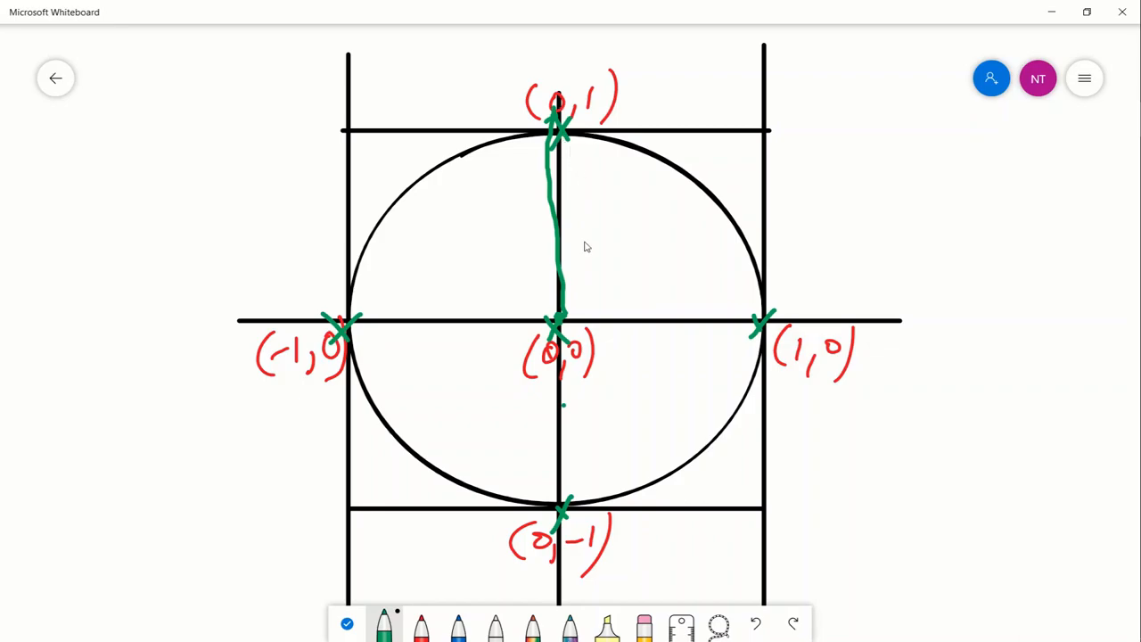
mouse_move(627, 392)
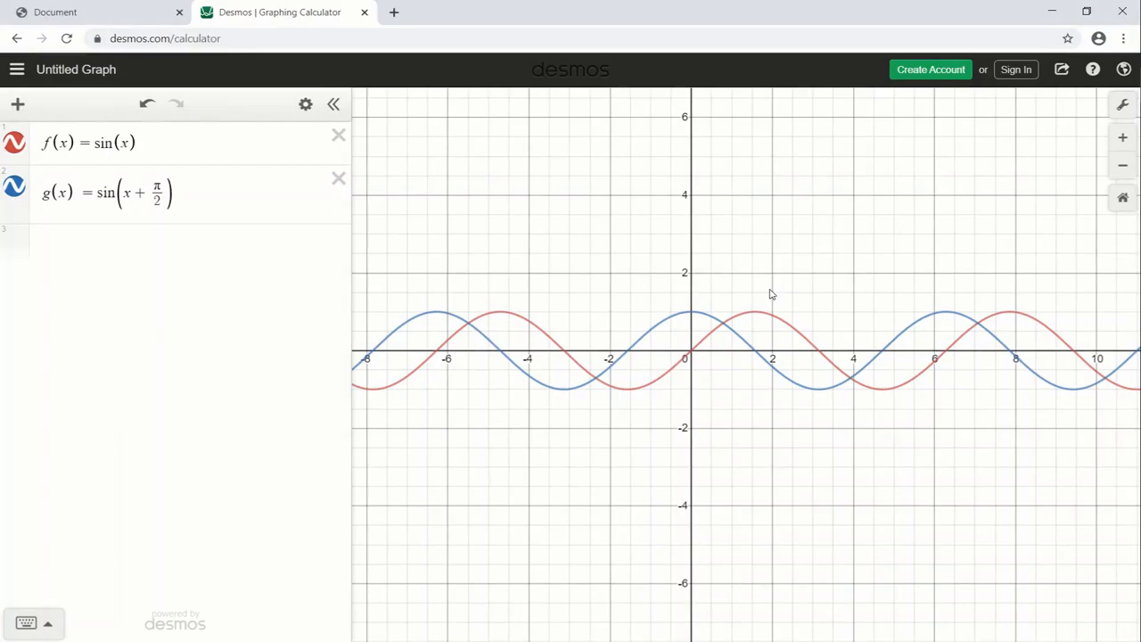
mouse_move(734, 296)
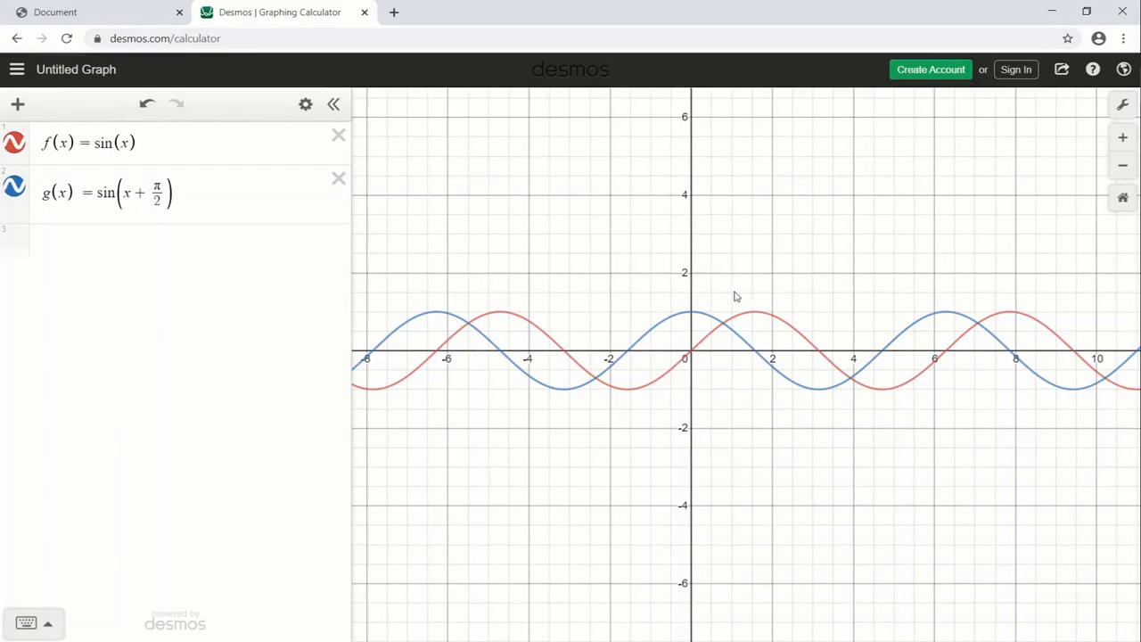
mouse_move(549, 263)
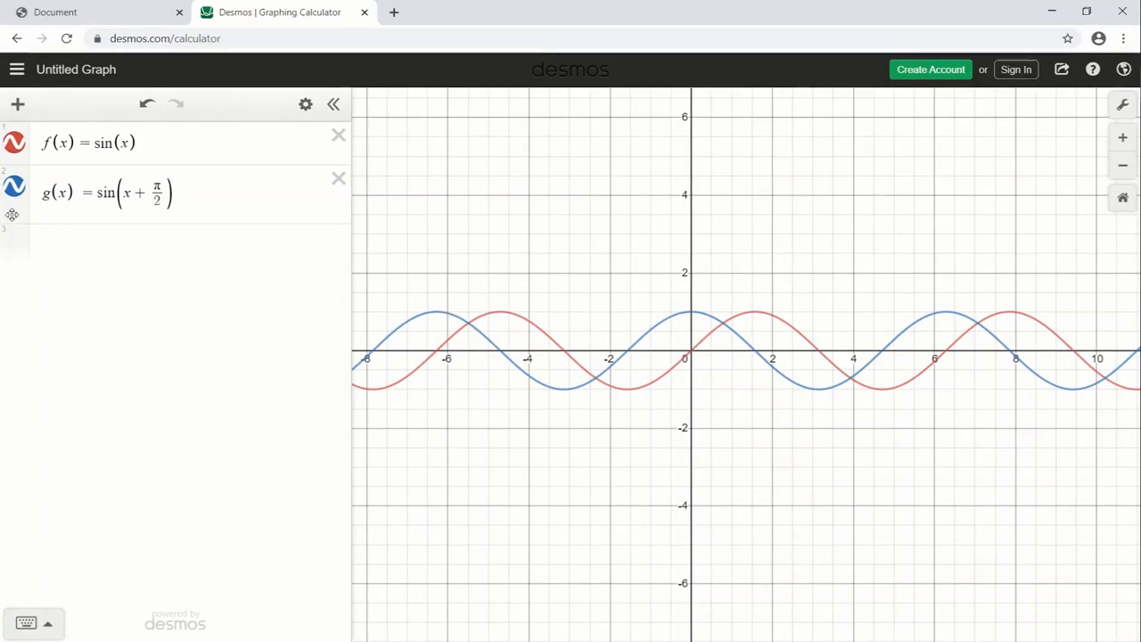
Step: Graph the easing function t(x) = −2^(−x) + 1 and show g(x) again
click(15, 186)
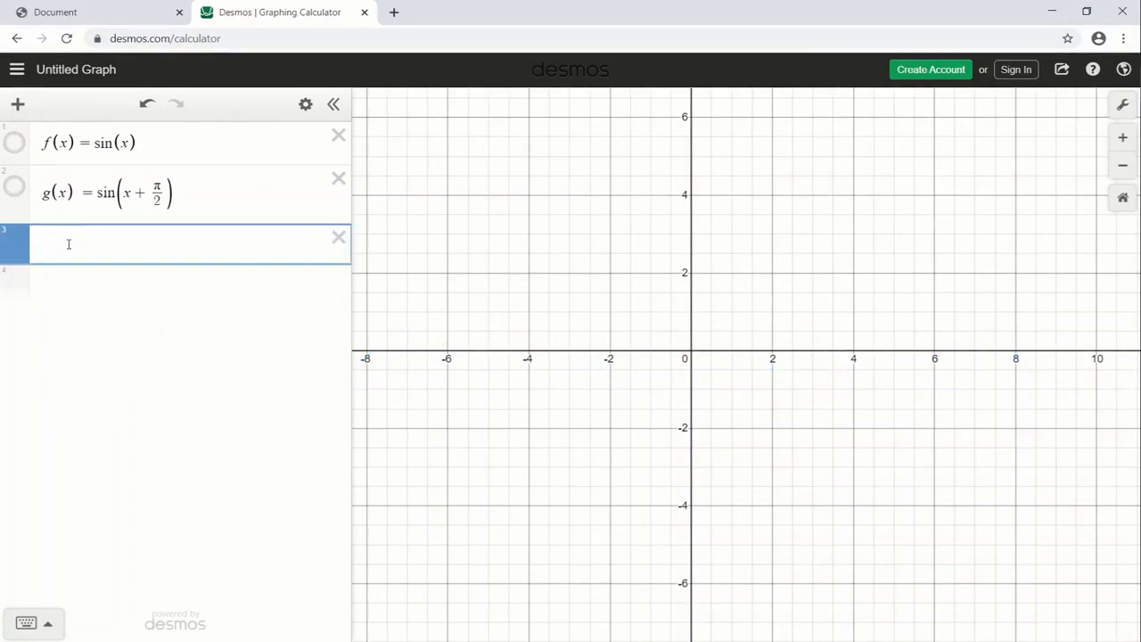
text(t(x))
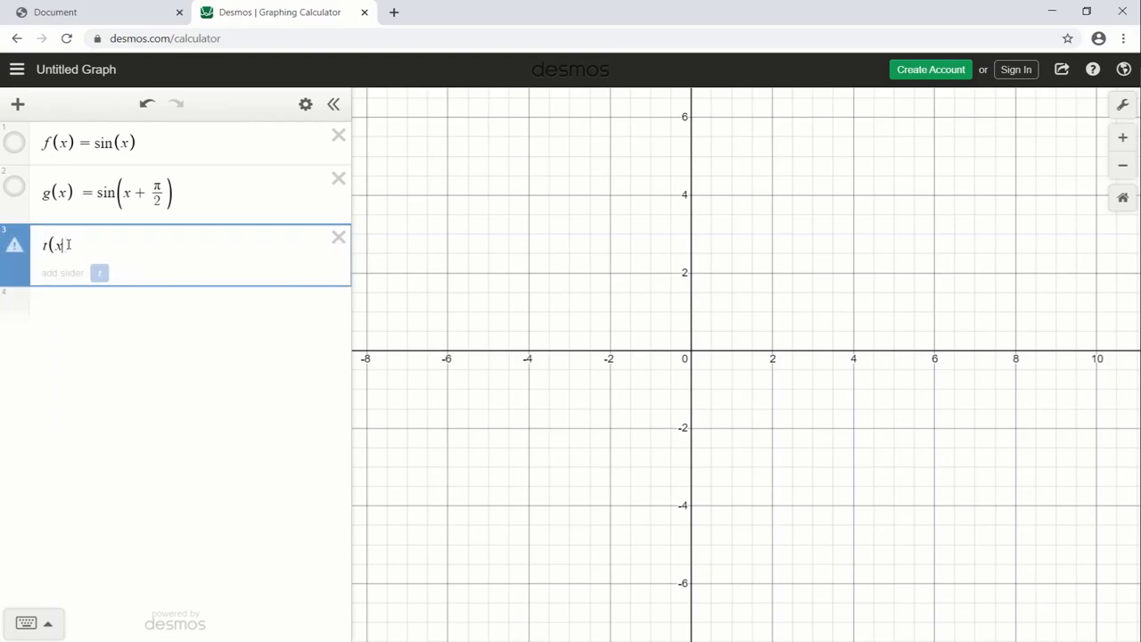
text(=2^x)
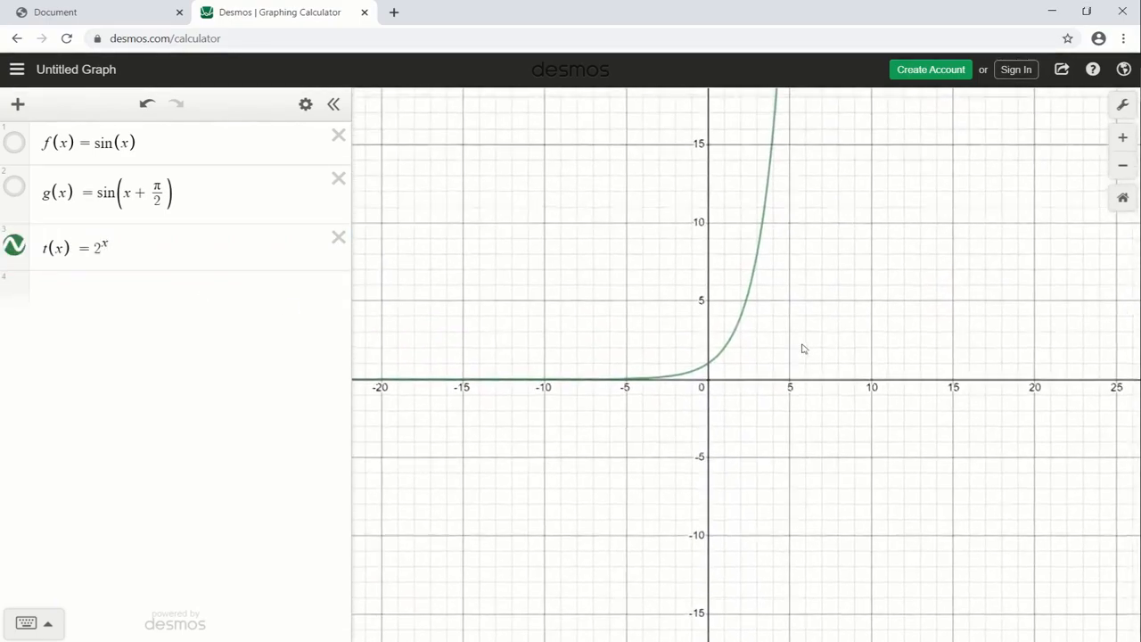
click(98, 248)
text(−)
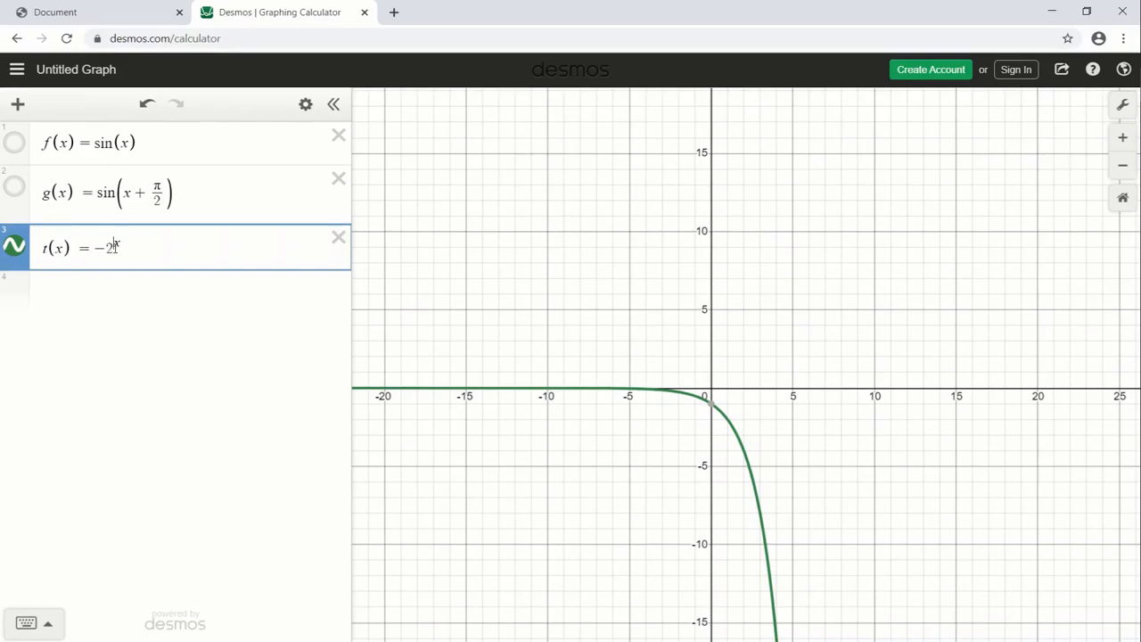
text(-x)
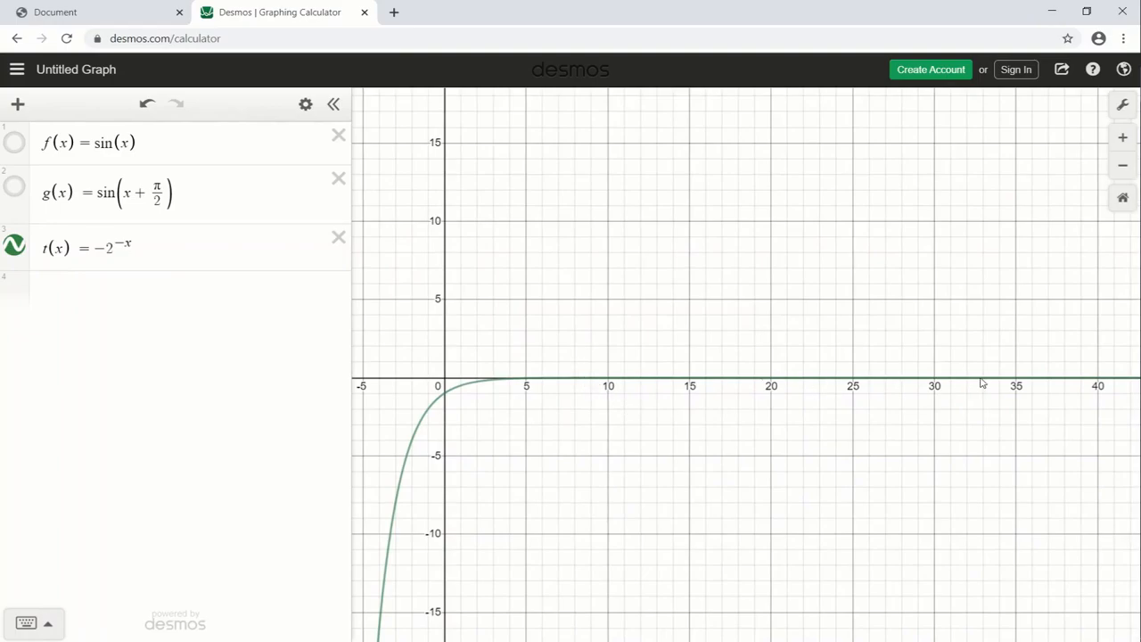
mouse_move(787, 403)
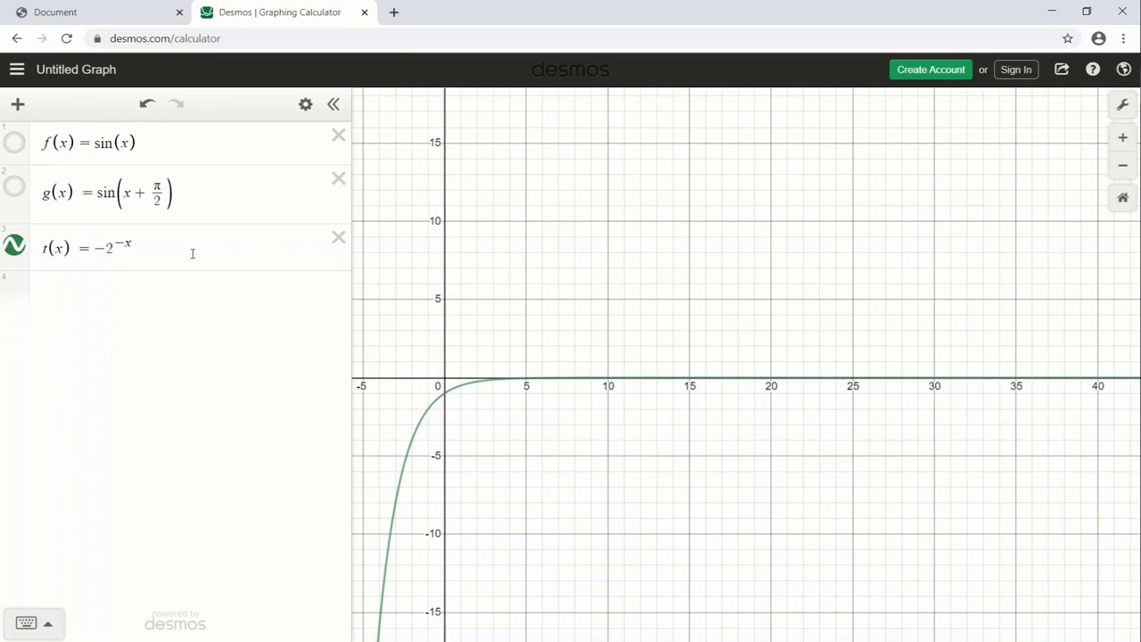
text(+ 1)
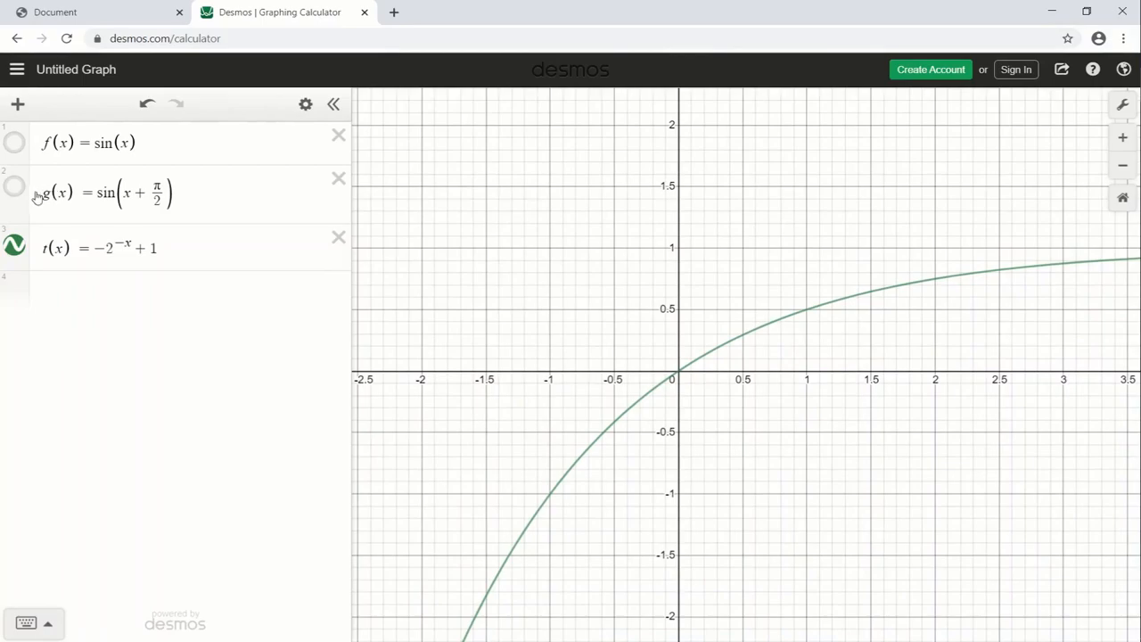
click(14, 186)
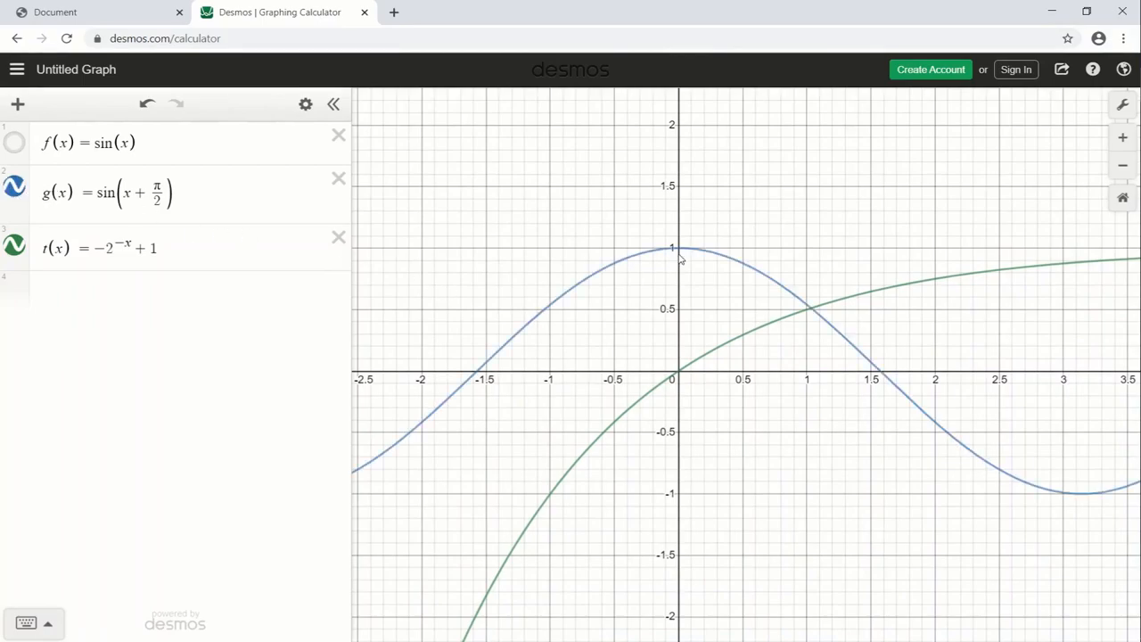
mouse_move(838, 316)
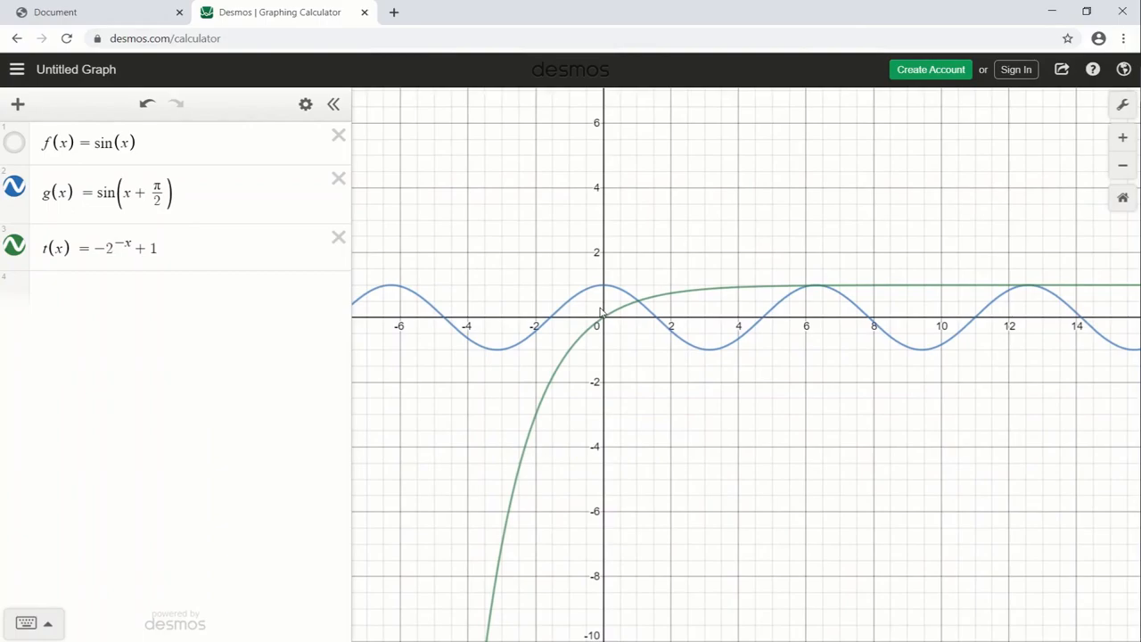
mouse_move(146, 310)
text(r(x) = g)
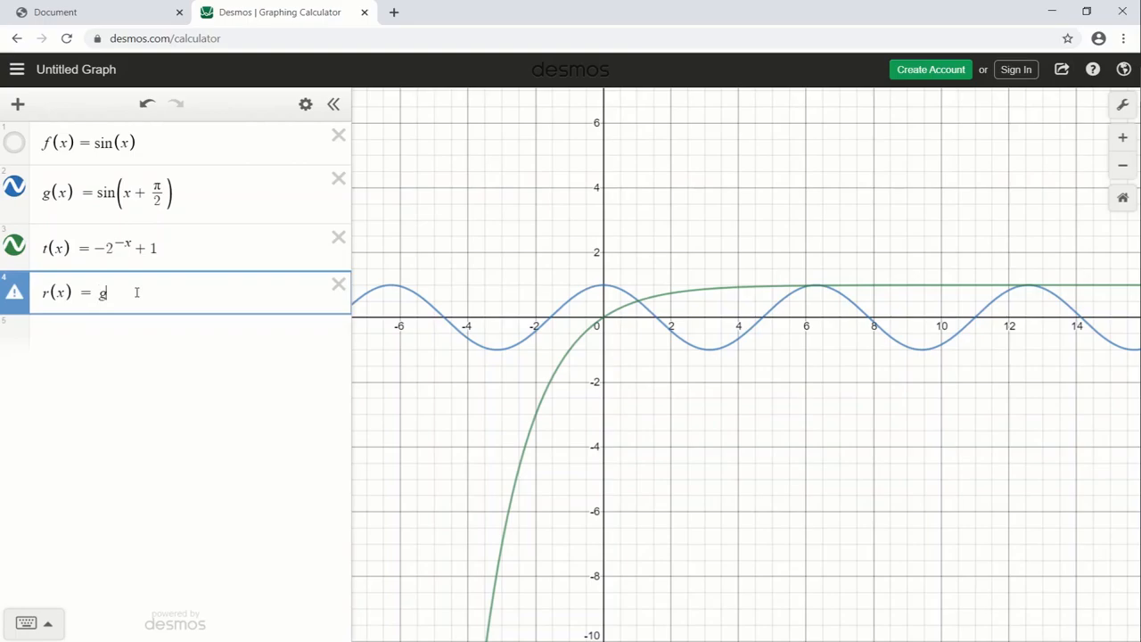
Step: Graph r(x) = g(x)·t(x), toggle g(x) to compare, then leave r(x) shown alone
text((x)·t()
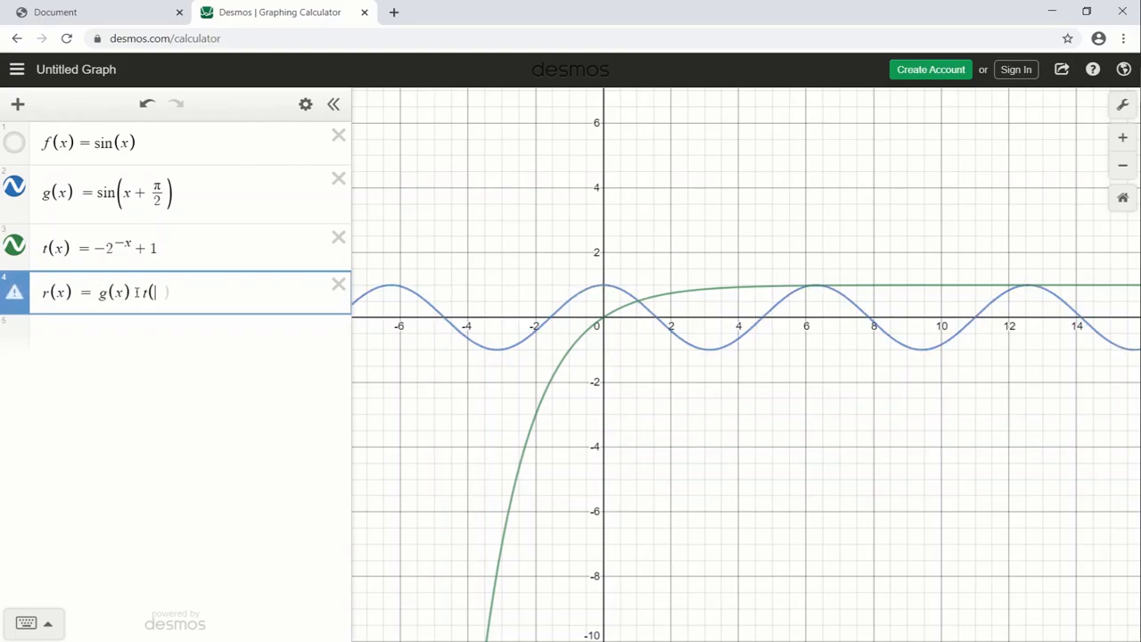
text(x))
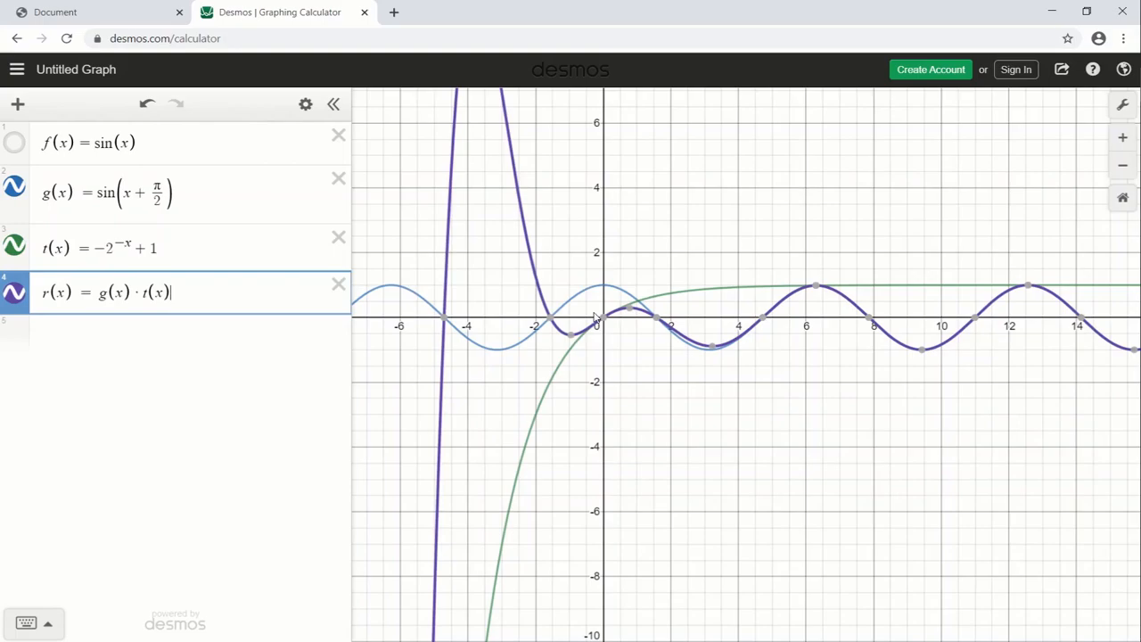
mouse_move(118, 234)
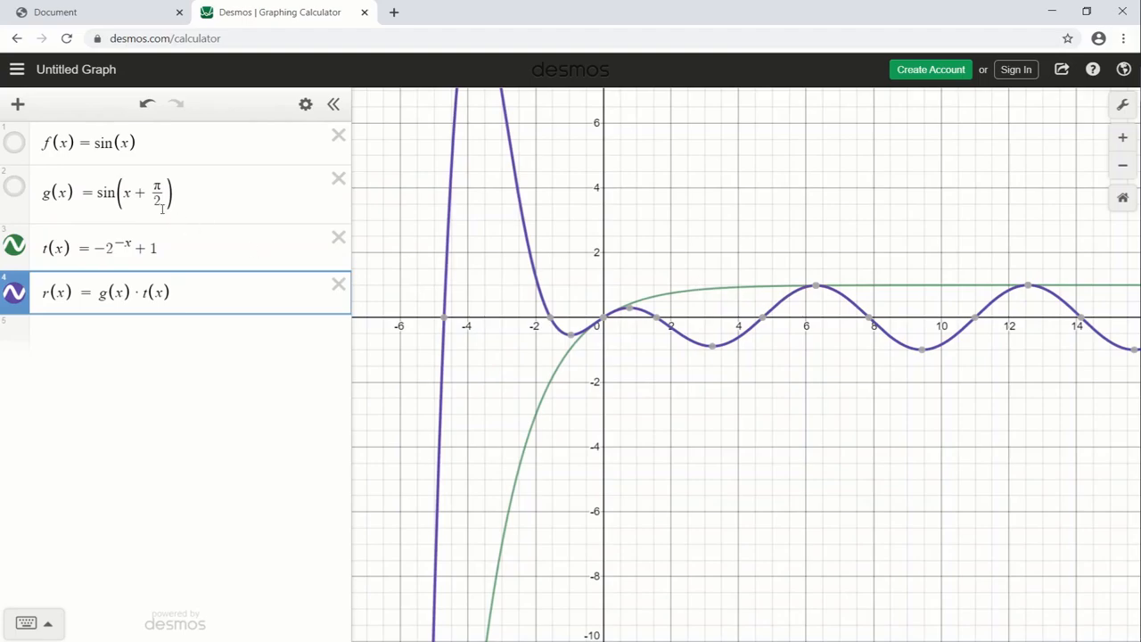
click(15, 193)
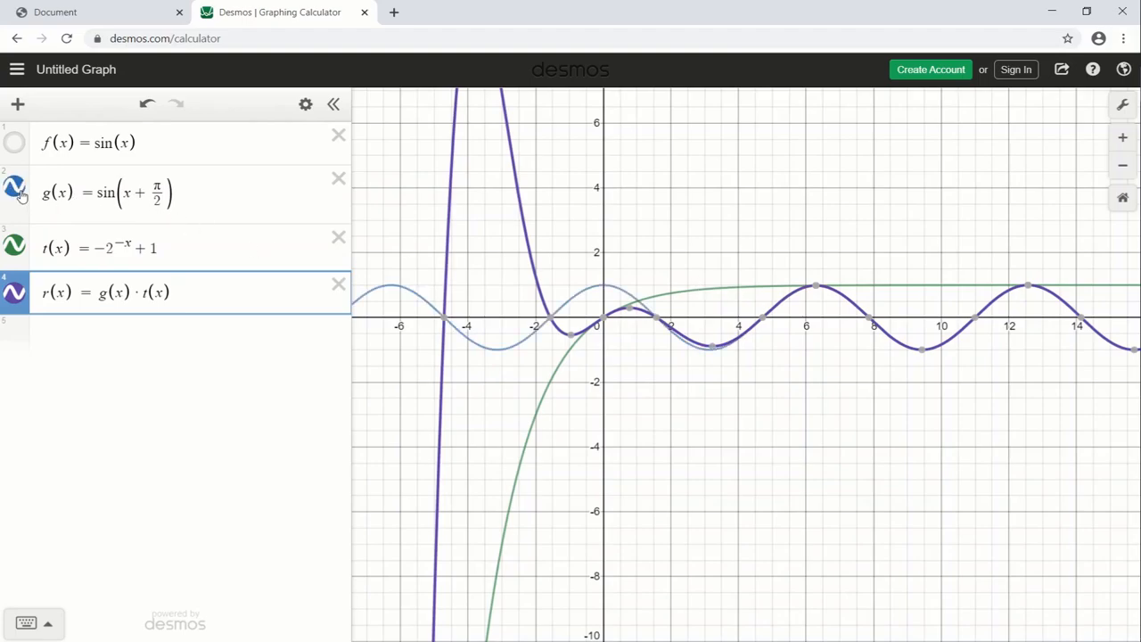
click(14, 185)
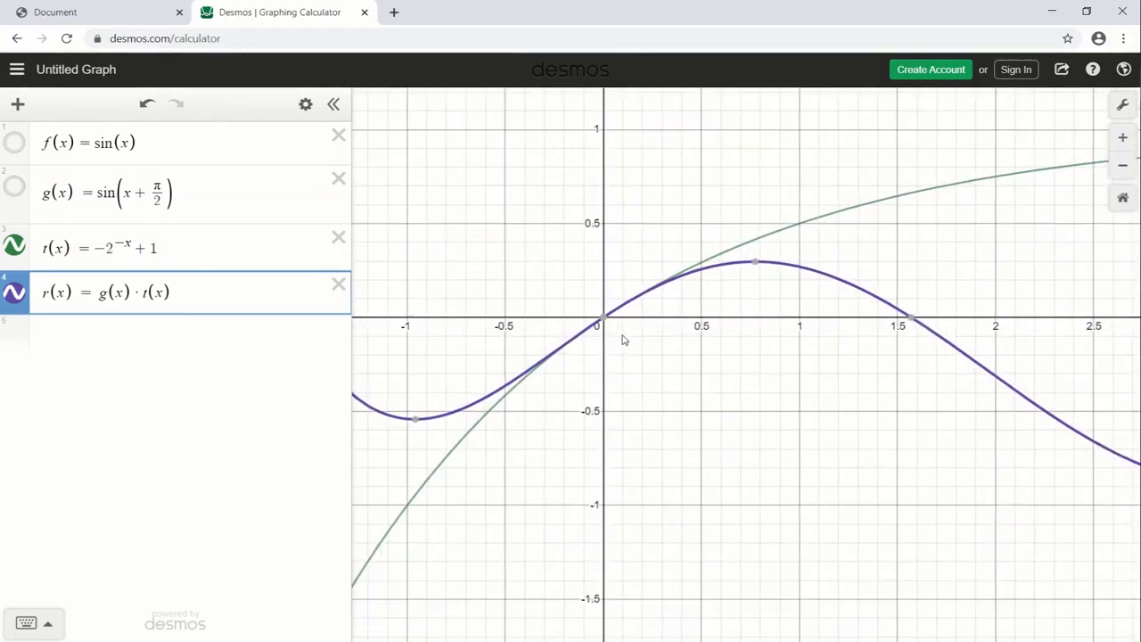
mouse_move(633, 313)
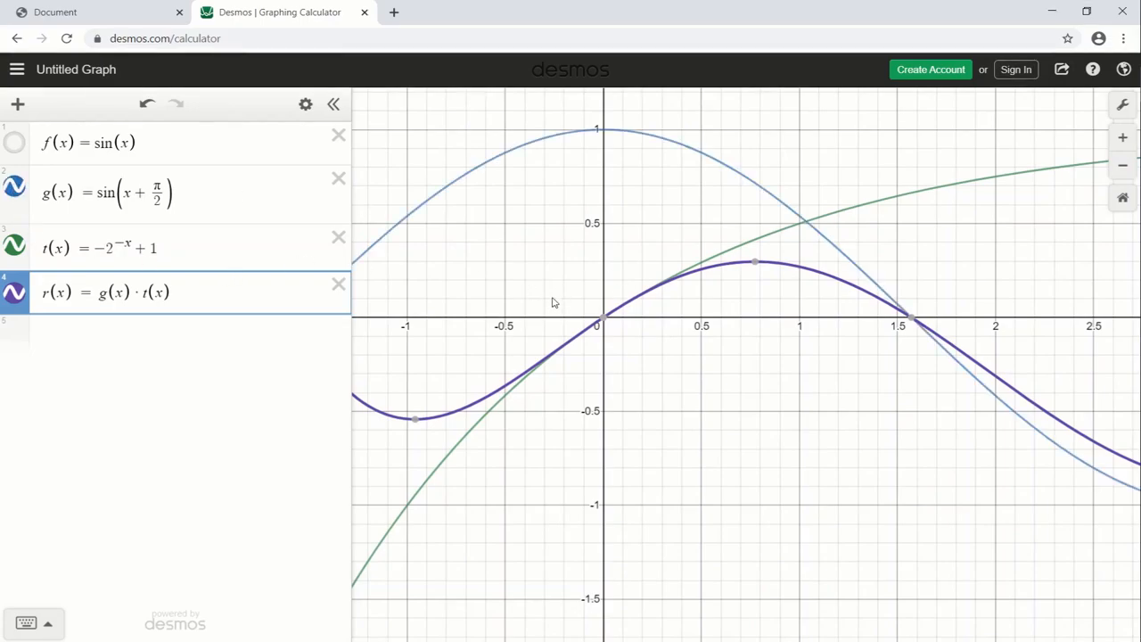
mouse_move(606, 321)
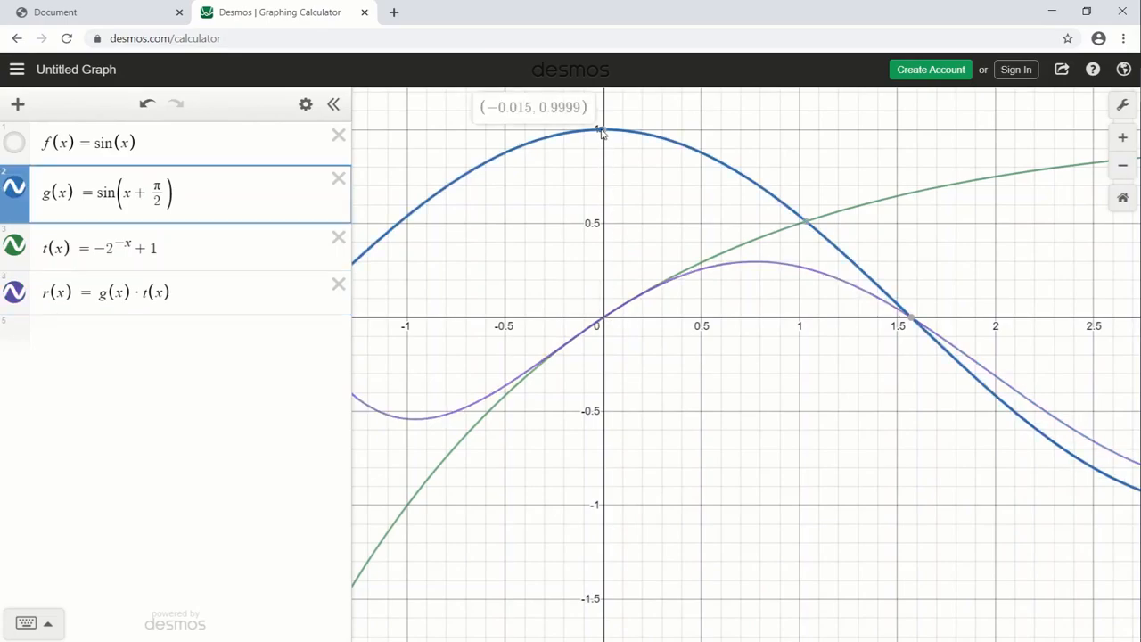
mouse_move(605, 233)
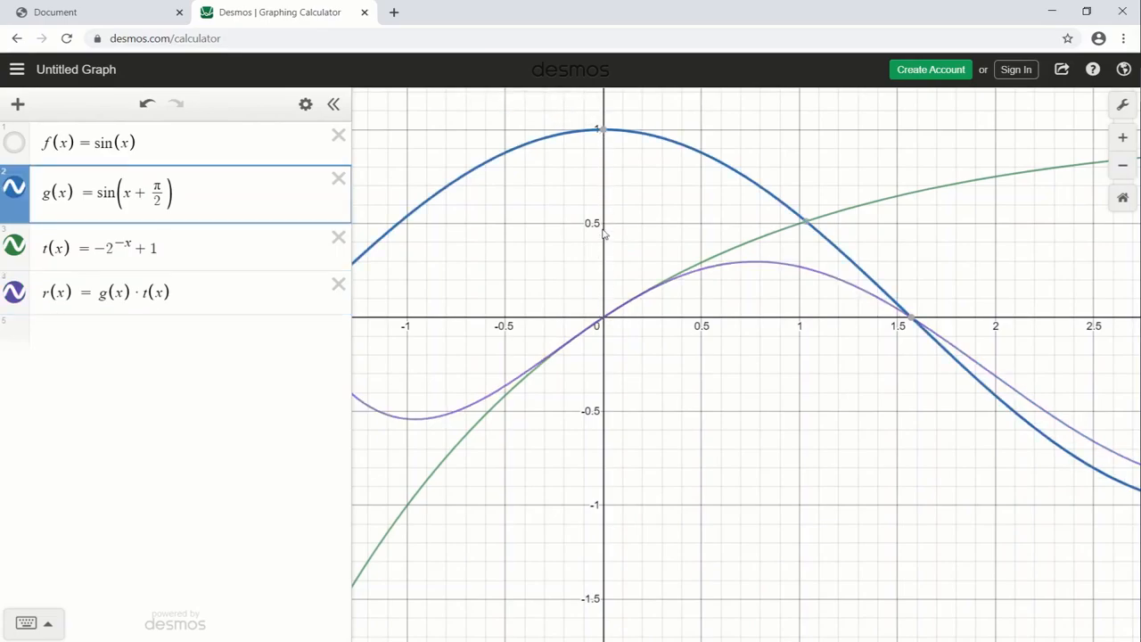
scroll(down, 3)
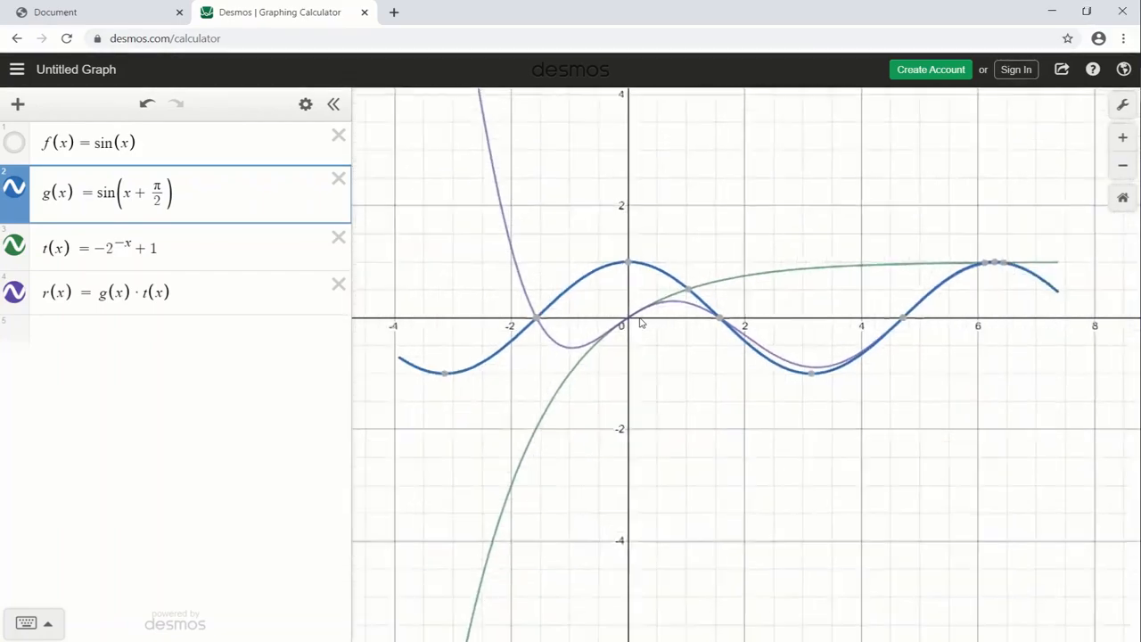
scroll(down, 3)
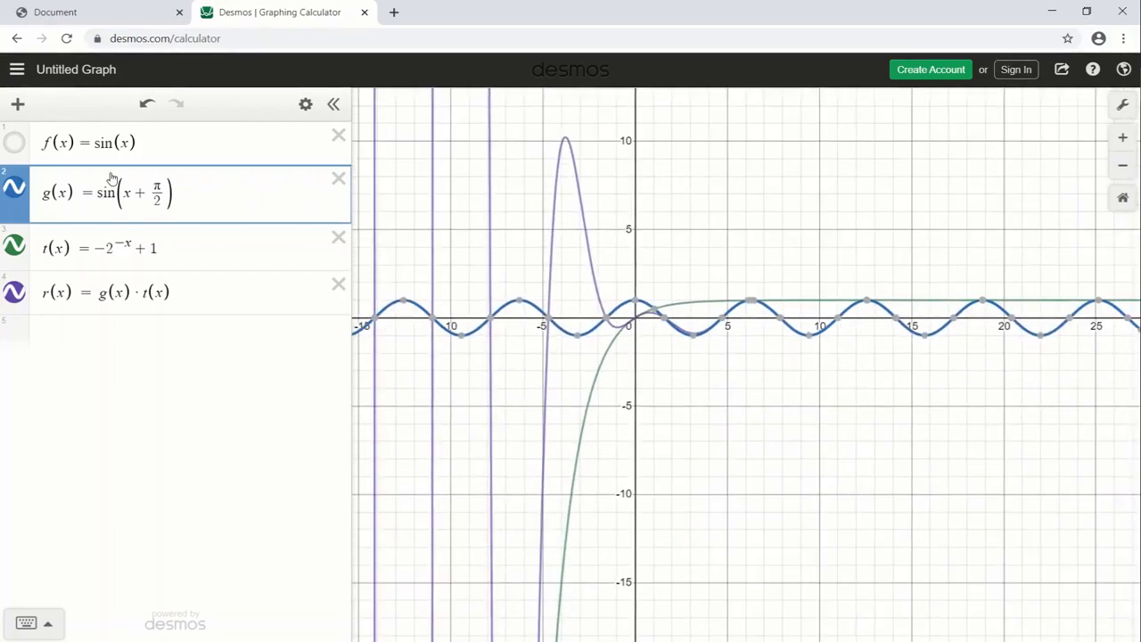
click(14, 192)
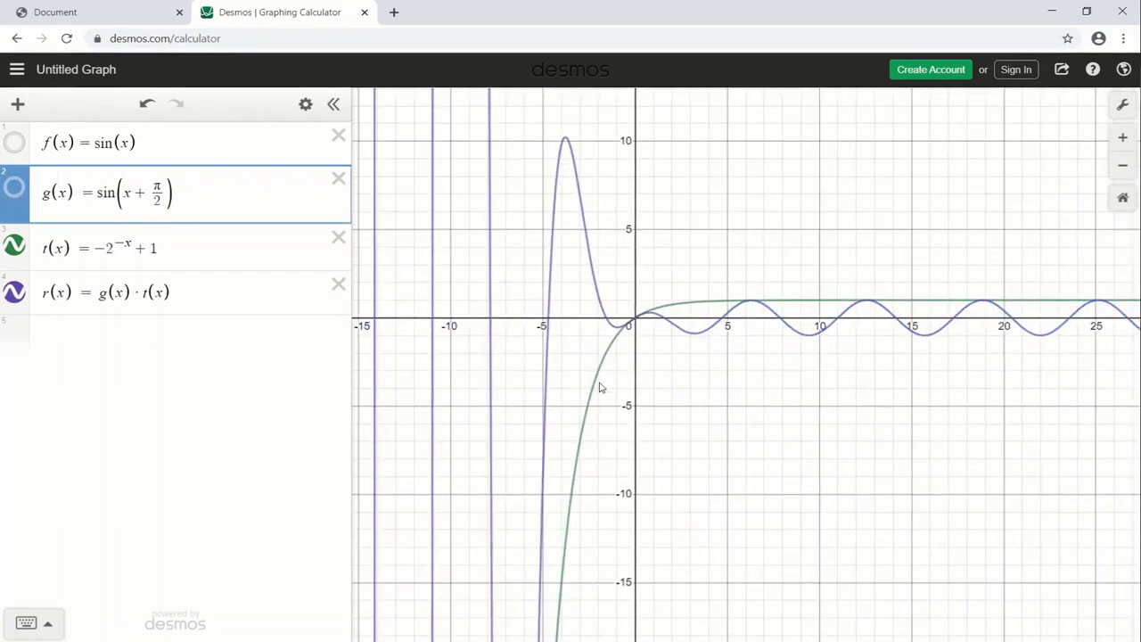
mouse_move(639, 323)
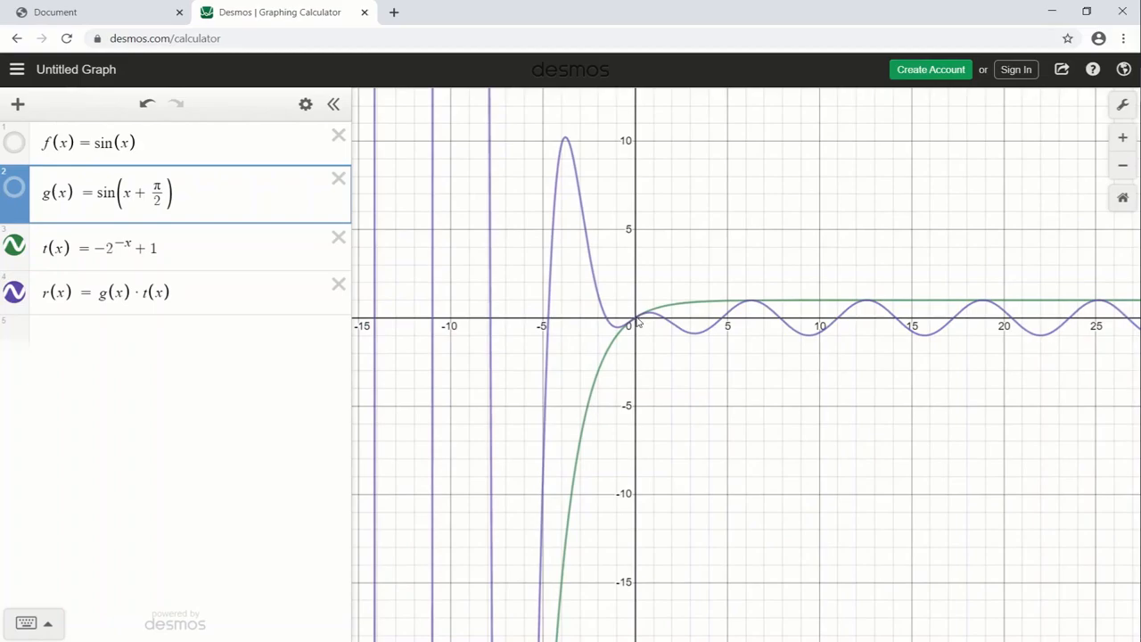
mouse_move(727, 300)
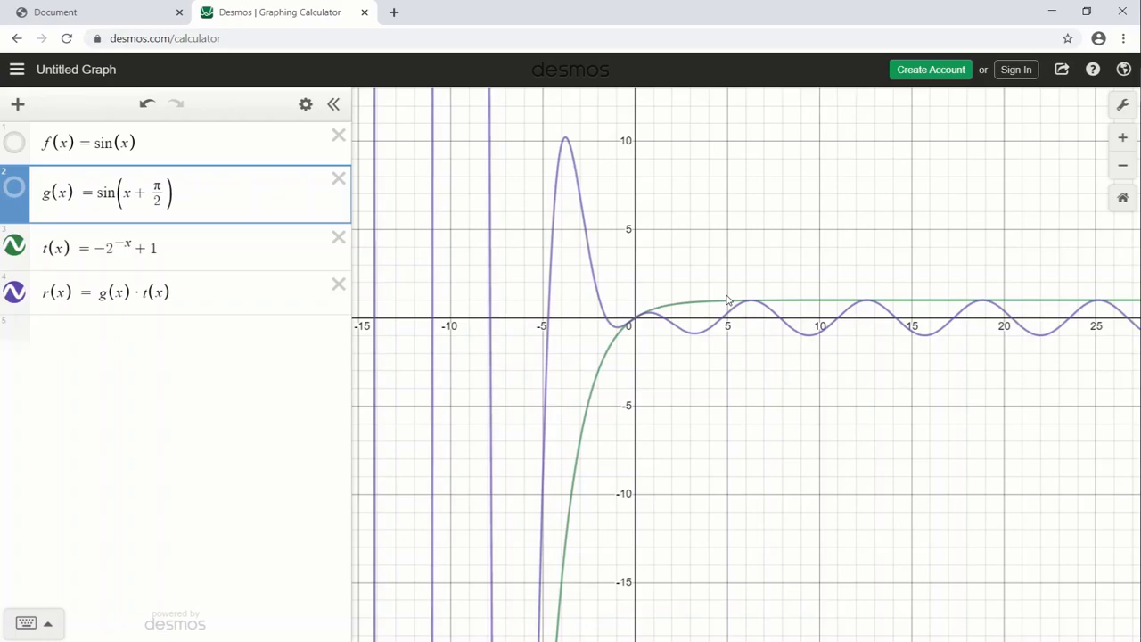
mouse_move(662, 328)
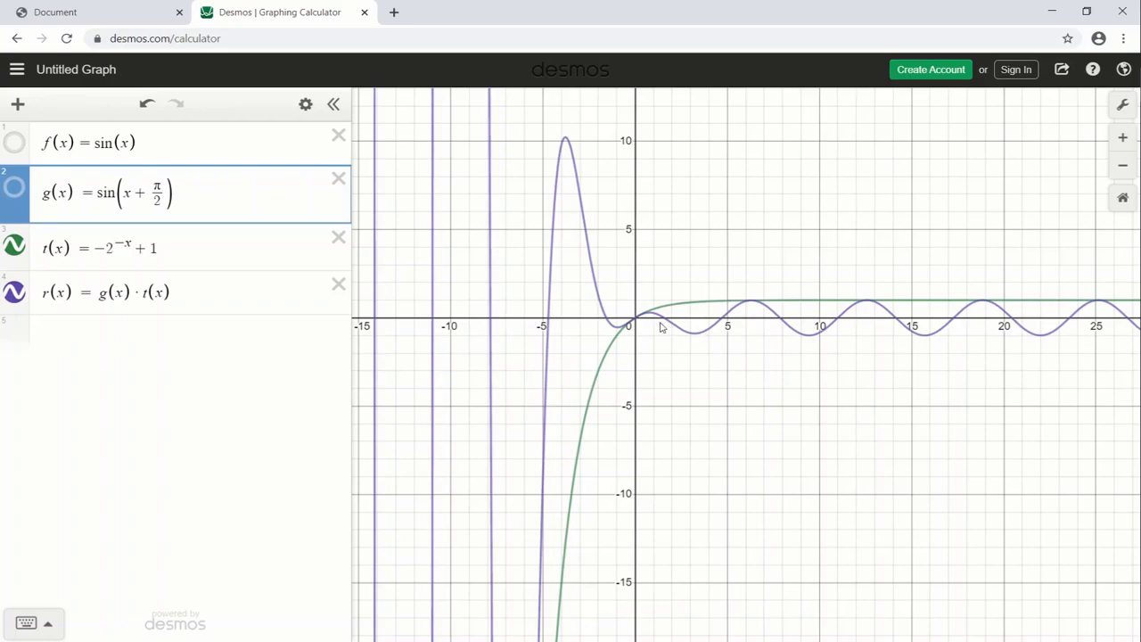
mouse_move(831, 360)
text(1)
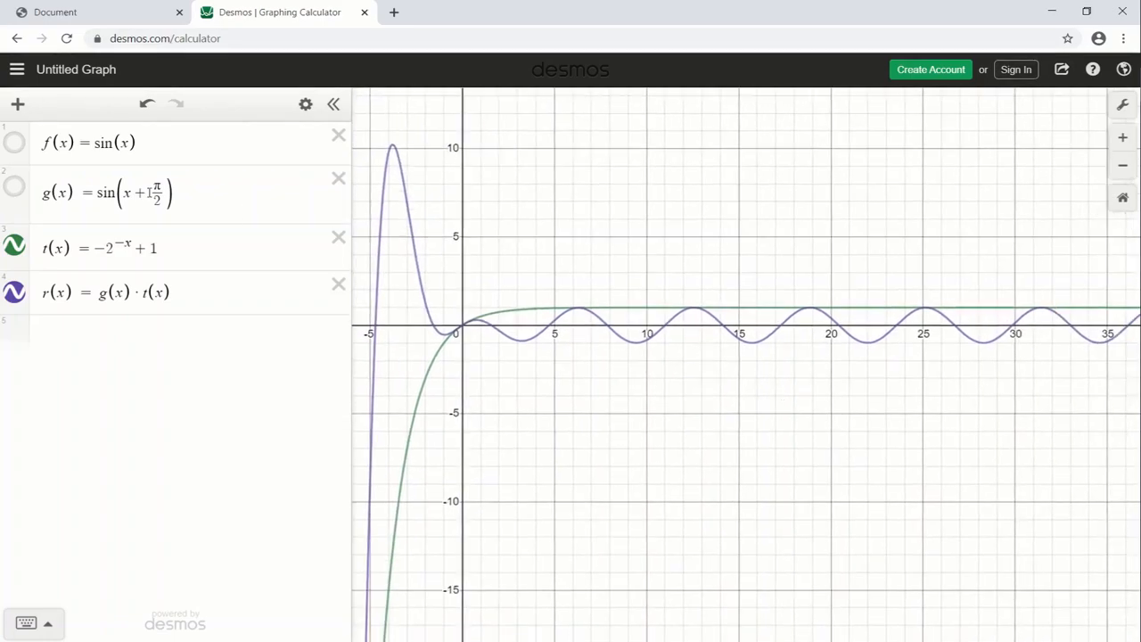
Step: Scale t(x)'s exponent by a small factor so r(x)'s wave grows more gradually
click(116, 248)
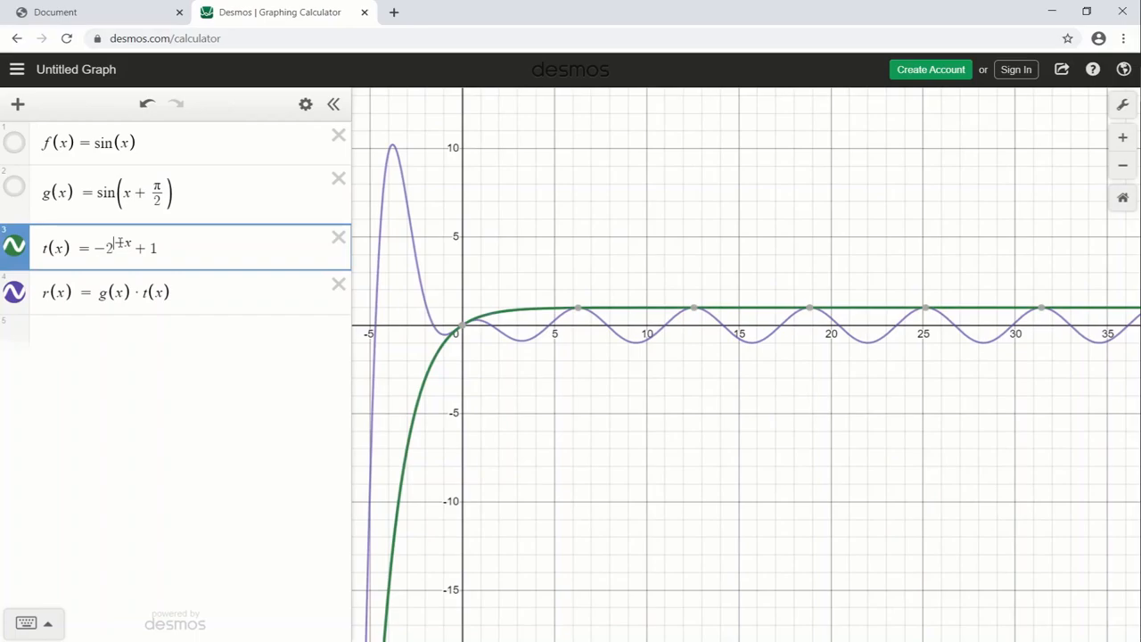
text(0.05)
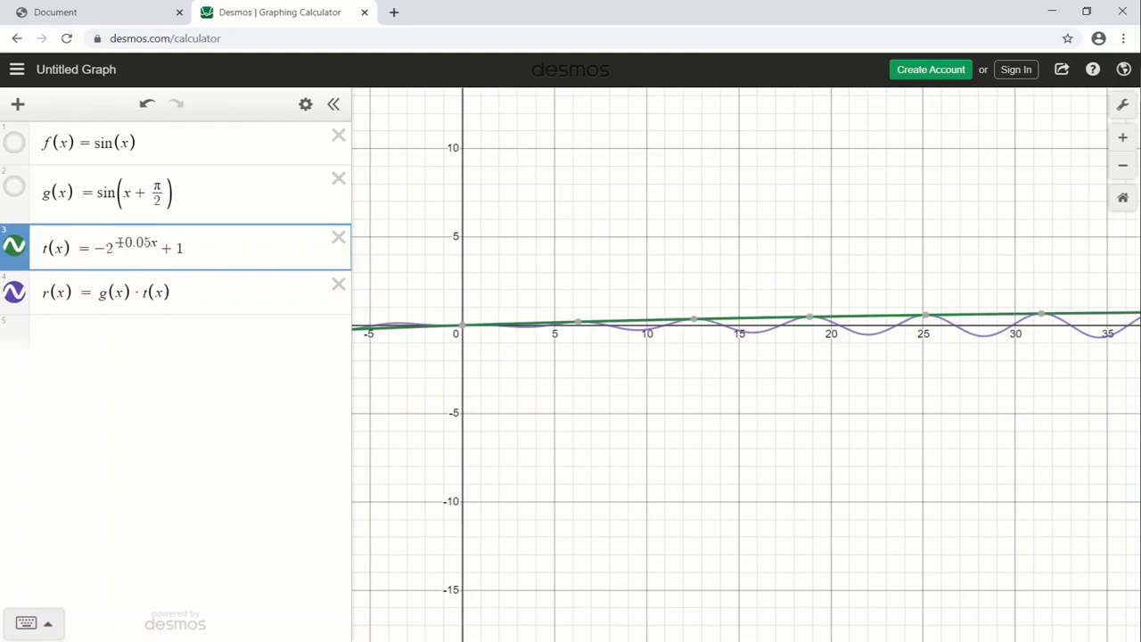
text(0.02)
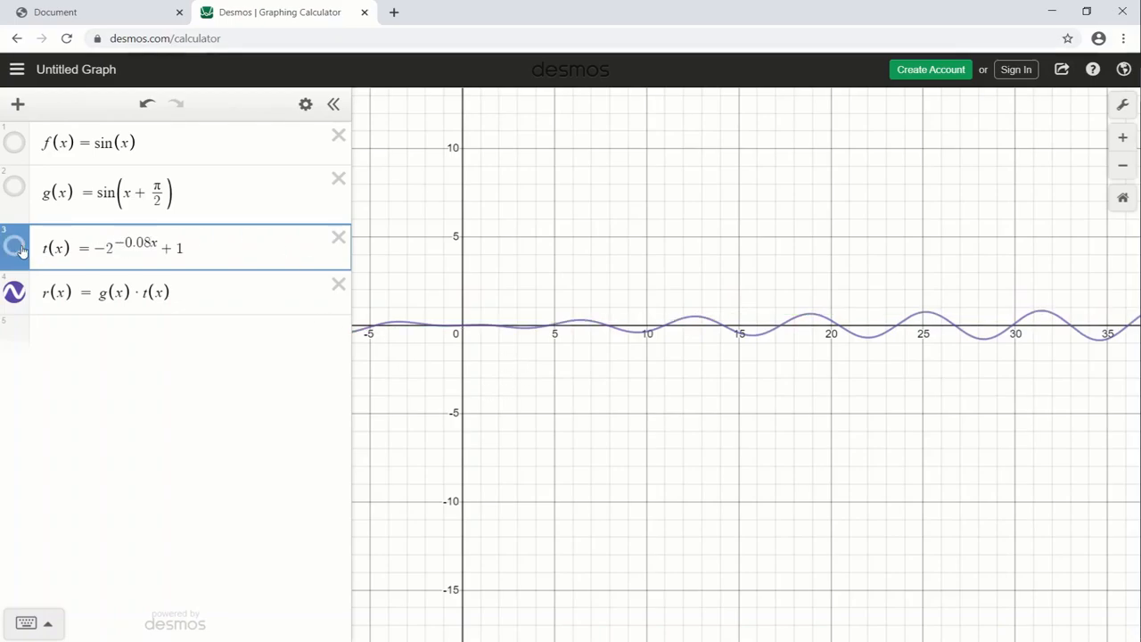
click(15, 248)
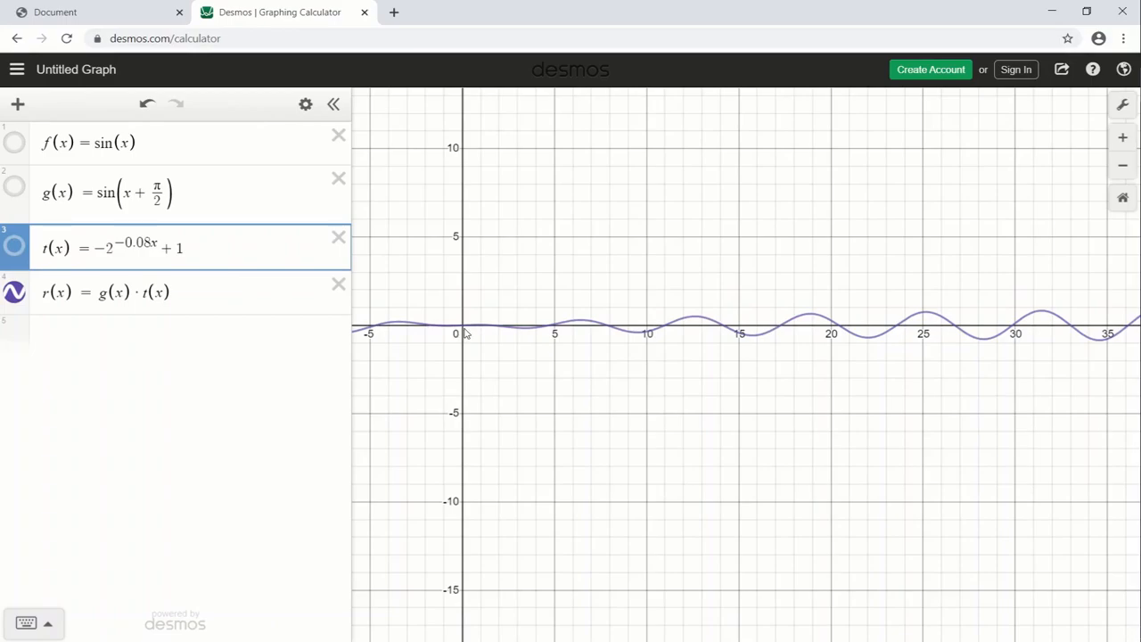
mouse_move(464, 332)
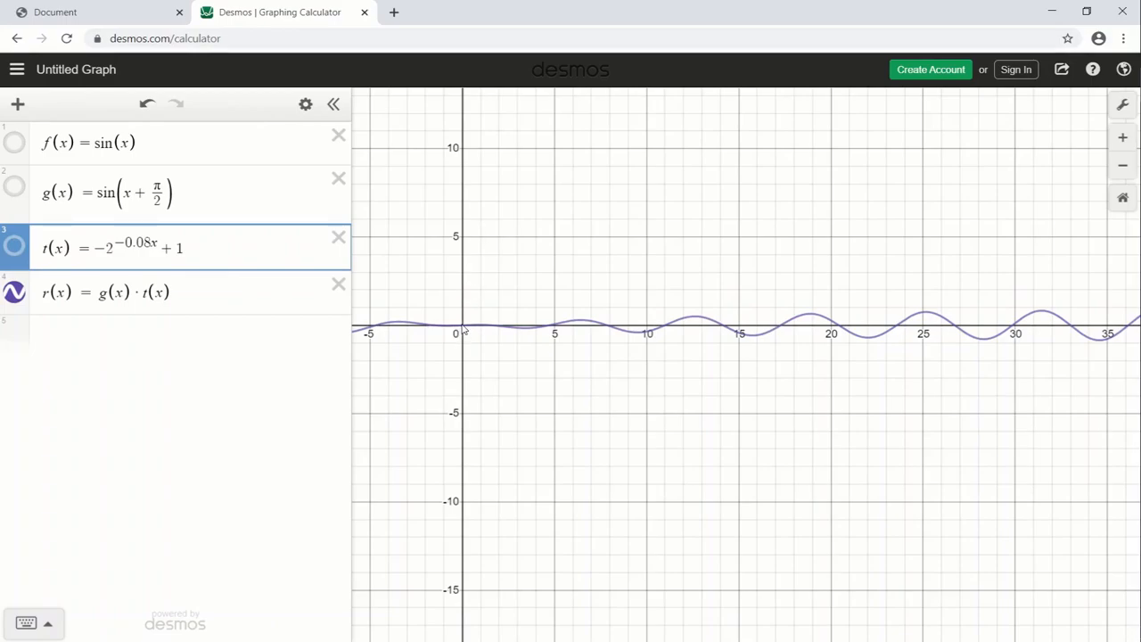
mouse_move(553, 329)
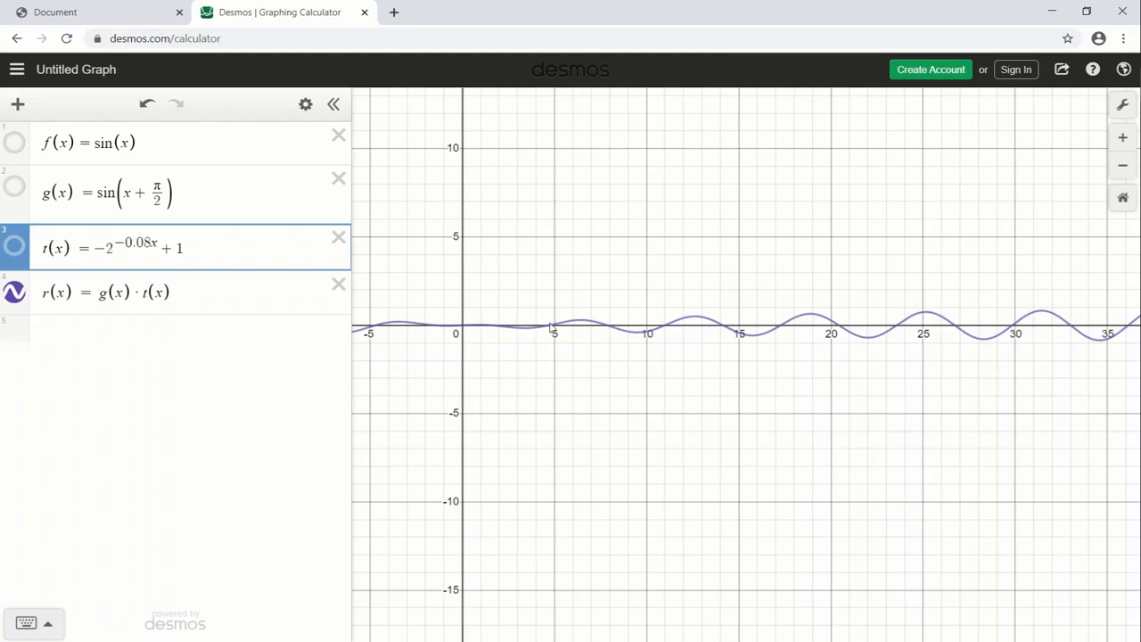
mouse_move(724, 342)
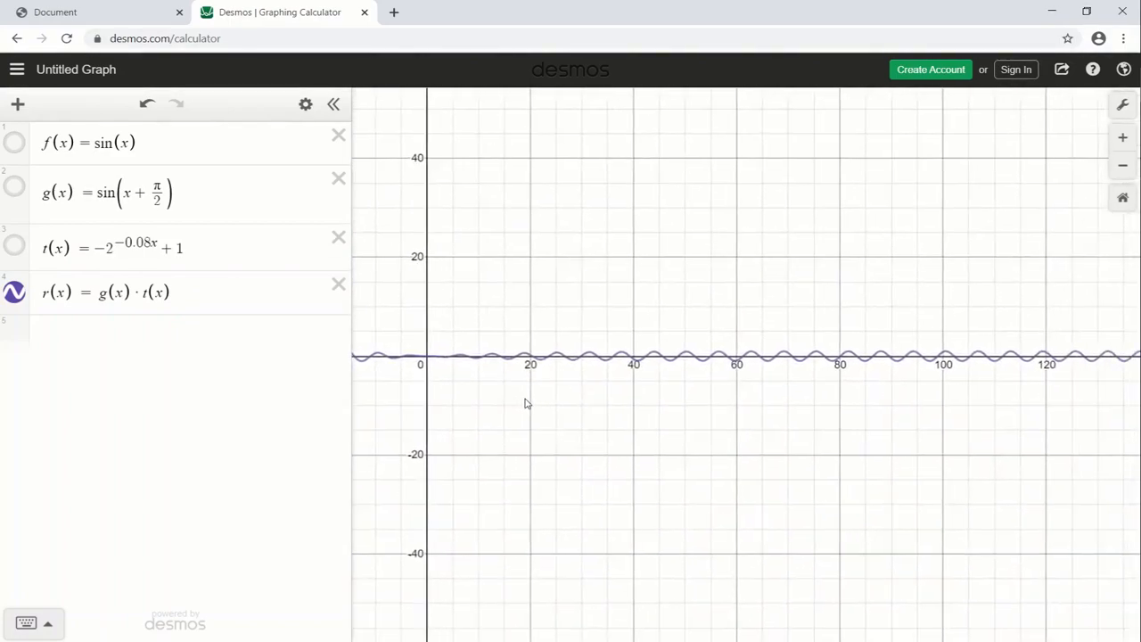
mouse_move(591, 381)
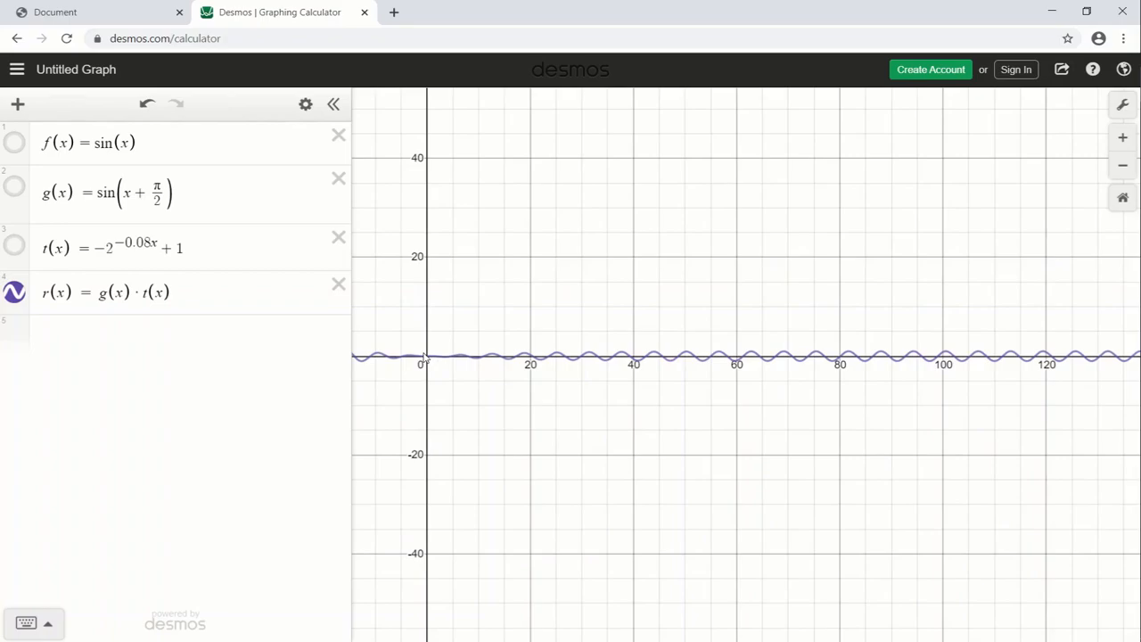
mouse_move(432, 364)
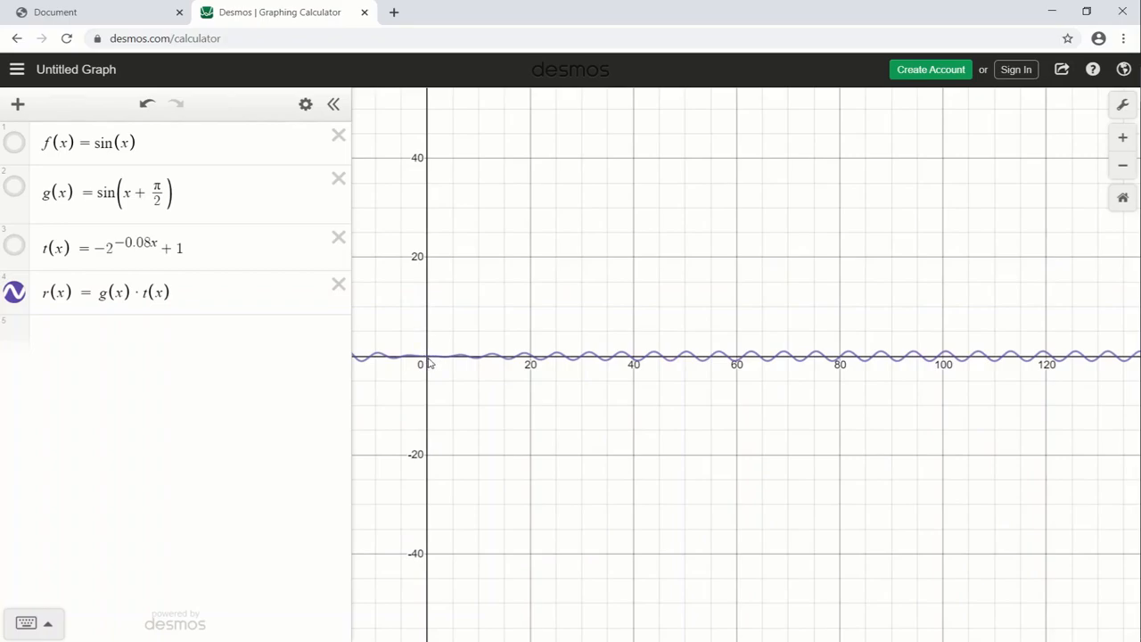
mouse_move(783, 364)
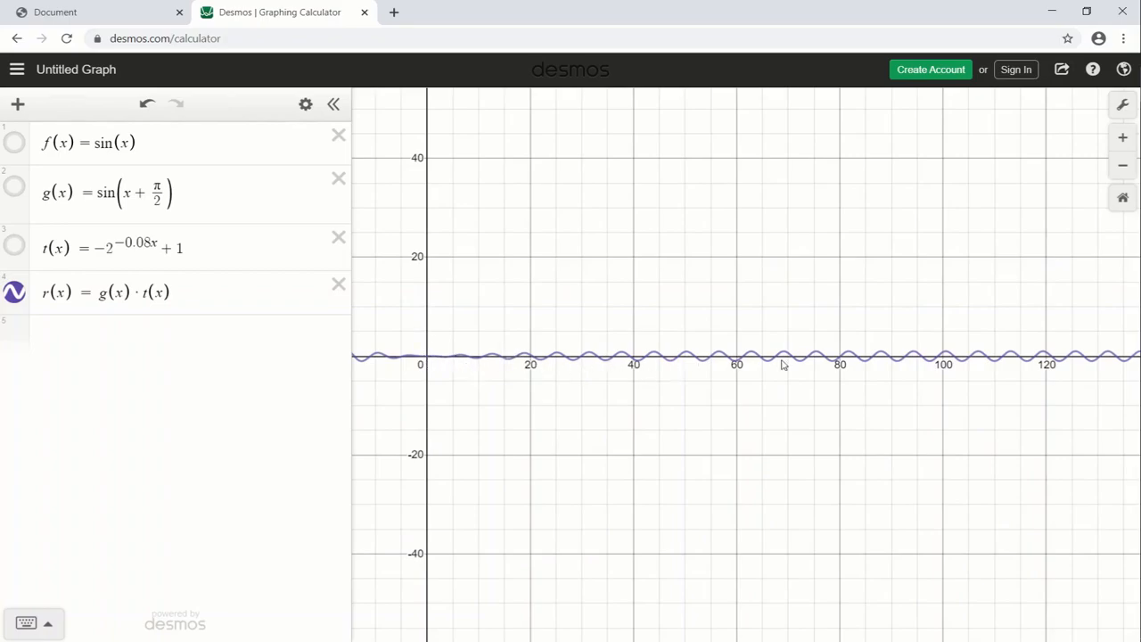
click(214, 248)
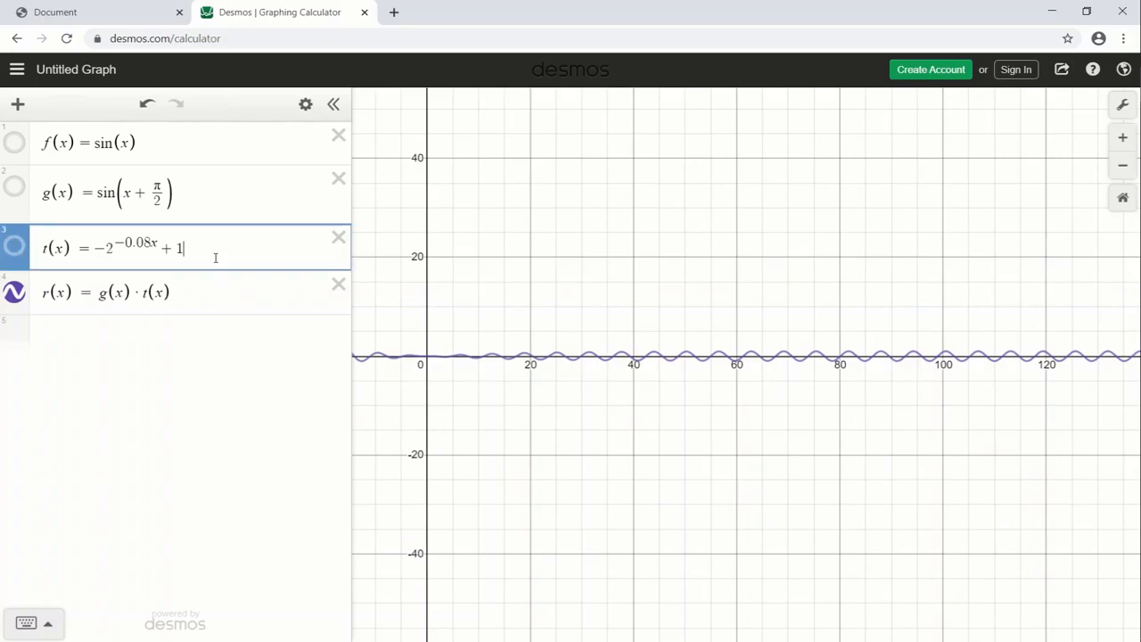
Step: Begin easing_function as Math.pow(2, ...) inside spiral()
click(133, 193)
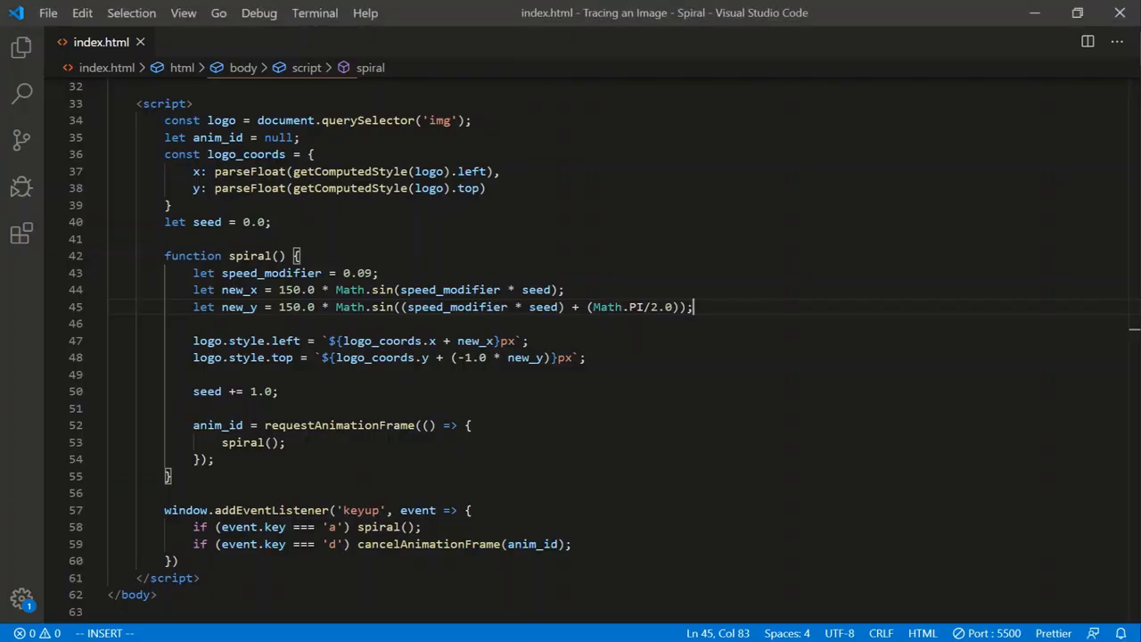
text(let easing)
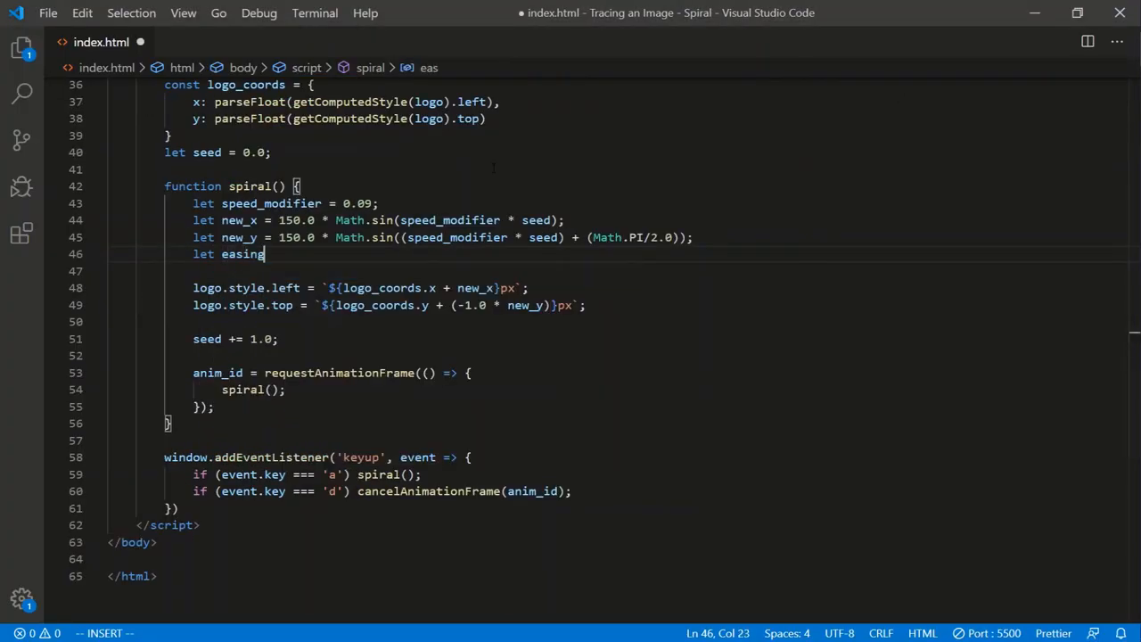
text(_function =)
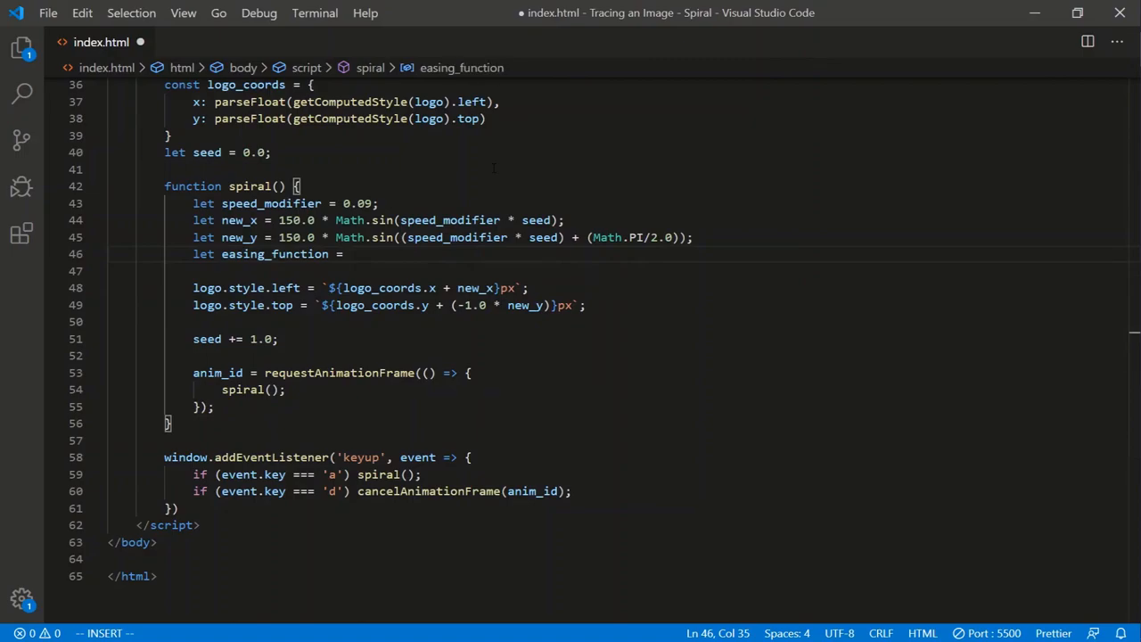
text(Math.pow()
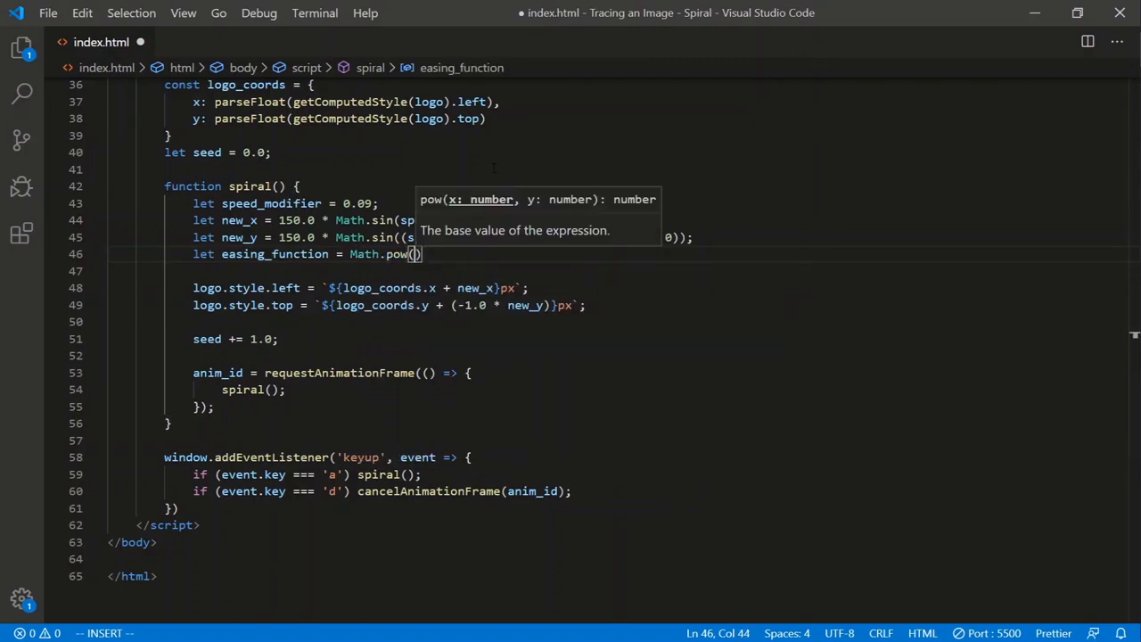
text(2, -0)
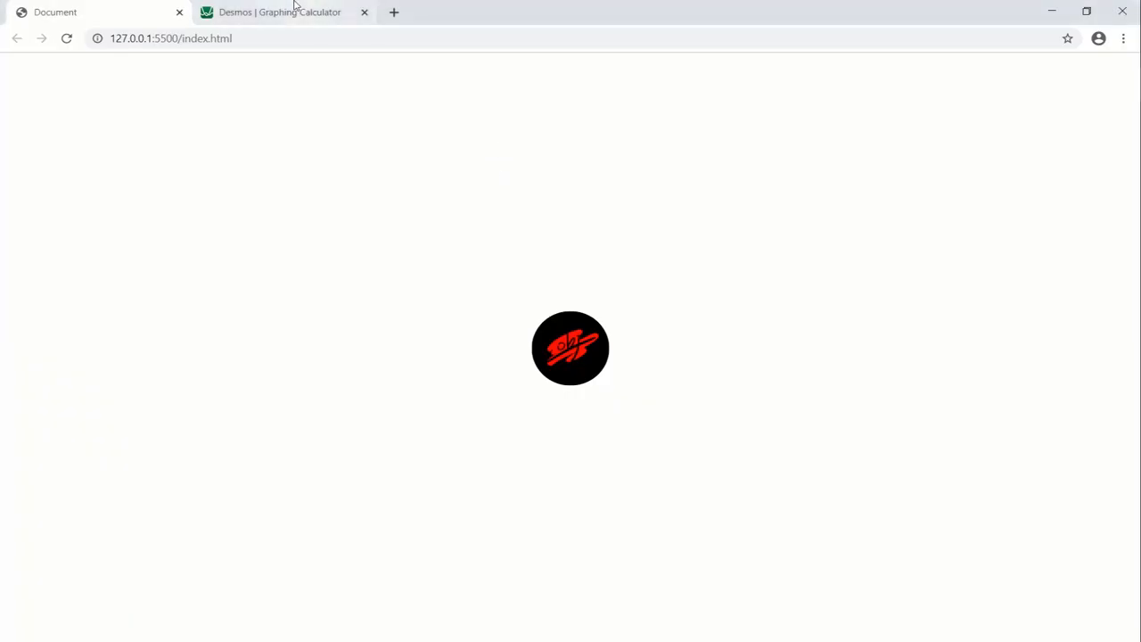
click(279, 11)
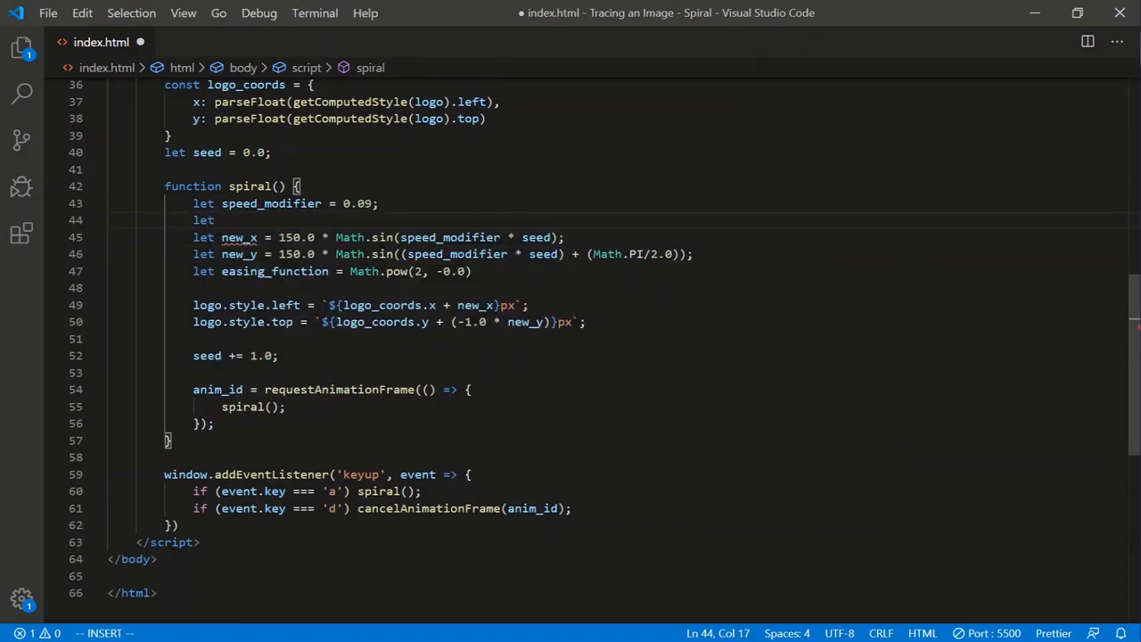
Step: Declare easing_modifier = -0.08 and finish easing_function = -1.0 * (Math.pow(2, easing_modifier * seed)) + 1
text(eas)
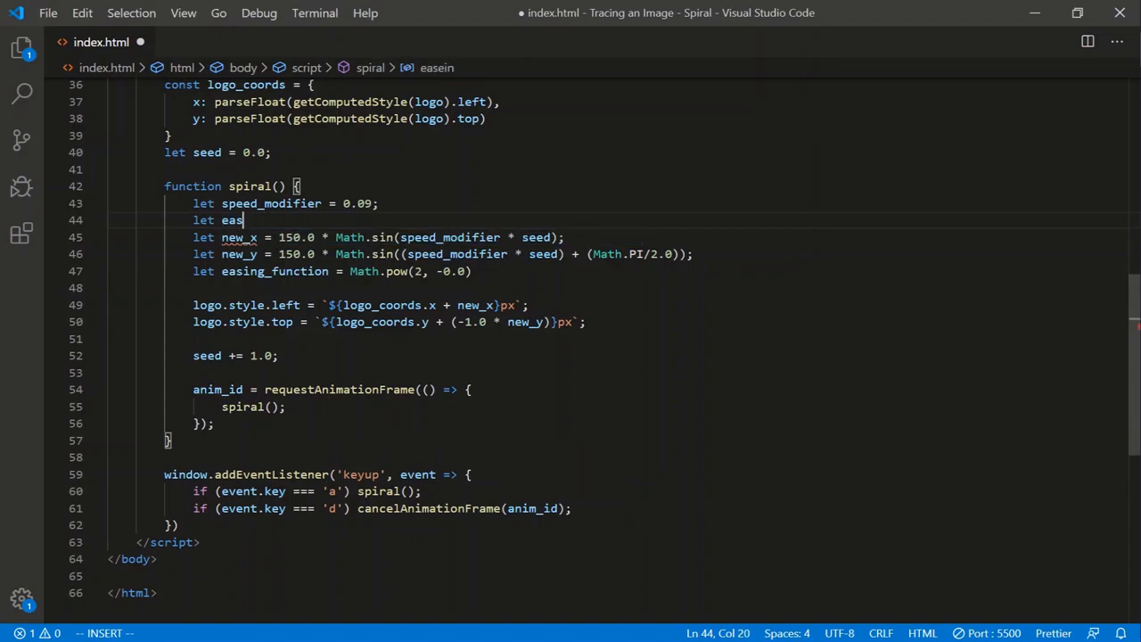
text(ing_modifier = -0.08;)
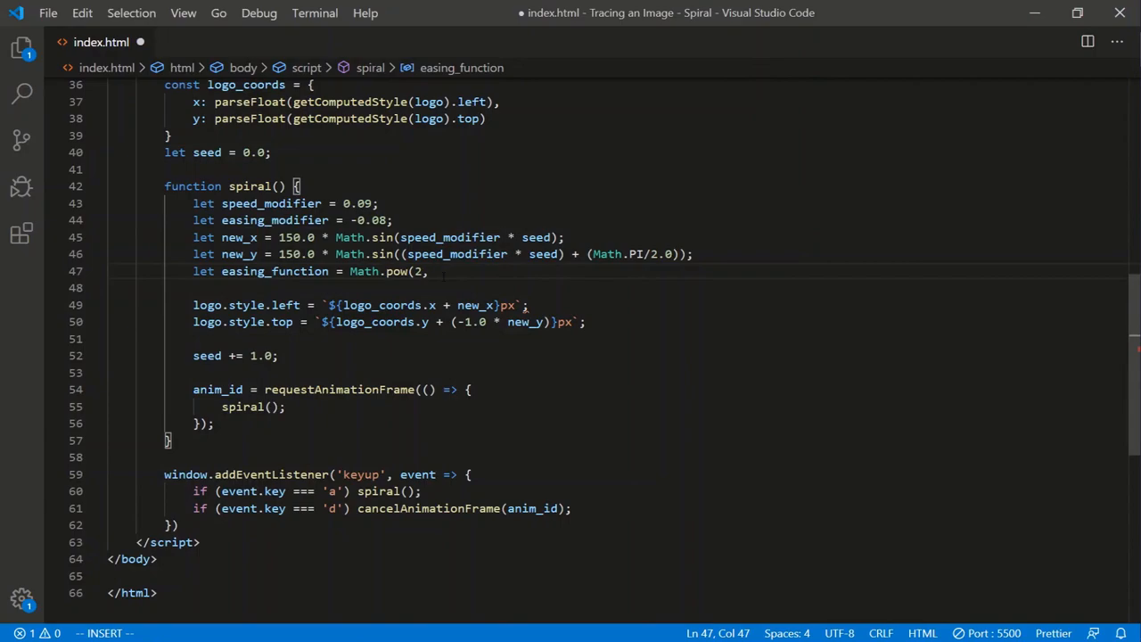
text(easing_modifier) + 1)
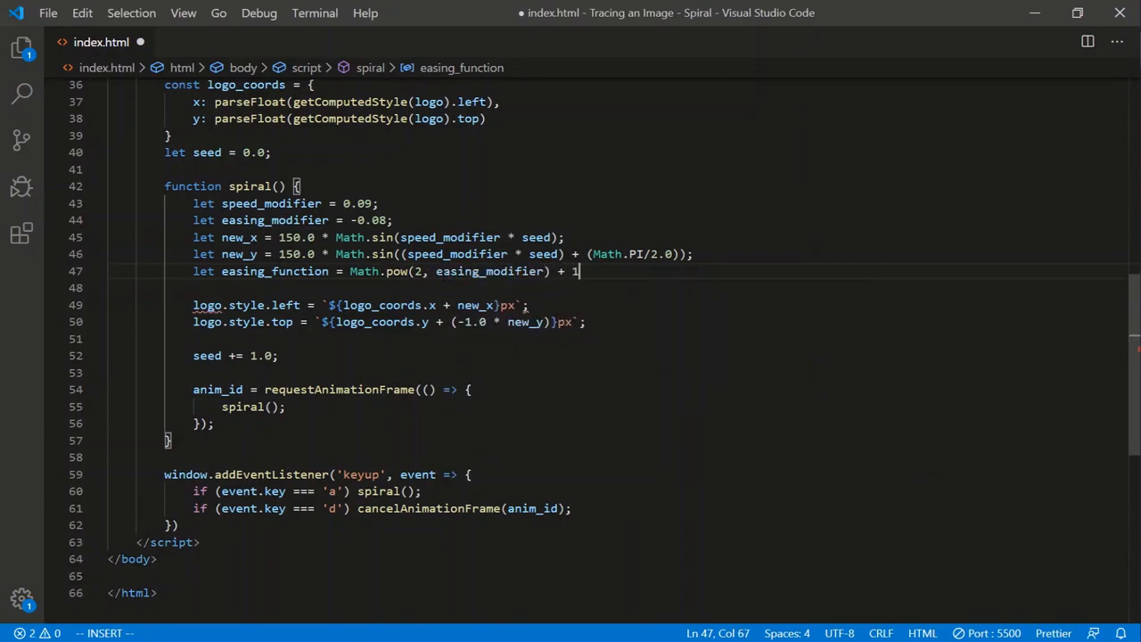
key(Escape)
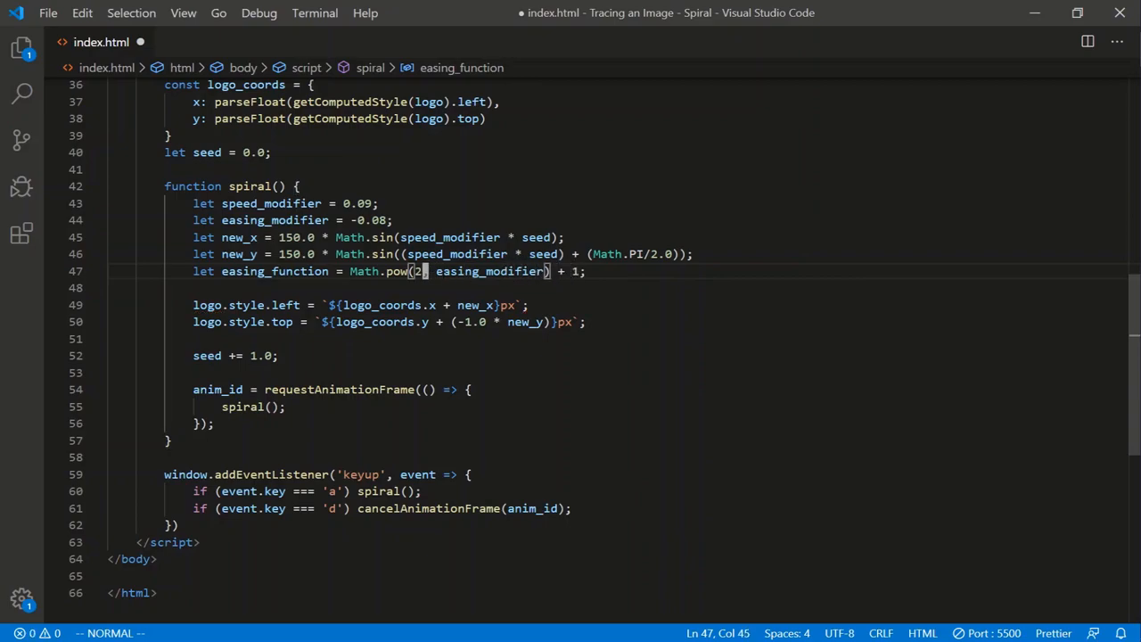
text(-)
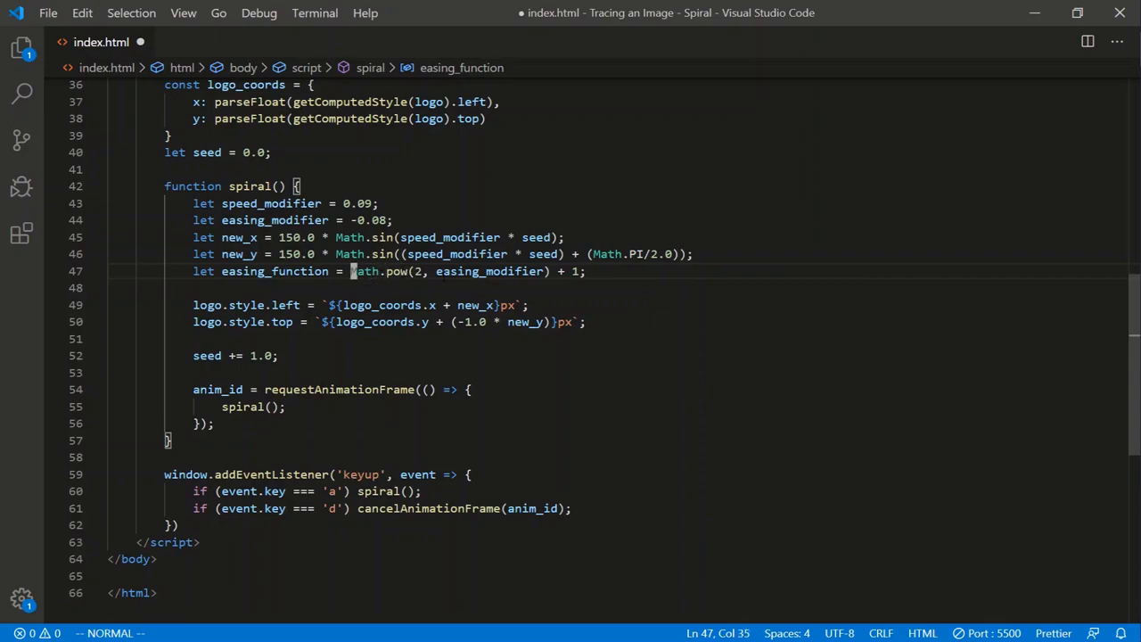
text(-.)
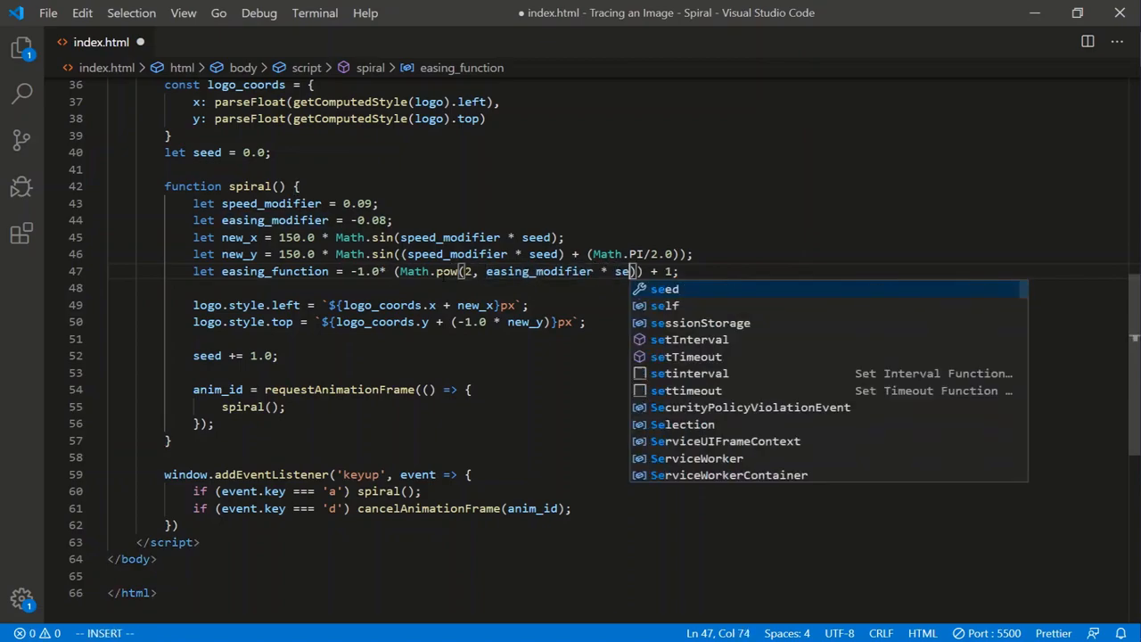
key(Escape)
text(ed)
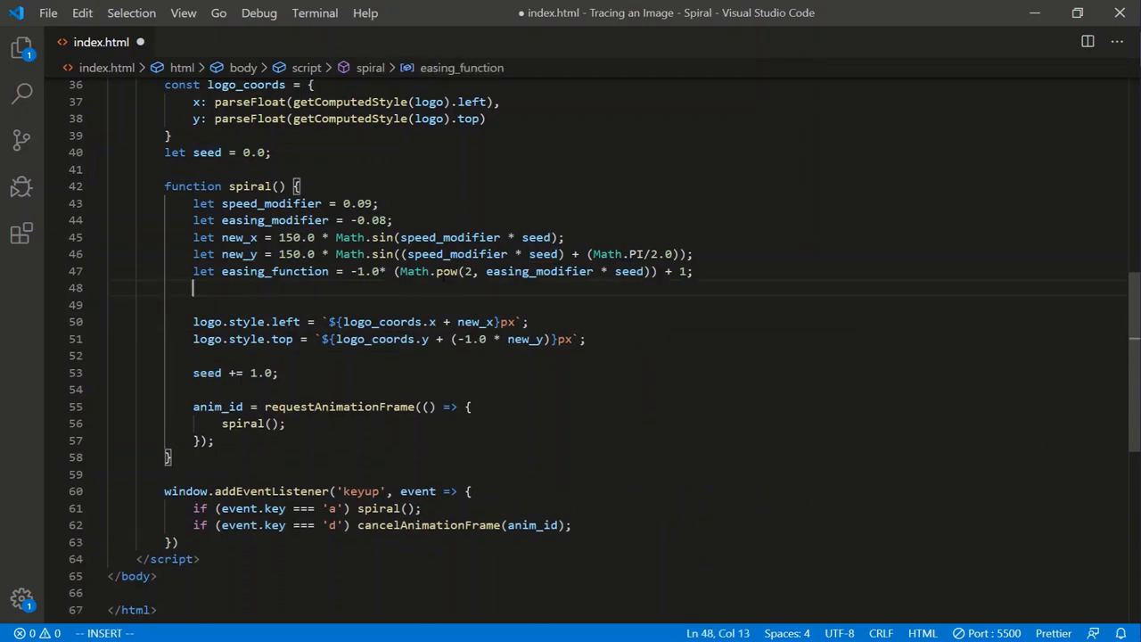
Step: Multiply new_x and new_y by easing_function and change easing_modifier to -0.02
key(Enter)
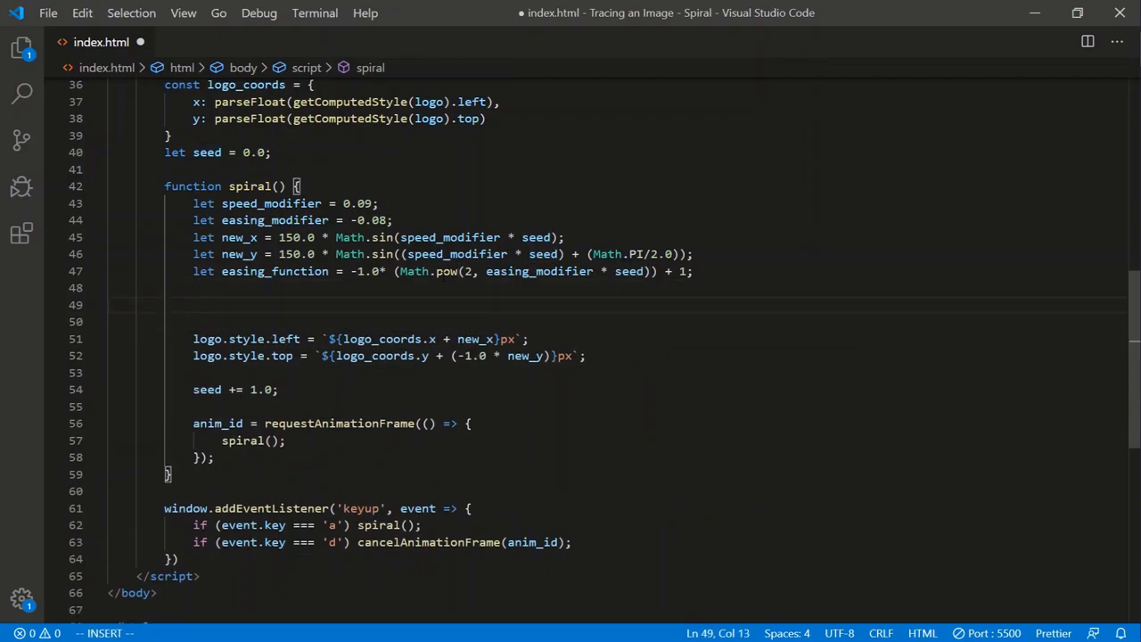
text(new)
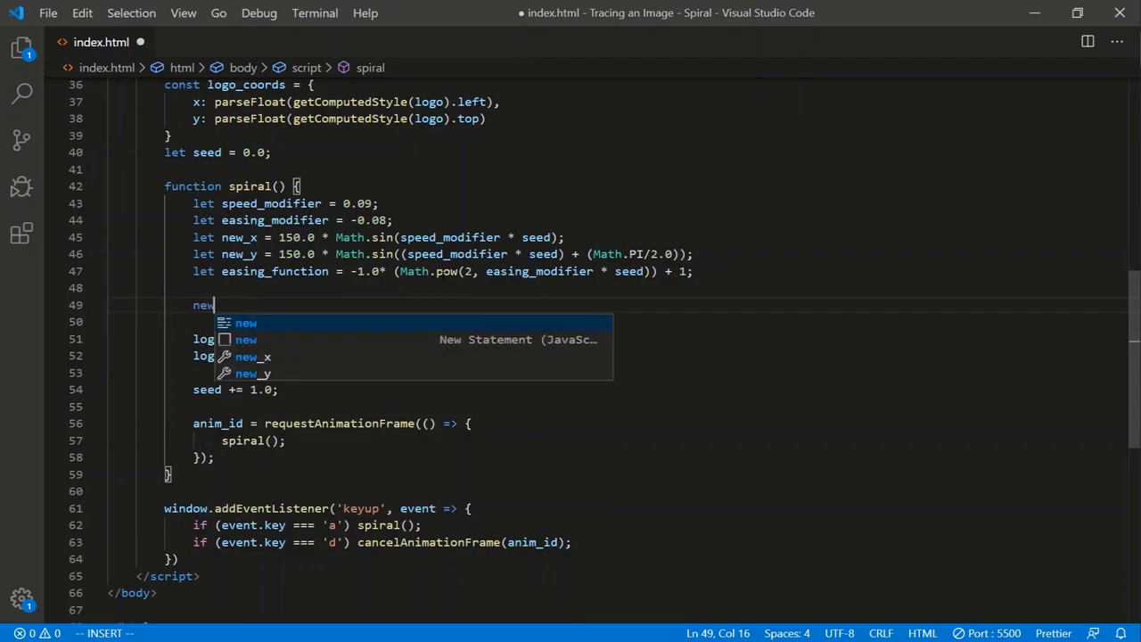
text(_y = new_y * easing_function;)
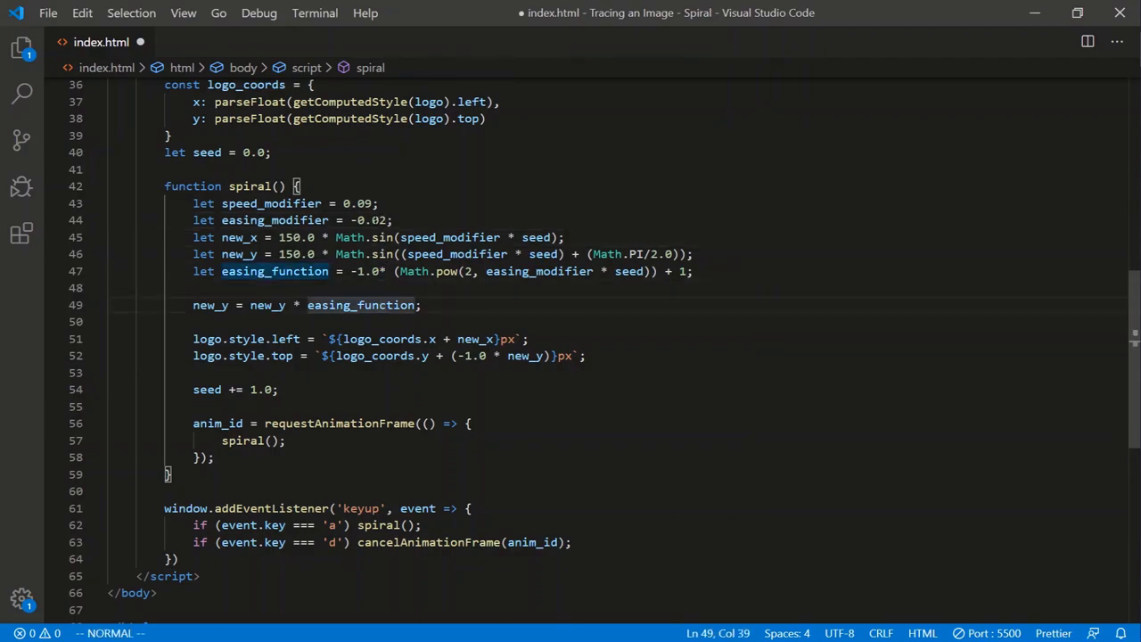
text(new_x)
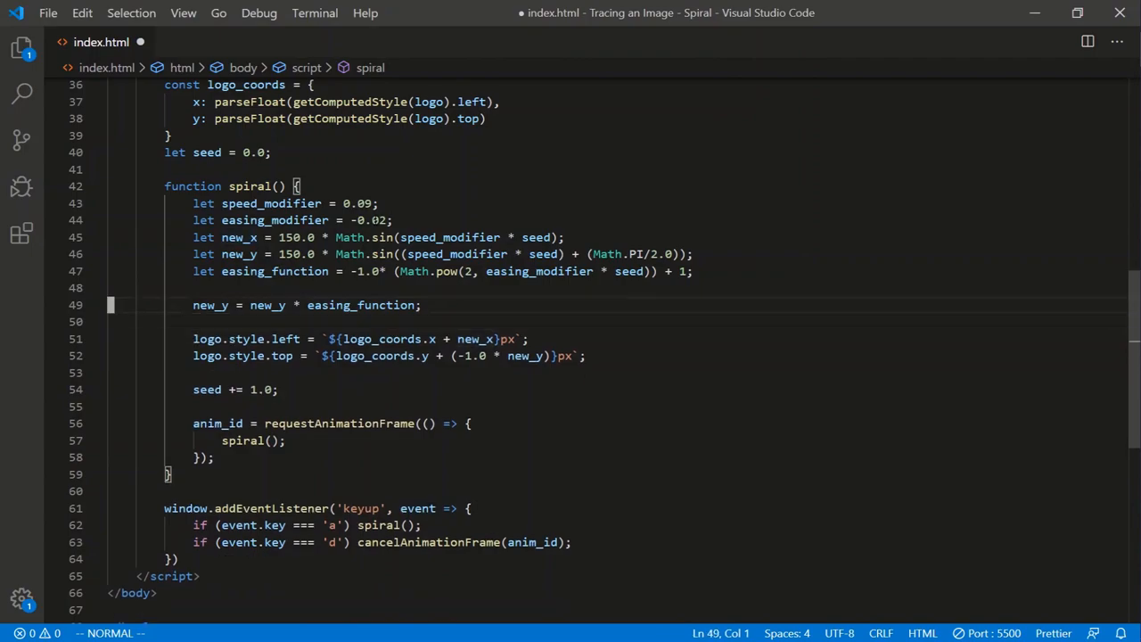
text(new_x = new_x * e)
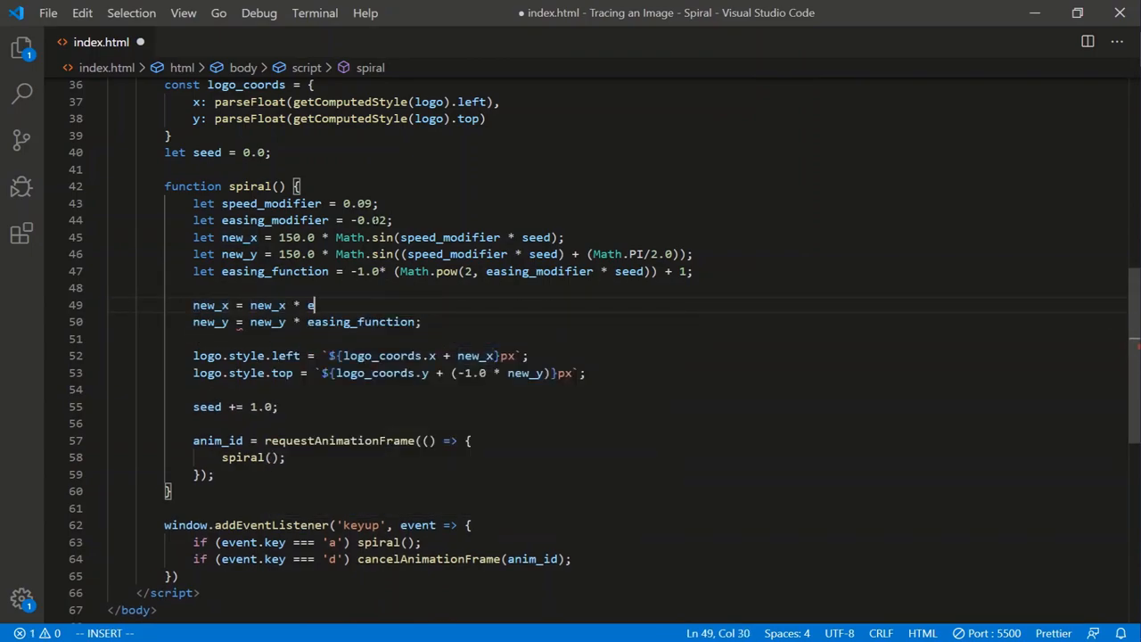
text(asing_function;)
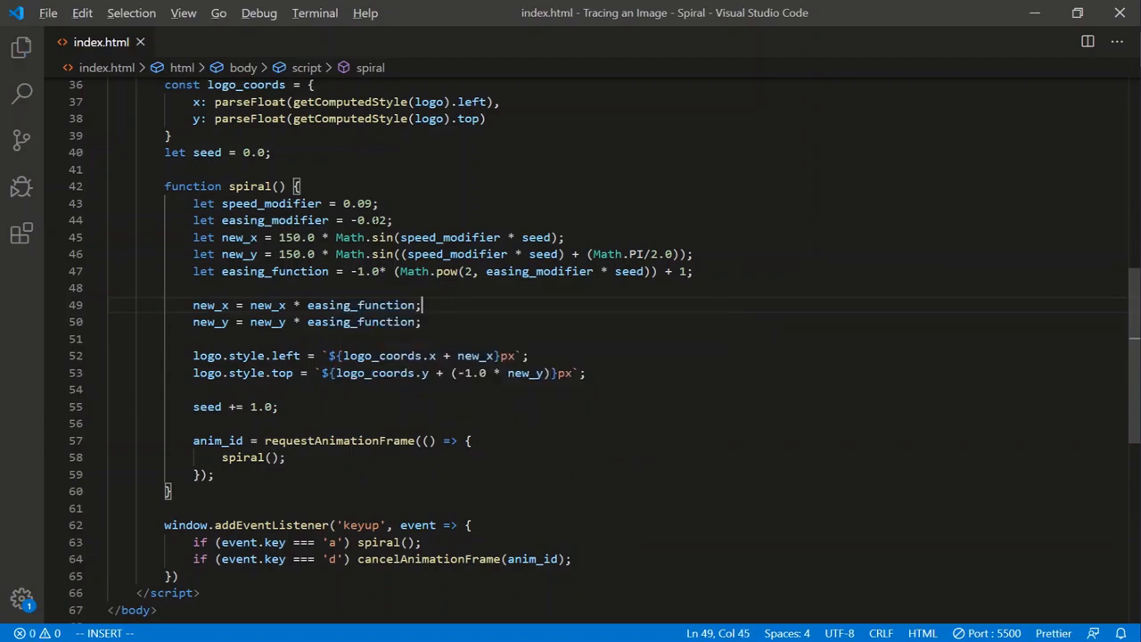